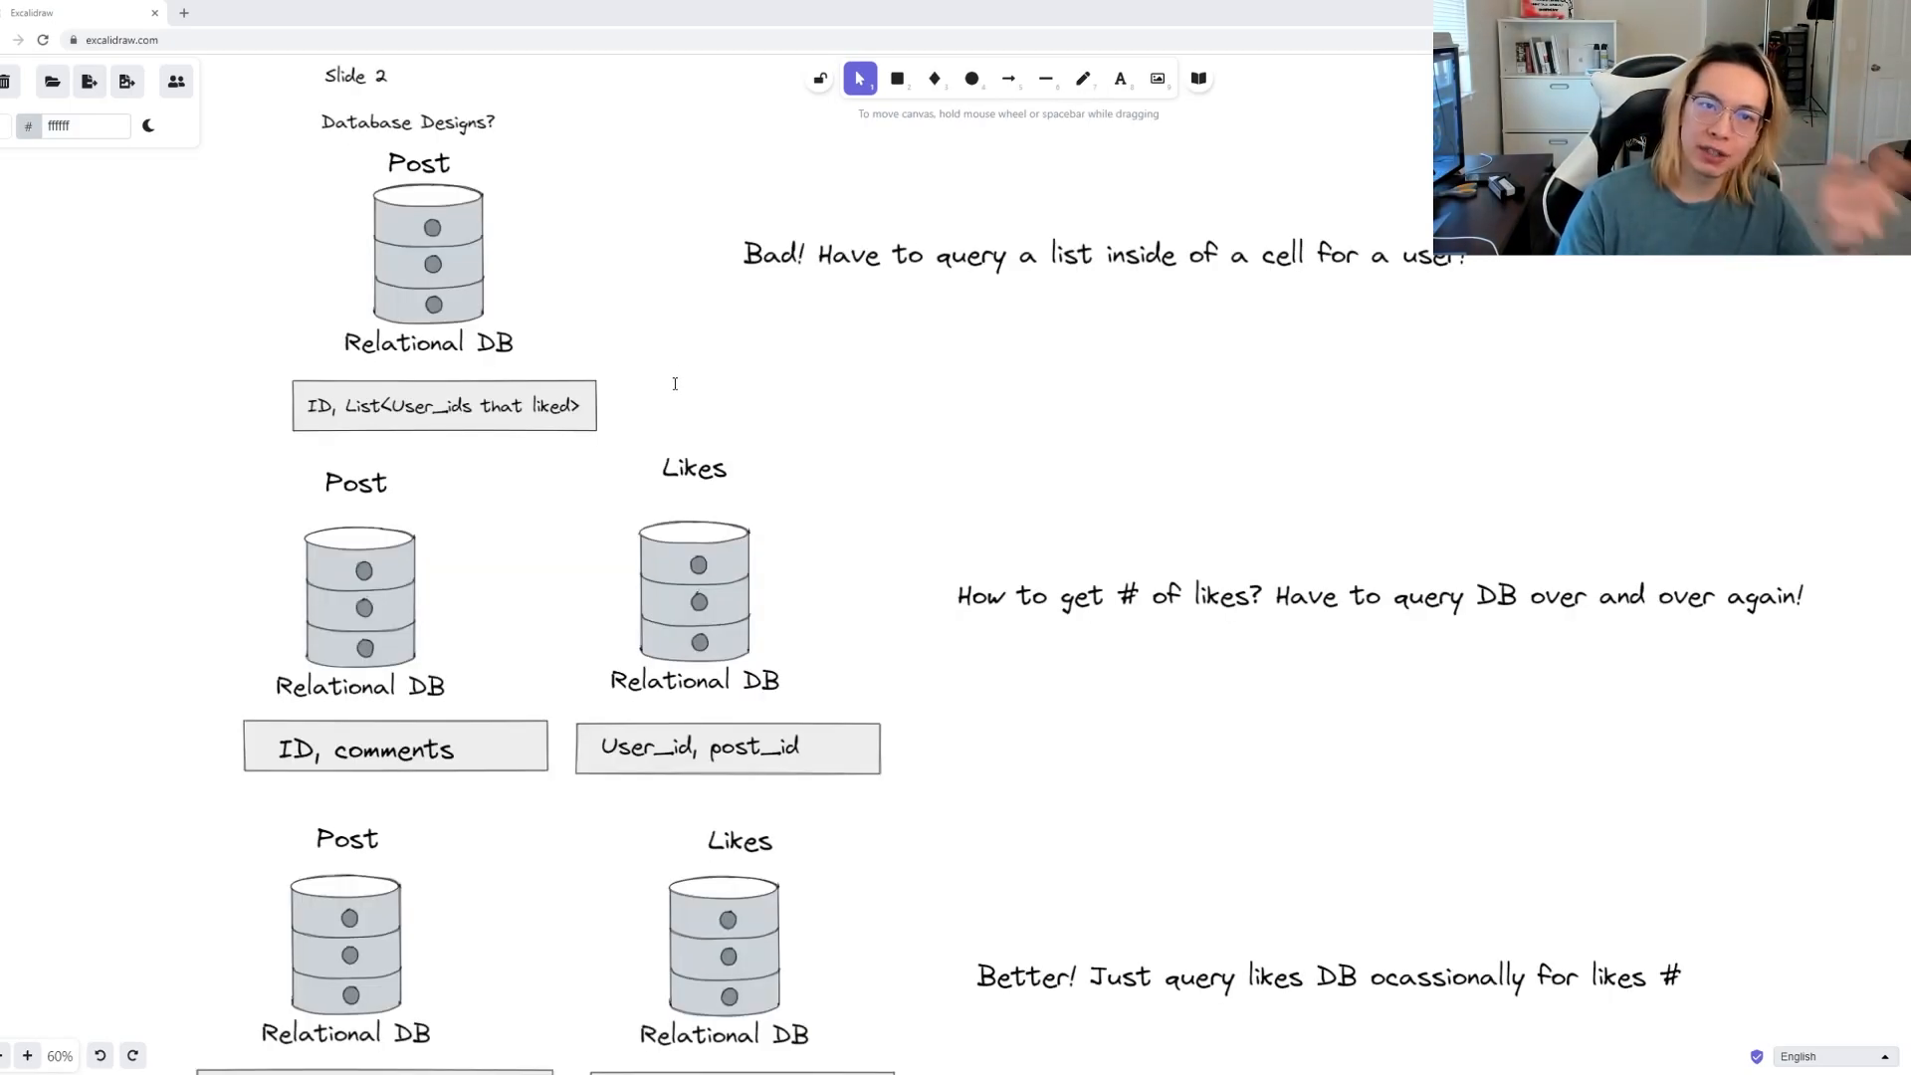
{"action": "mouse_move", "coordinate": [664, 407]}
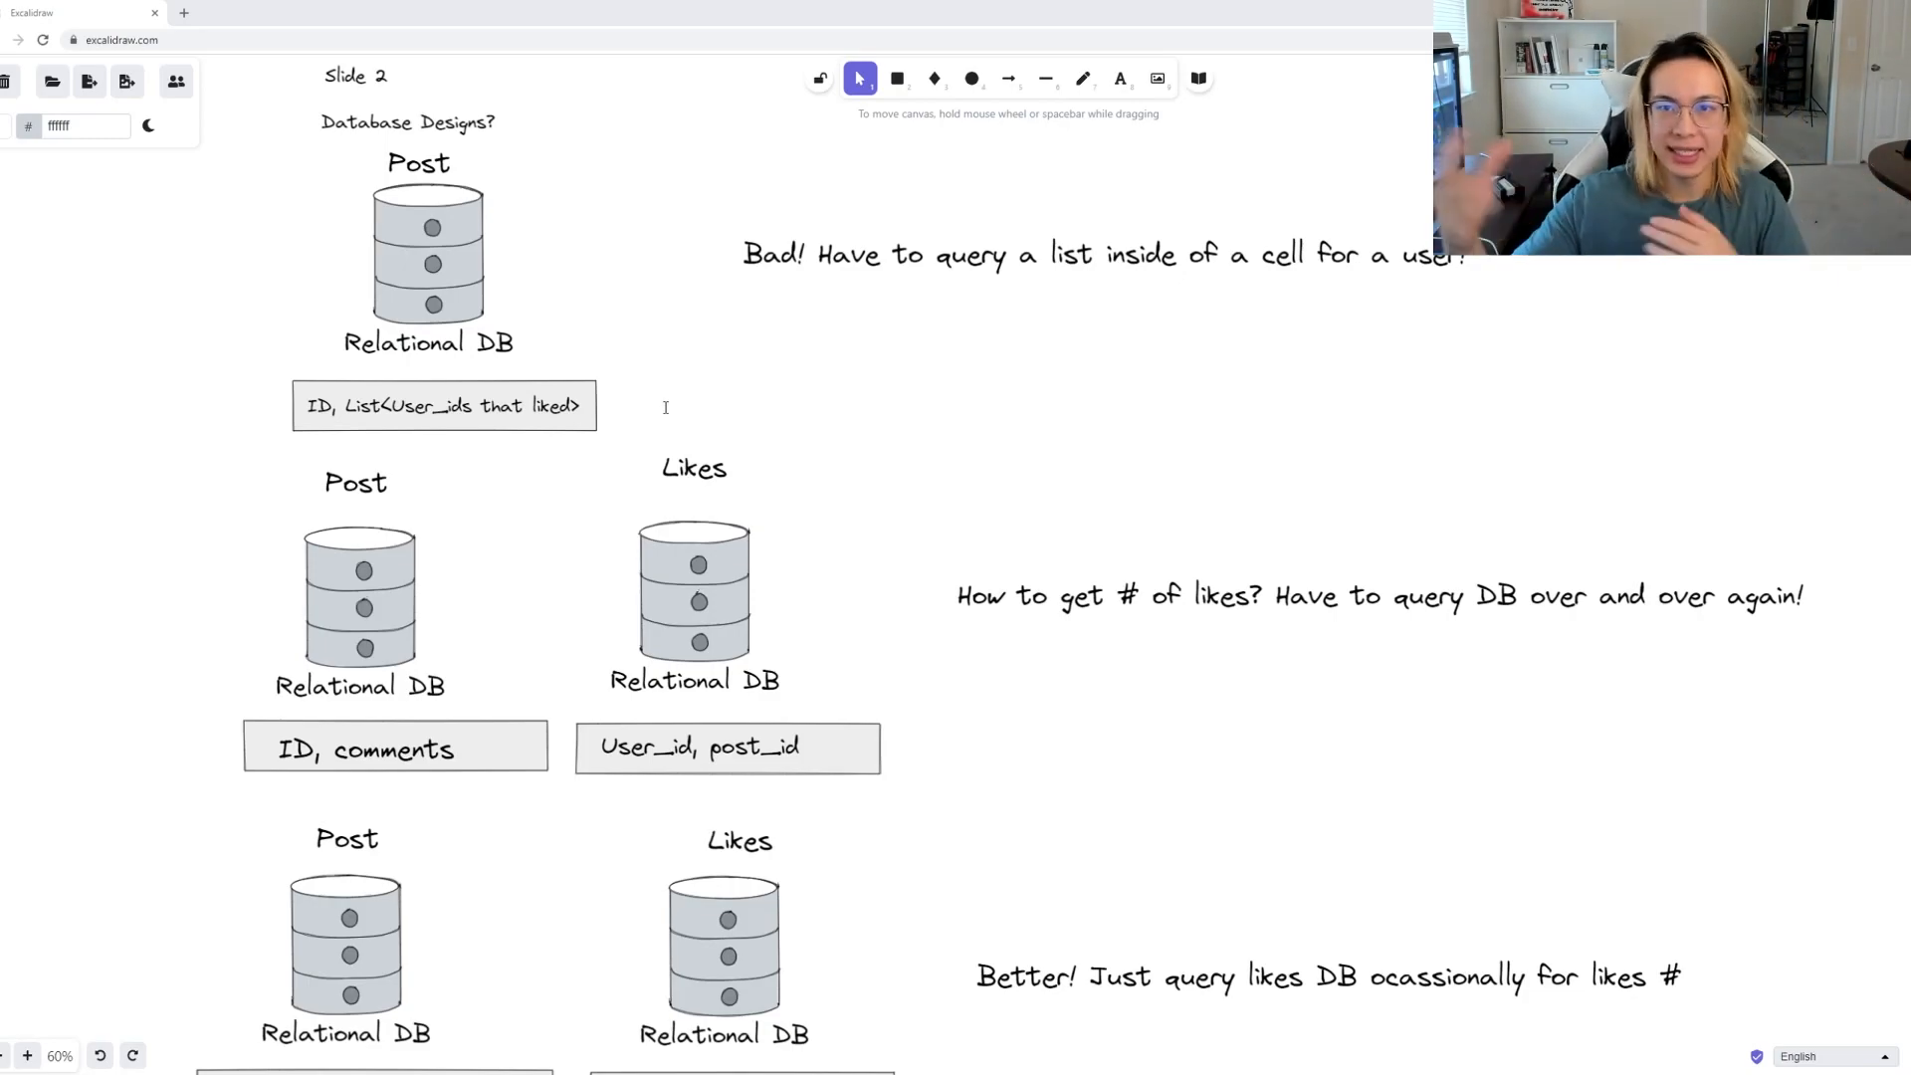
{"action": "mouse_move", "coordinate": [626, 297]}
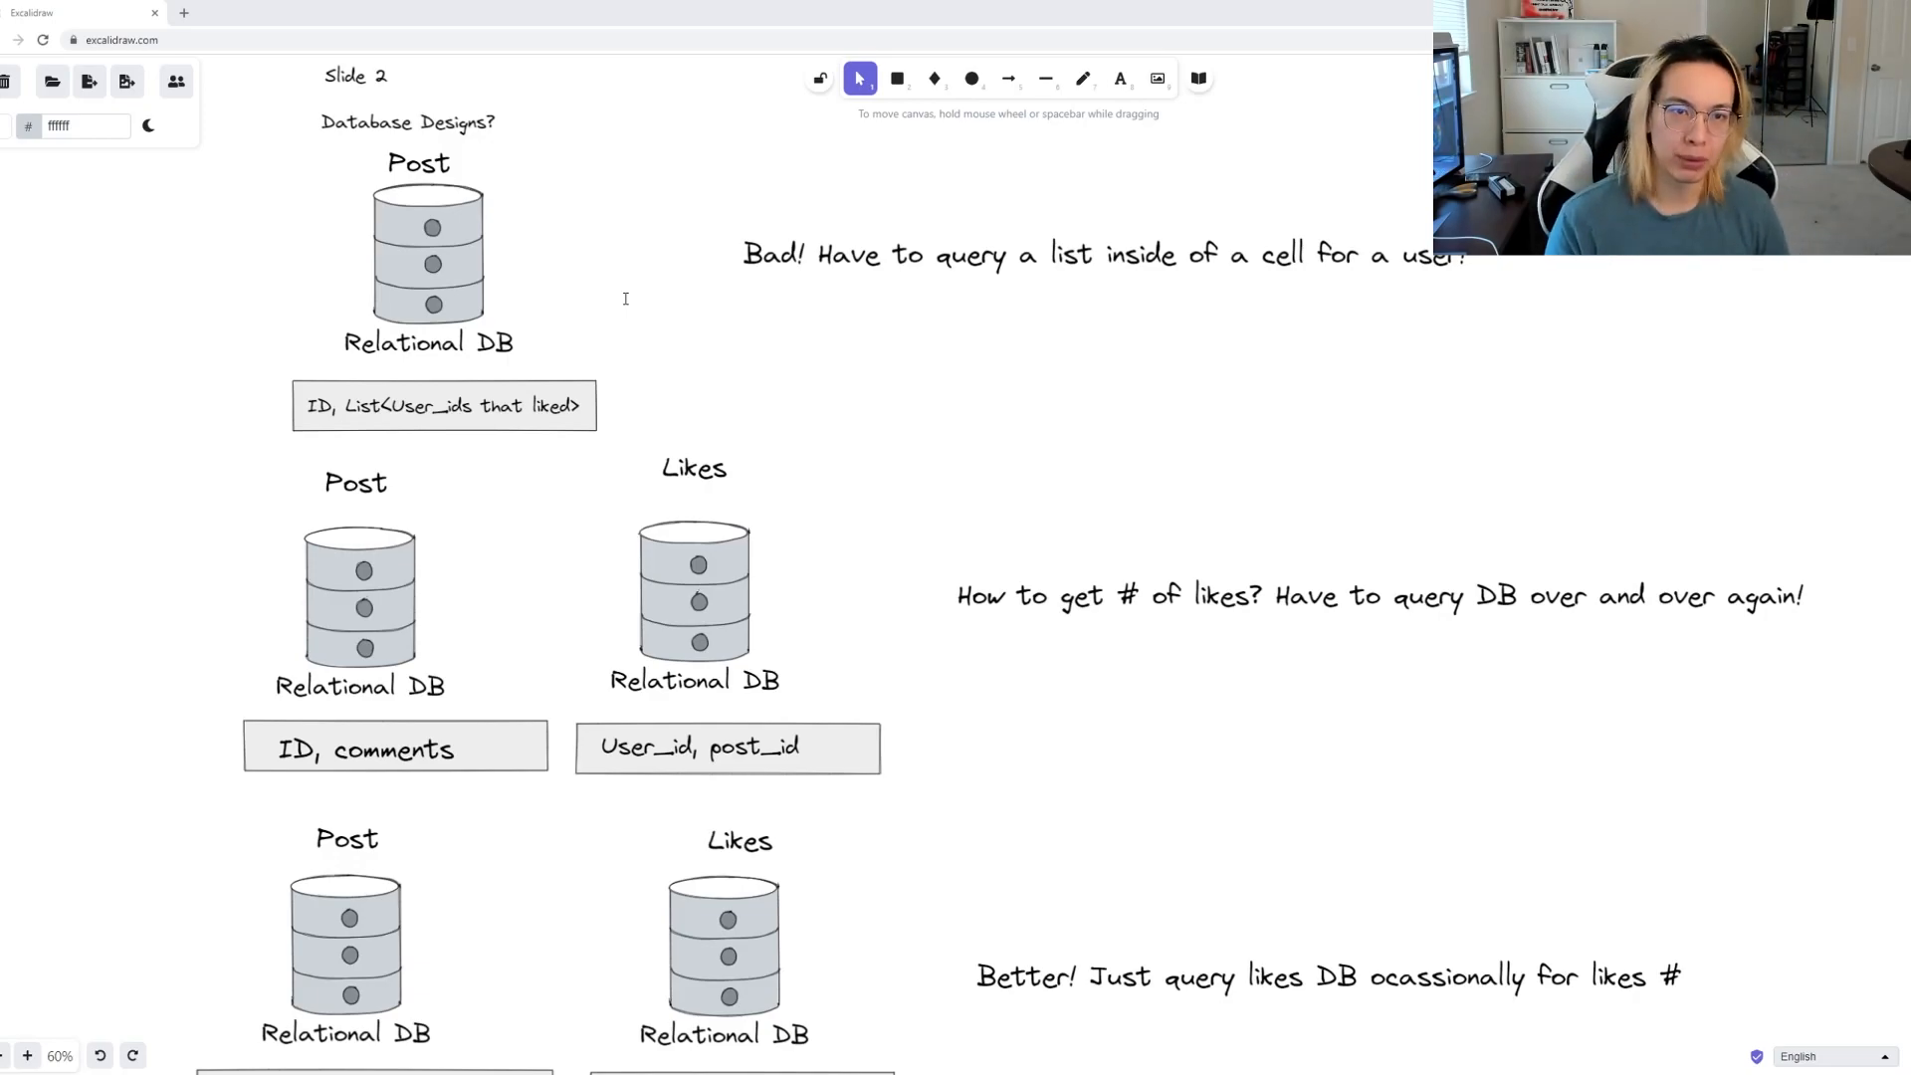
{"action": "mouse_move", "coordinate": [600, 82]}
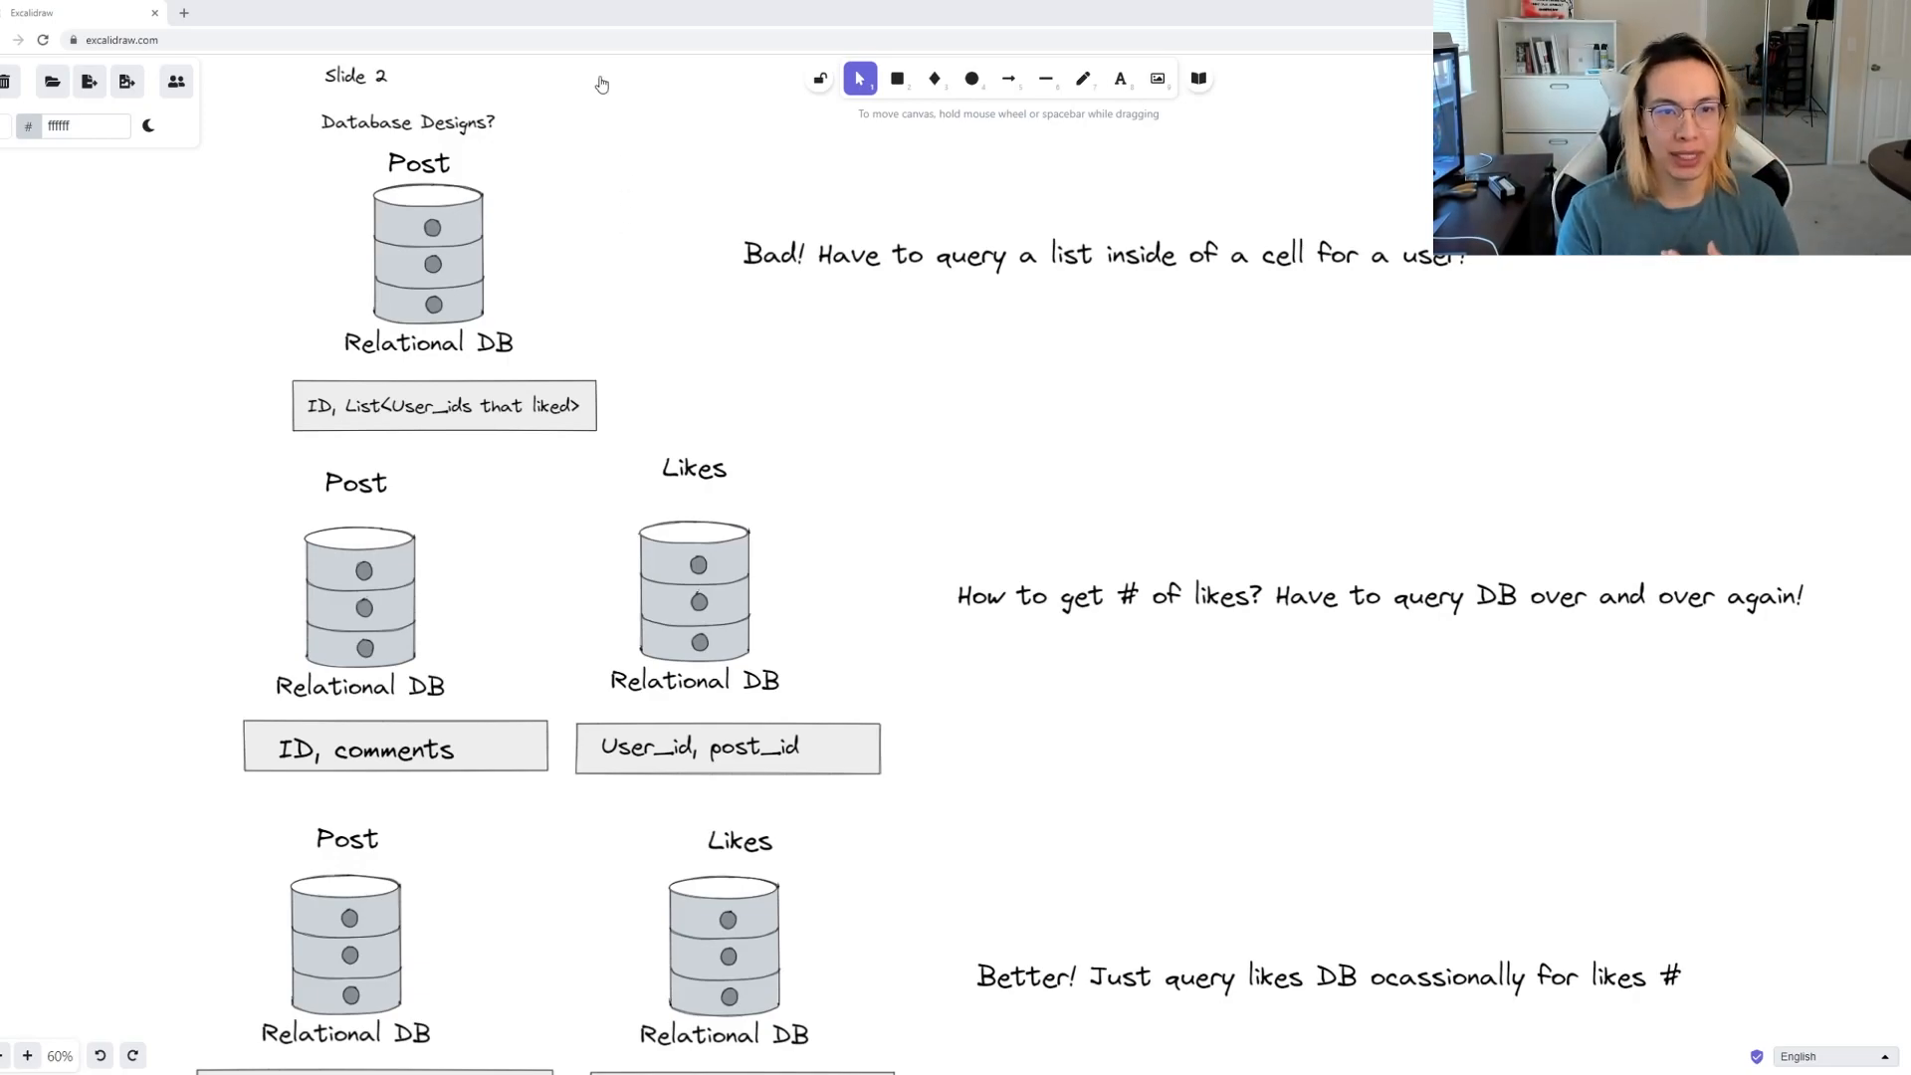
{"action": "mouse_move", "coordinate": [510, 202]}
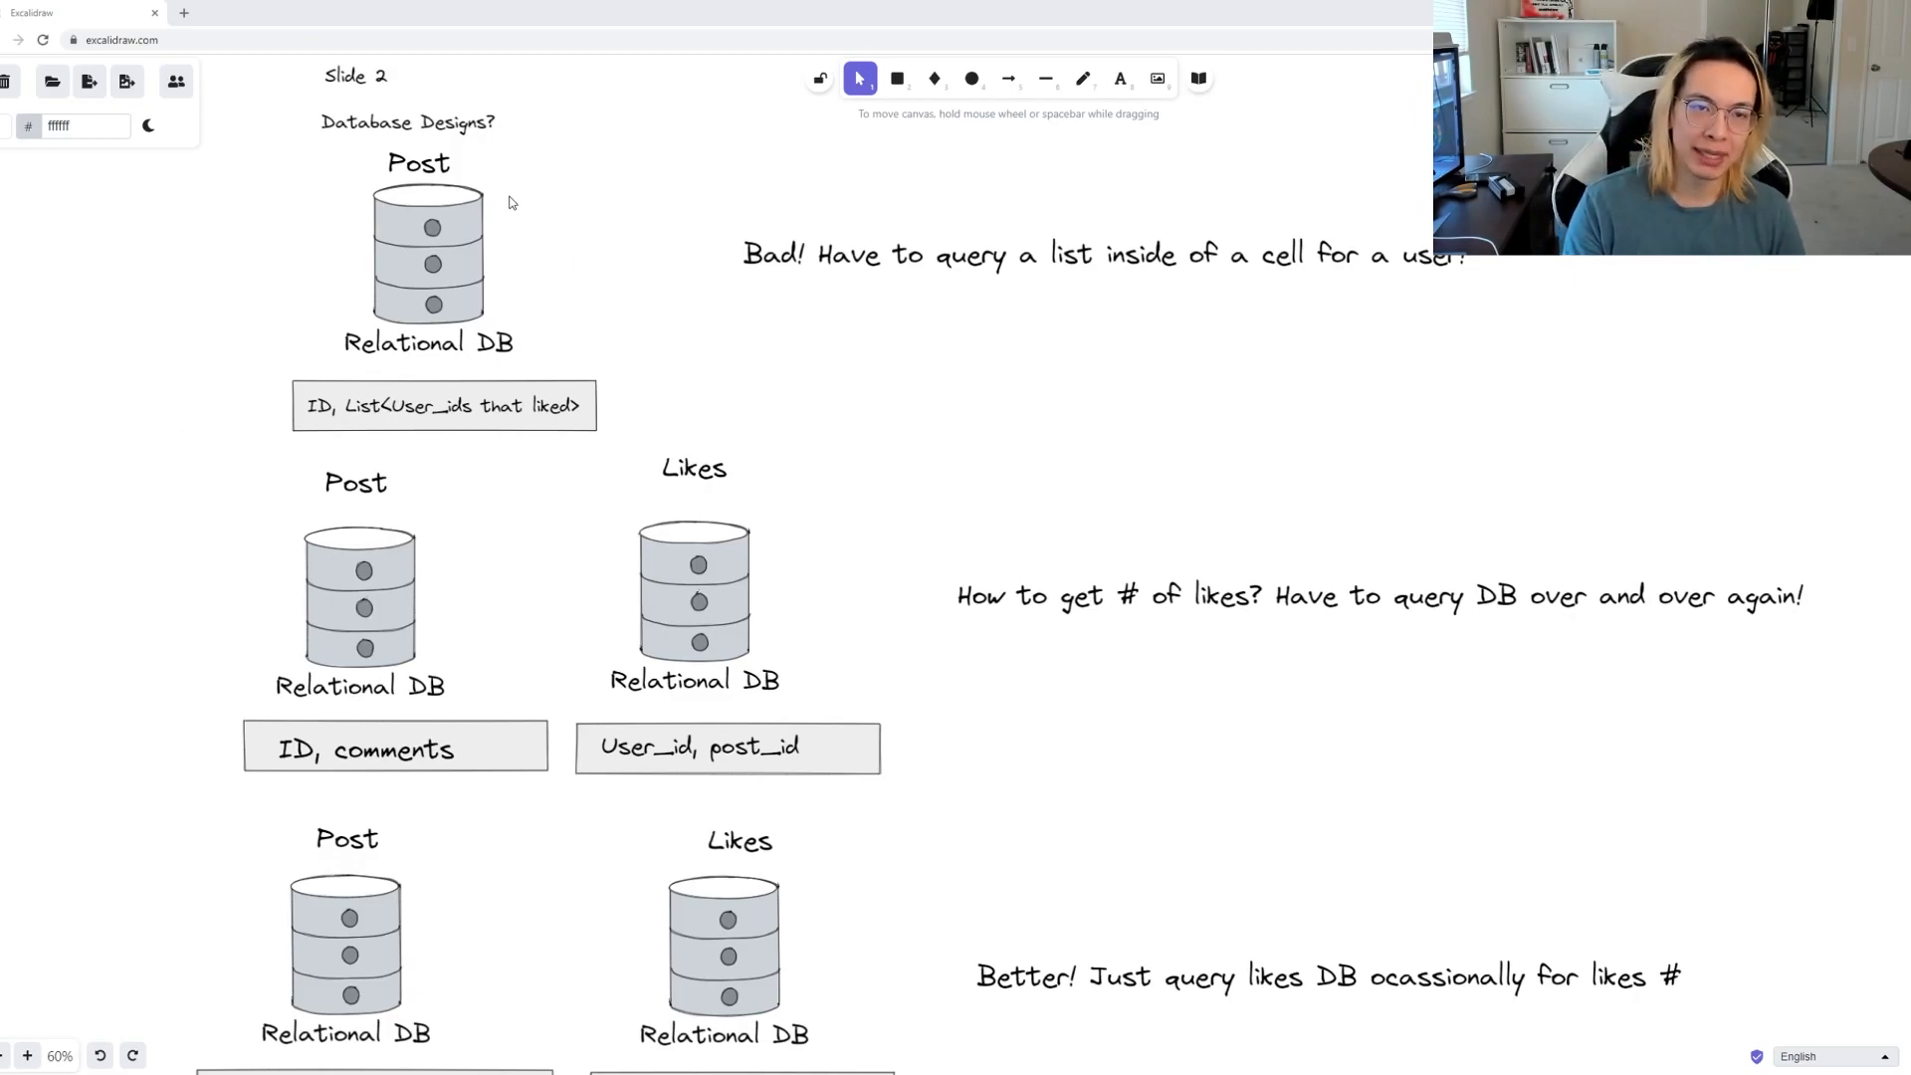
{"action": "mouse_move", "coordinate": [547, 320]}
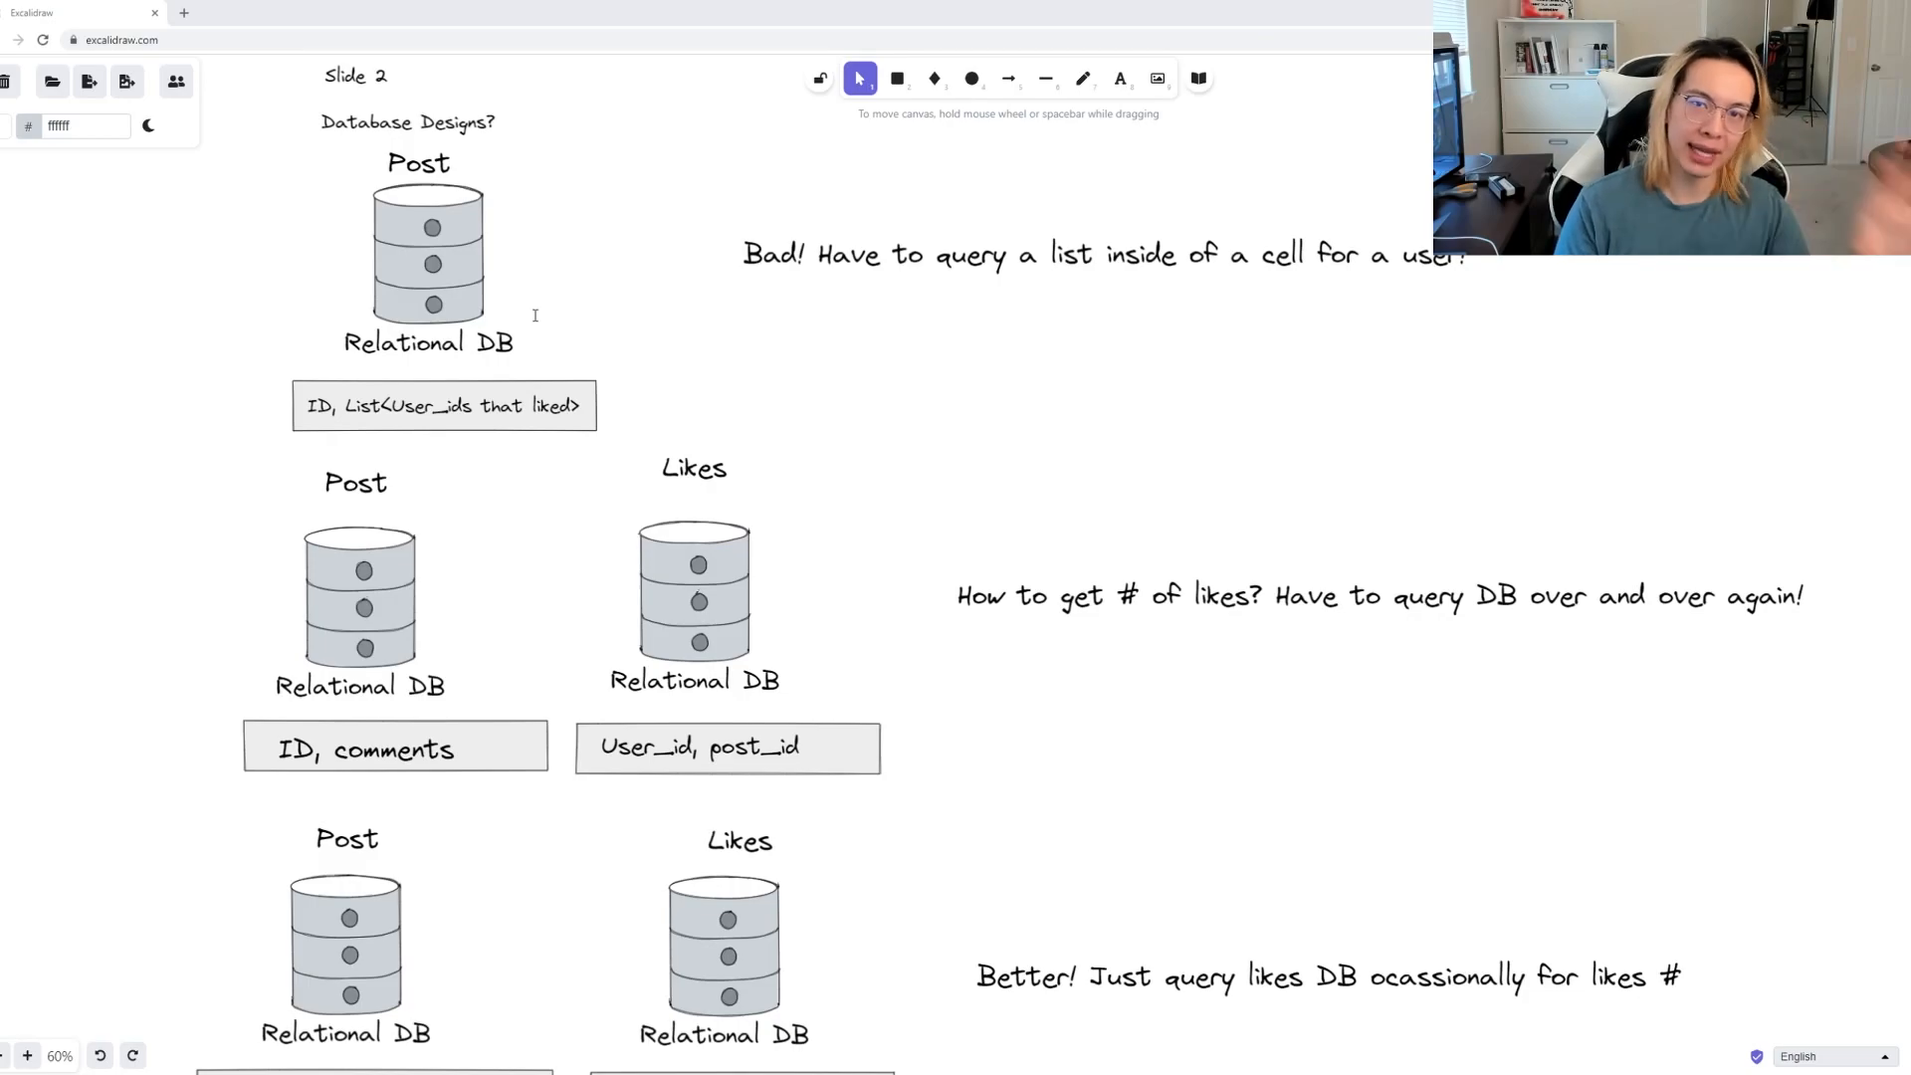
{"action": "mouse_move", "coordinate": [723, 834]}
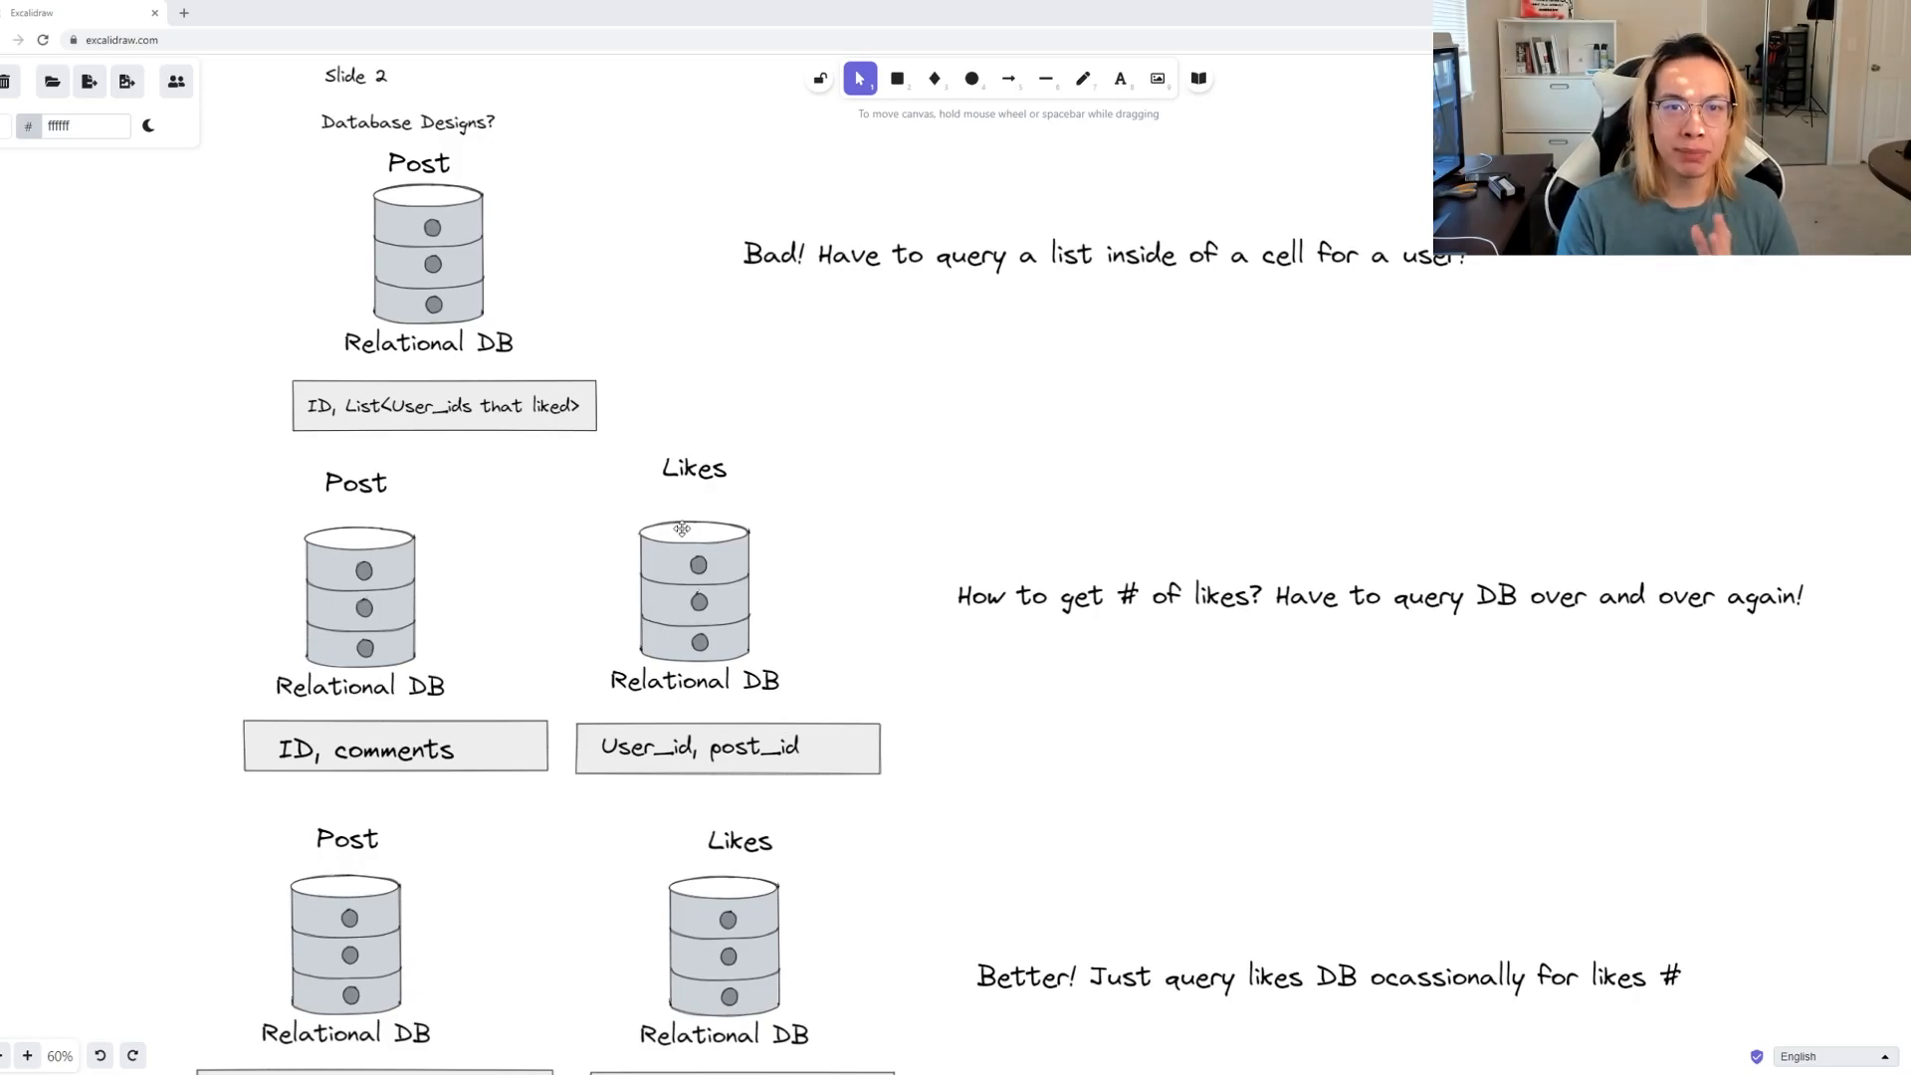
{"action": "mouse_move", "coordinate": [750, 400]}
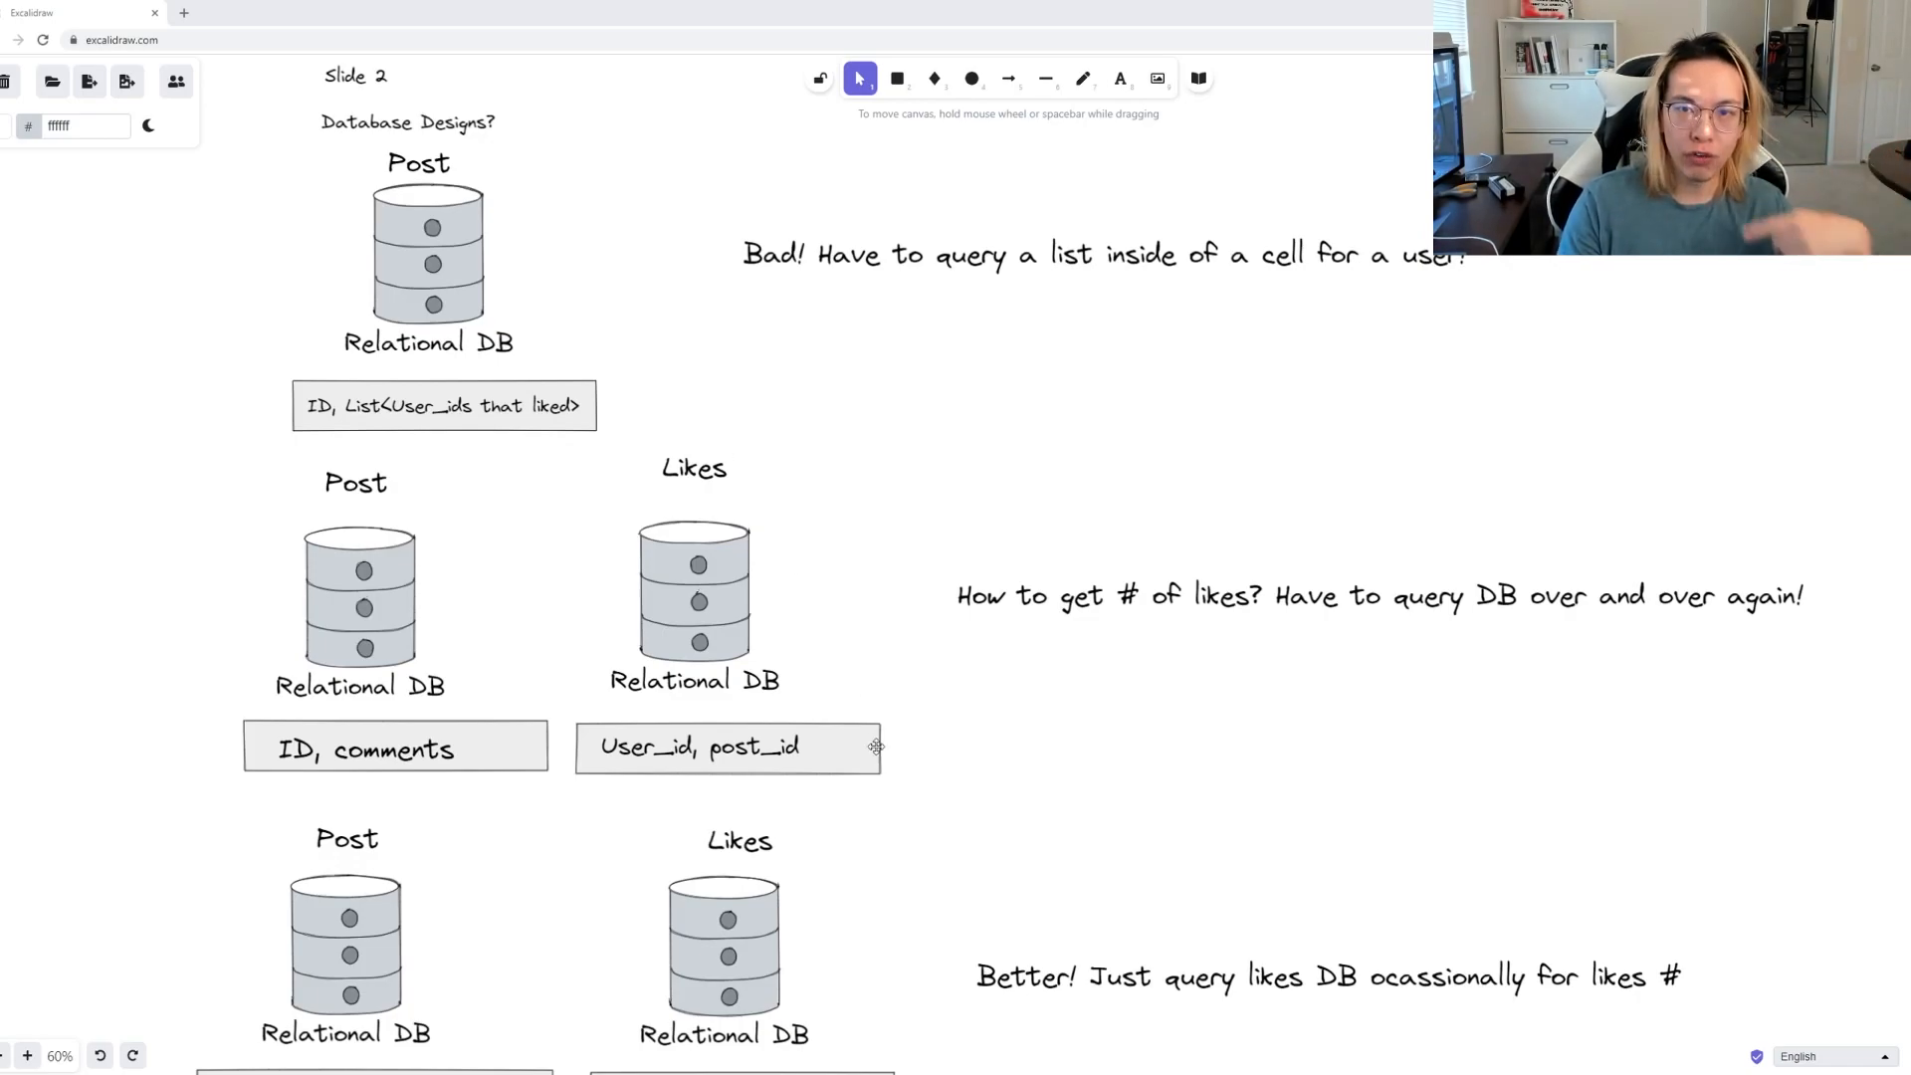
{"action": "mouse_move", "coordinate": [925, 362]}
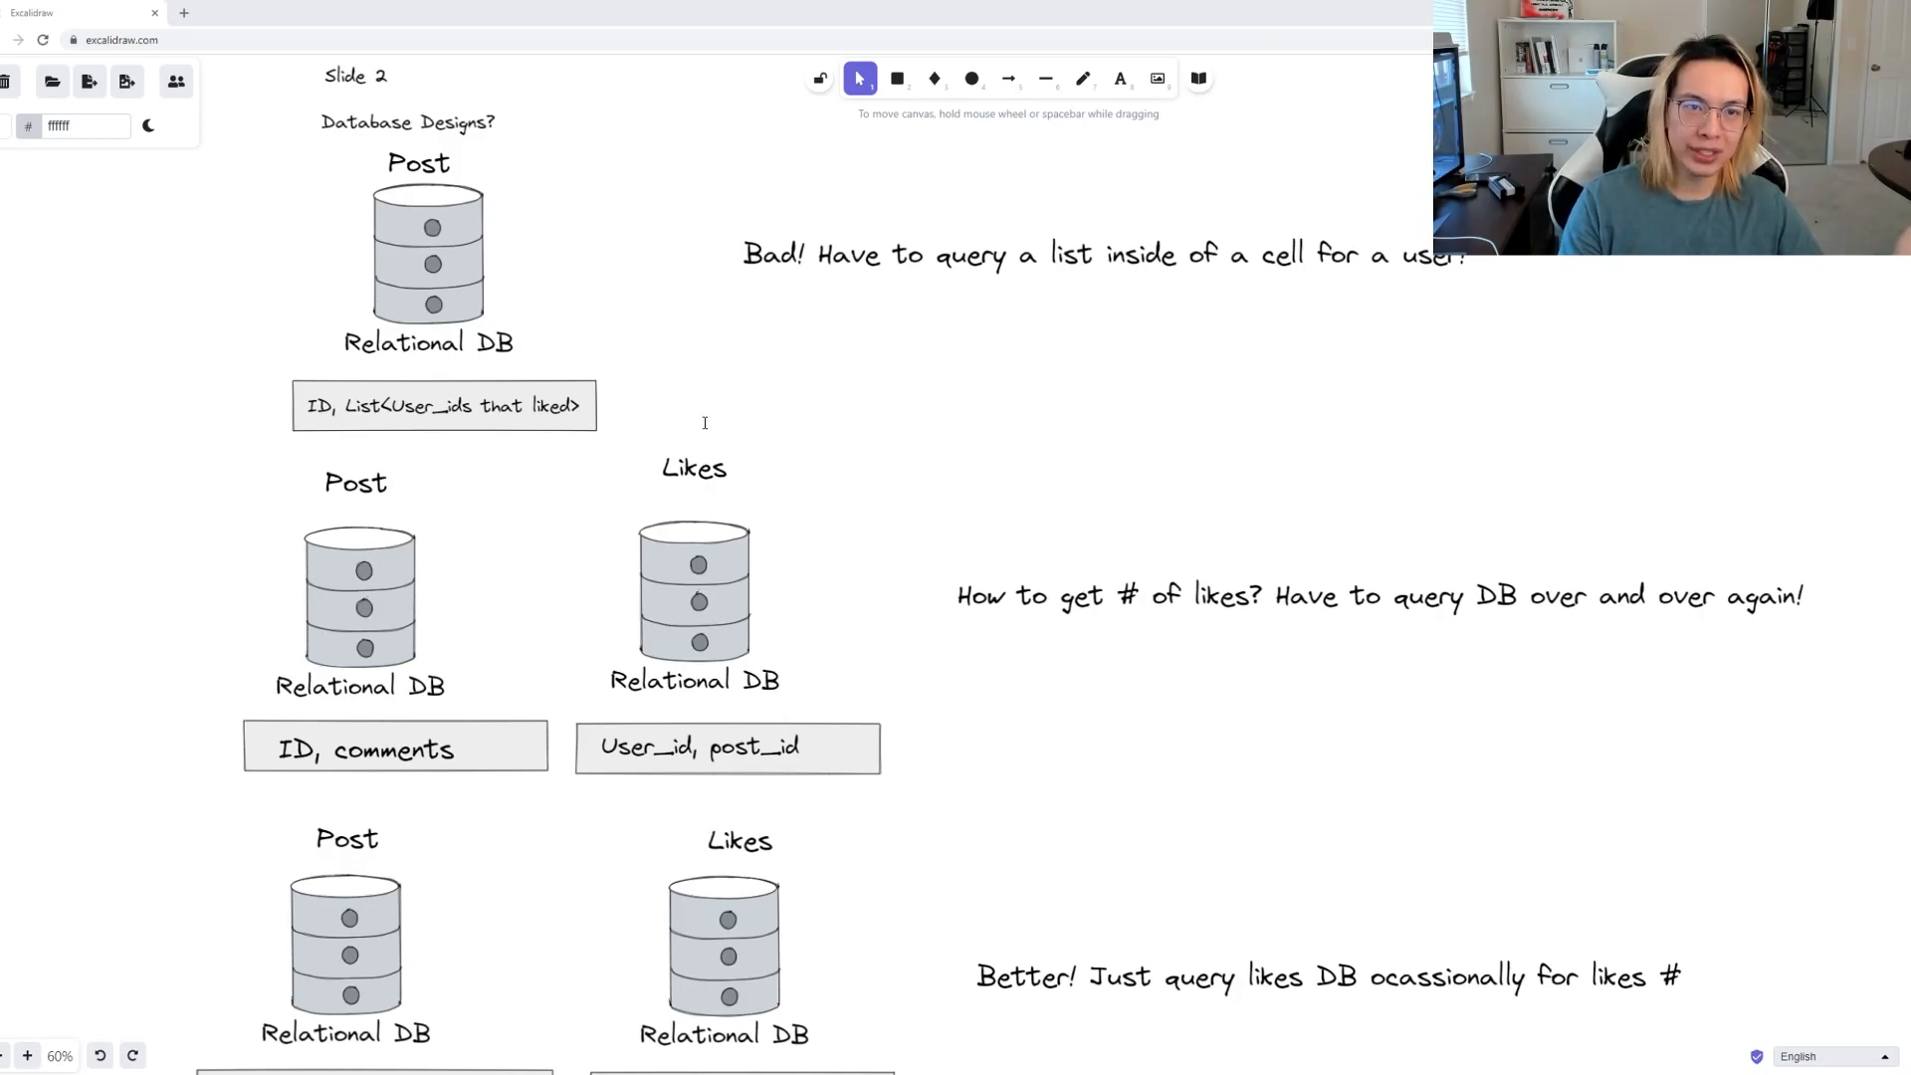
{"action": "mouse_move", "coordinate": [397, 601]}
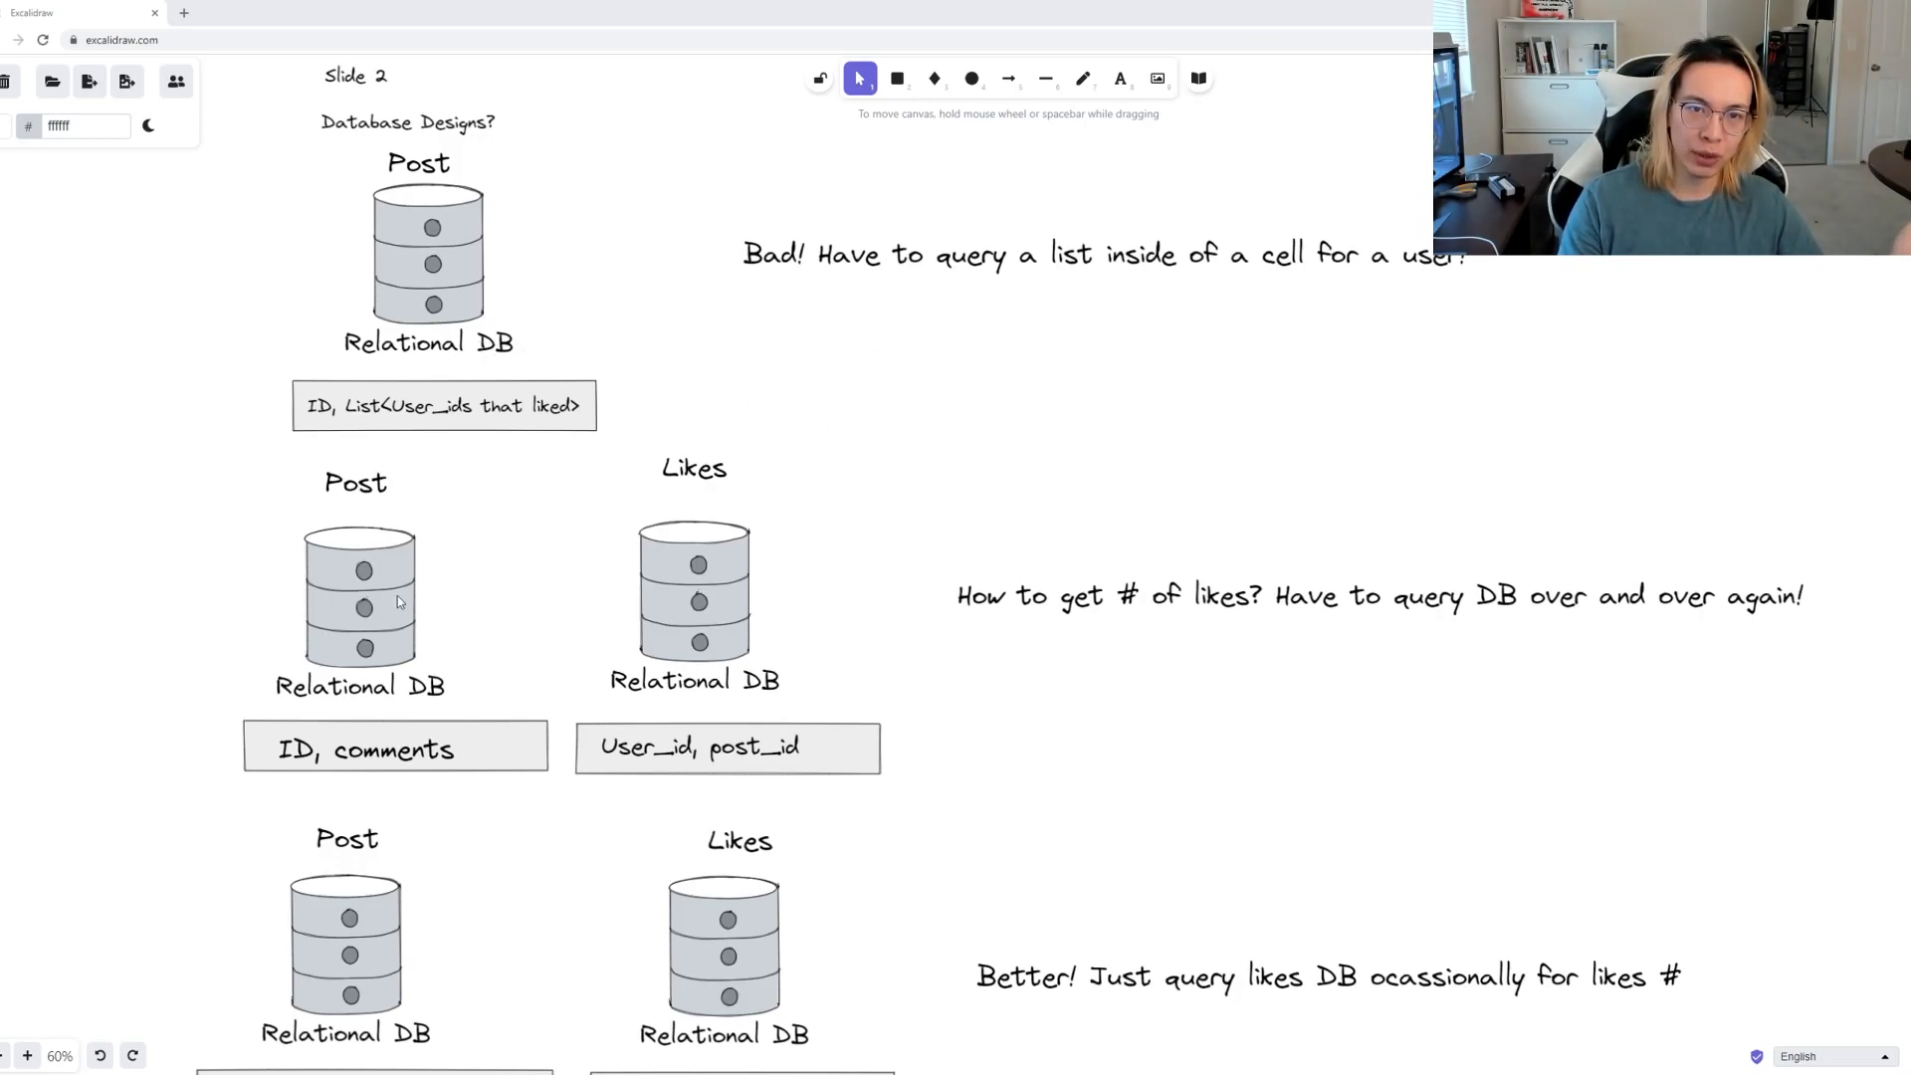
{"action": "mouse_move", "coordinate": [613, 363]}
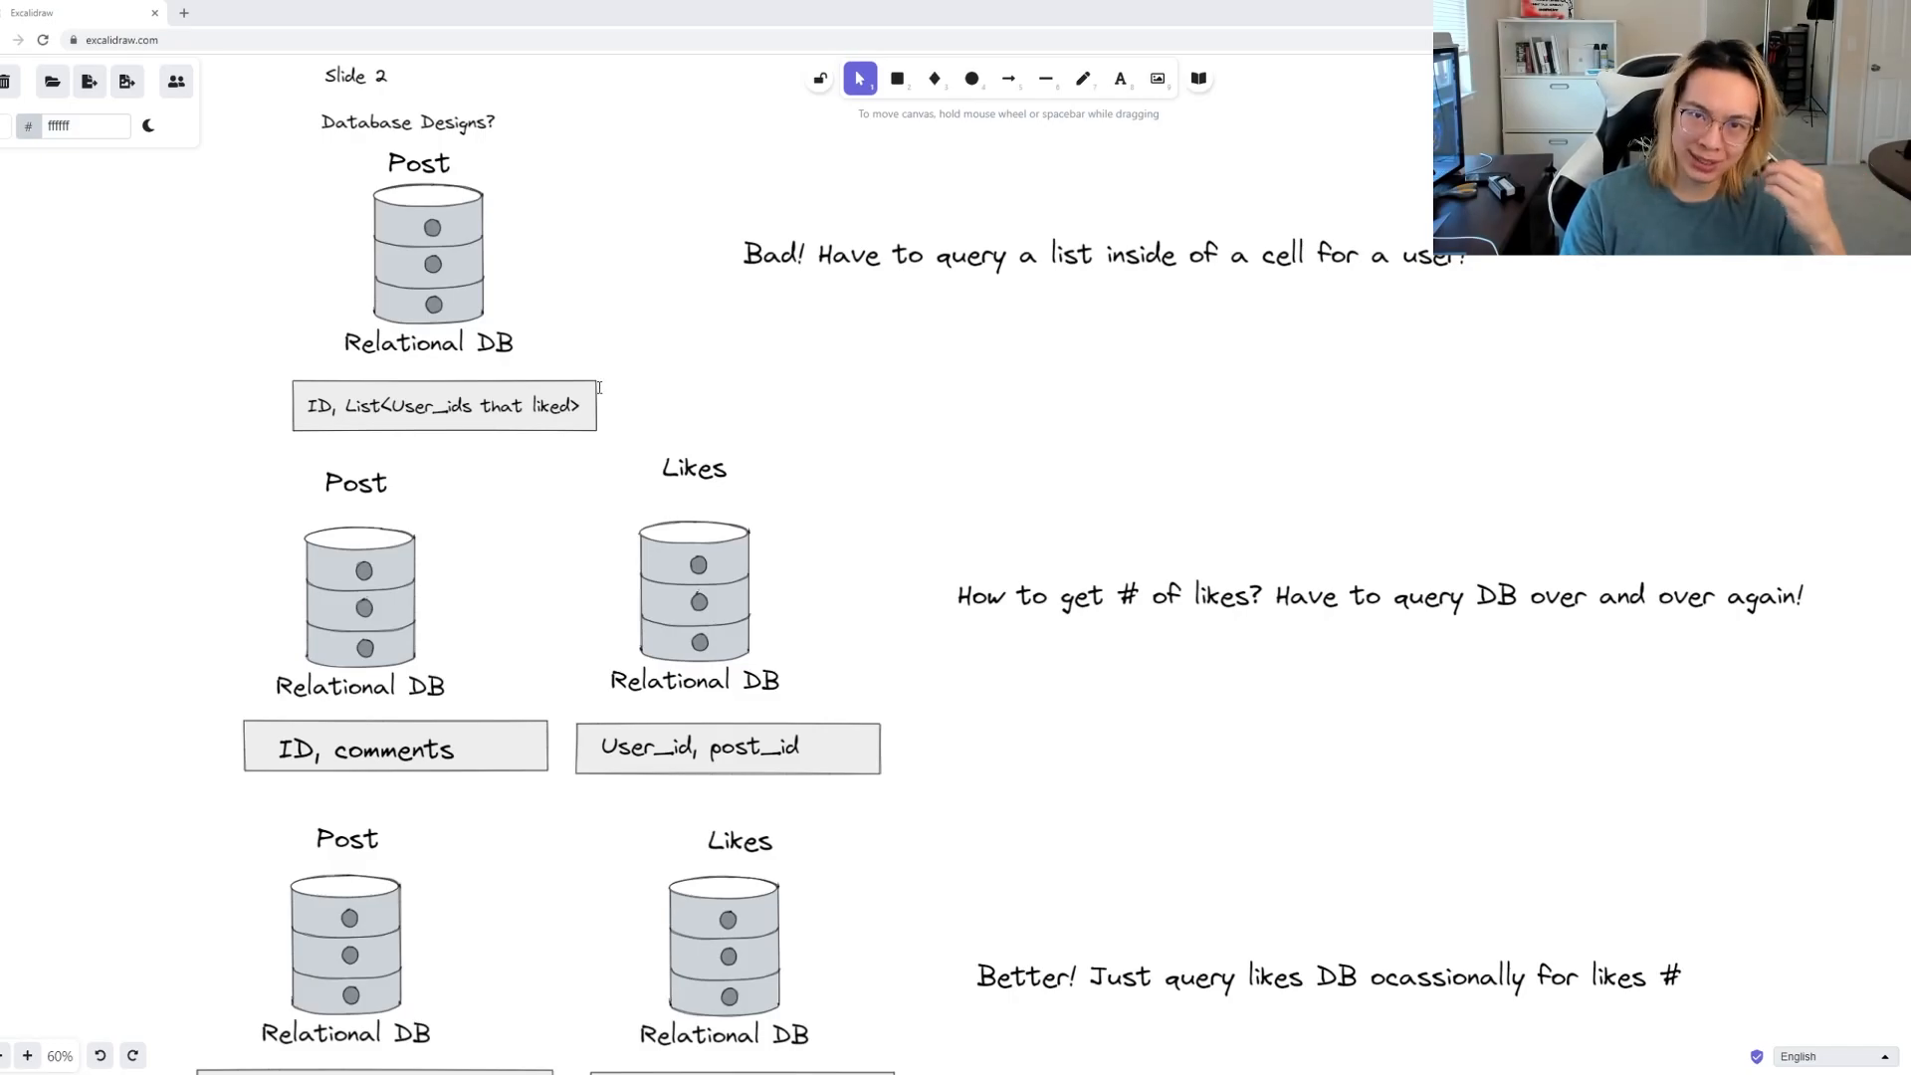
{"action": "mouse_move", "coordinate": [862, 784]}
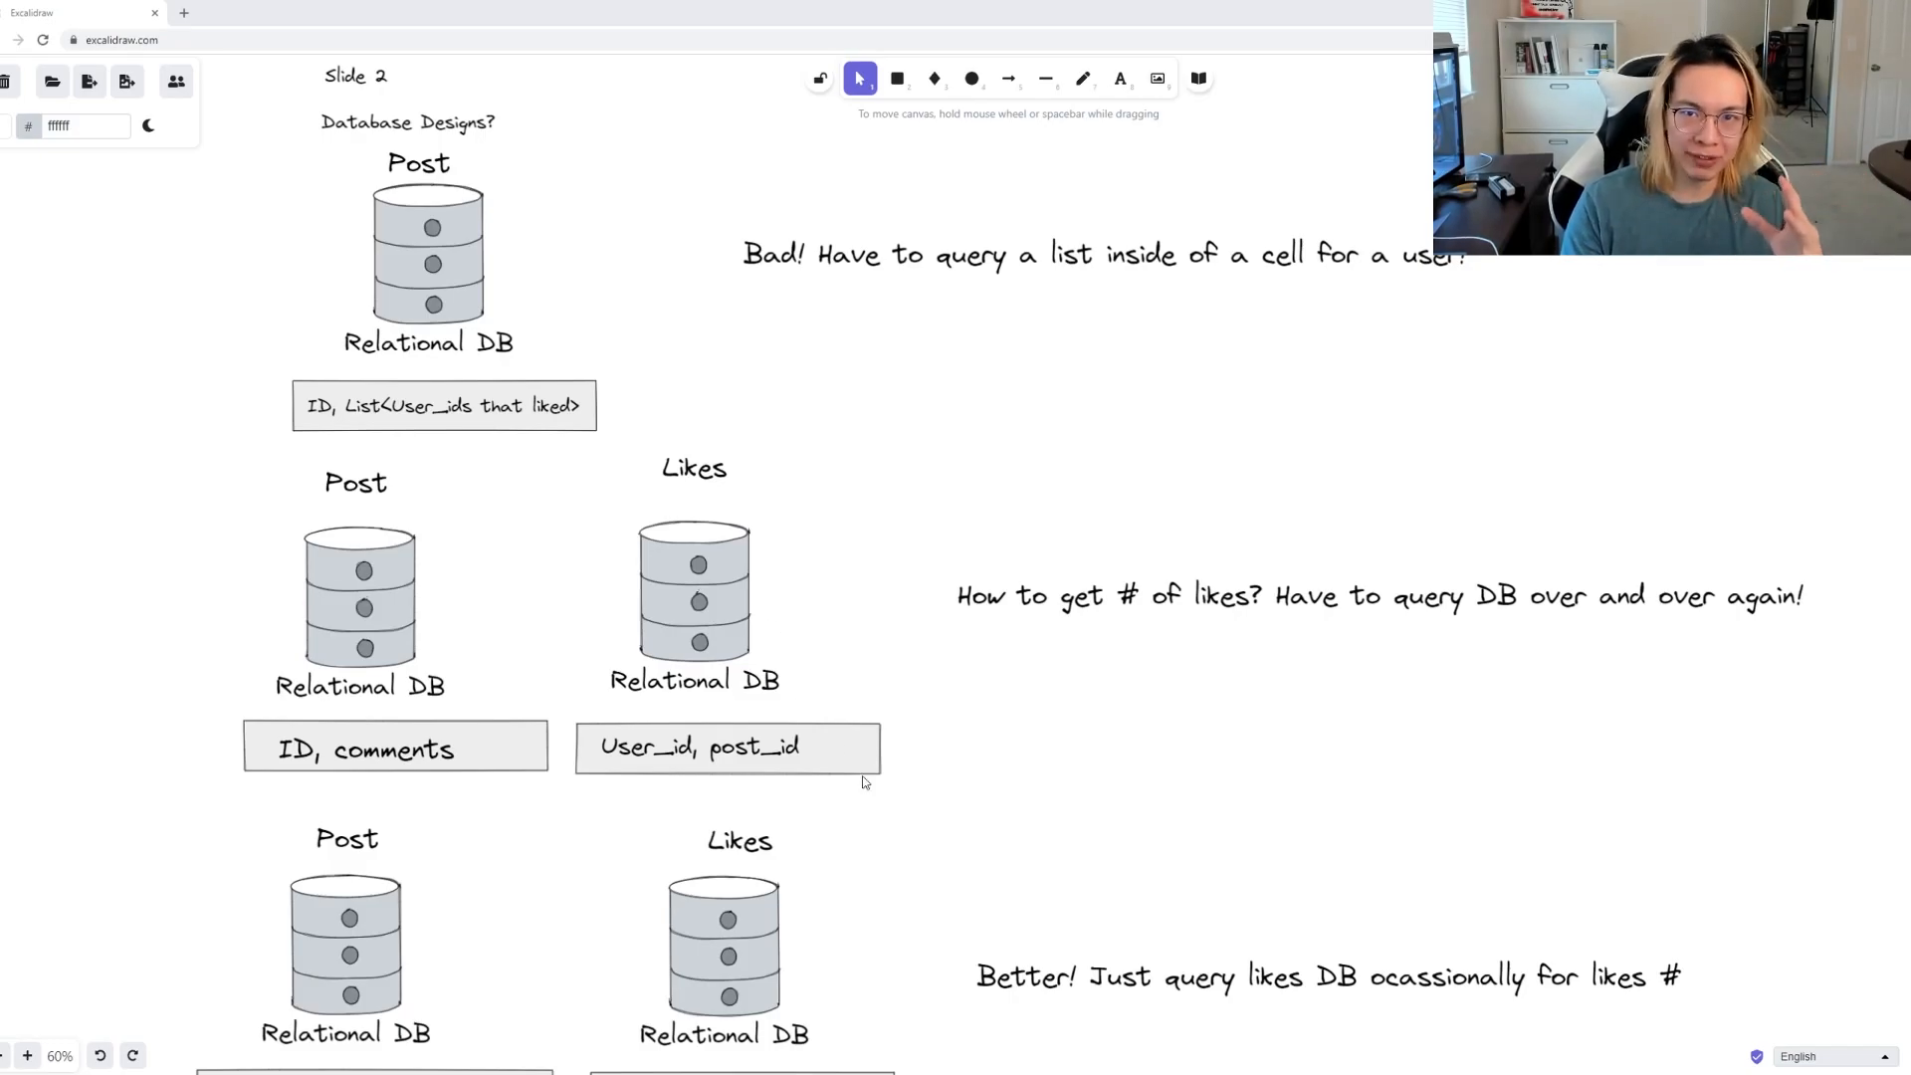
{"action": "scroll", "scroll_direction": "down", "scroll_amount": 3}
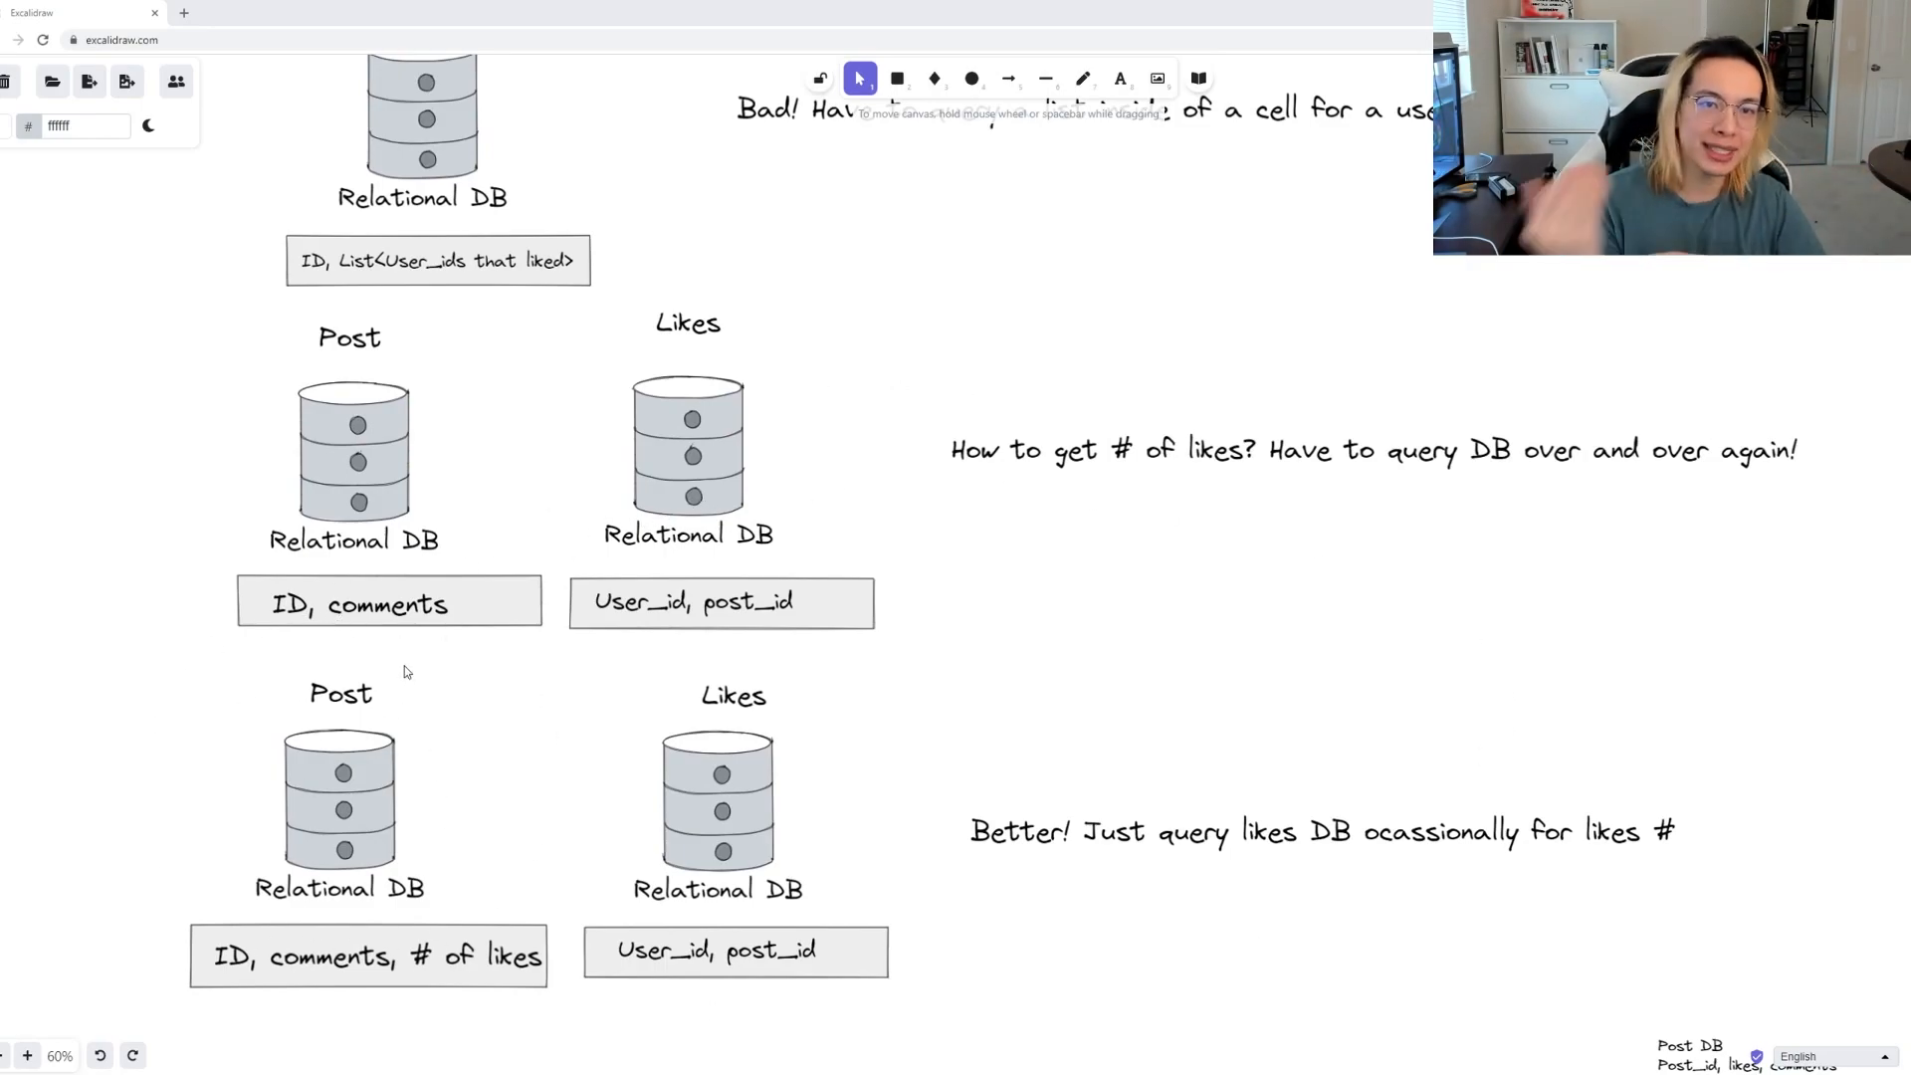
{"action": "mouse_move", "coordinate": [582, 686]}
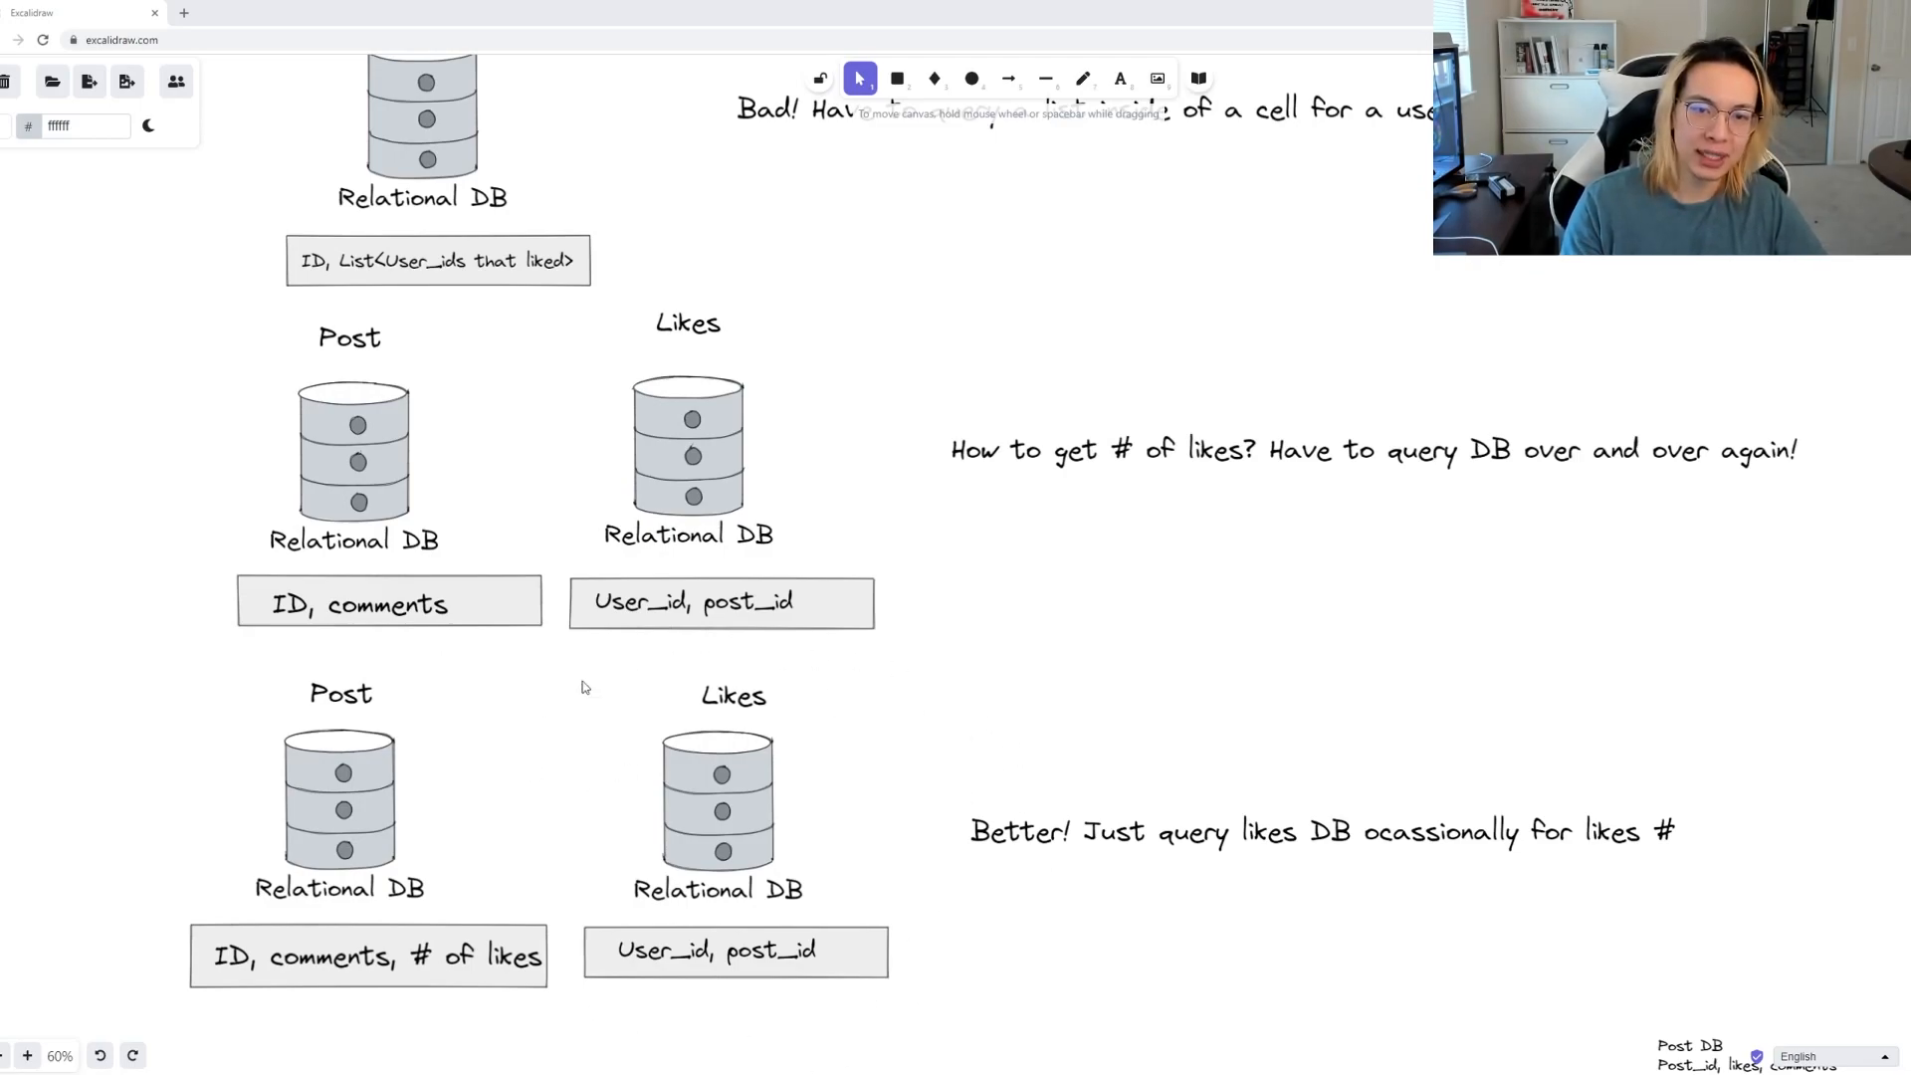
{"action": "mouse_move", "coordinate": [762, 430]}
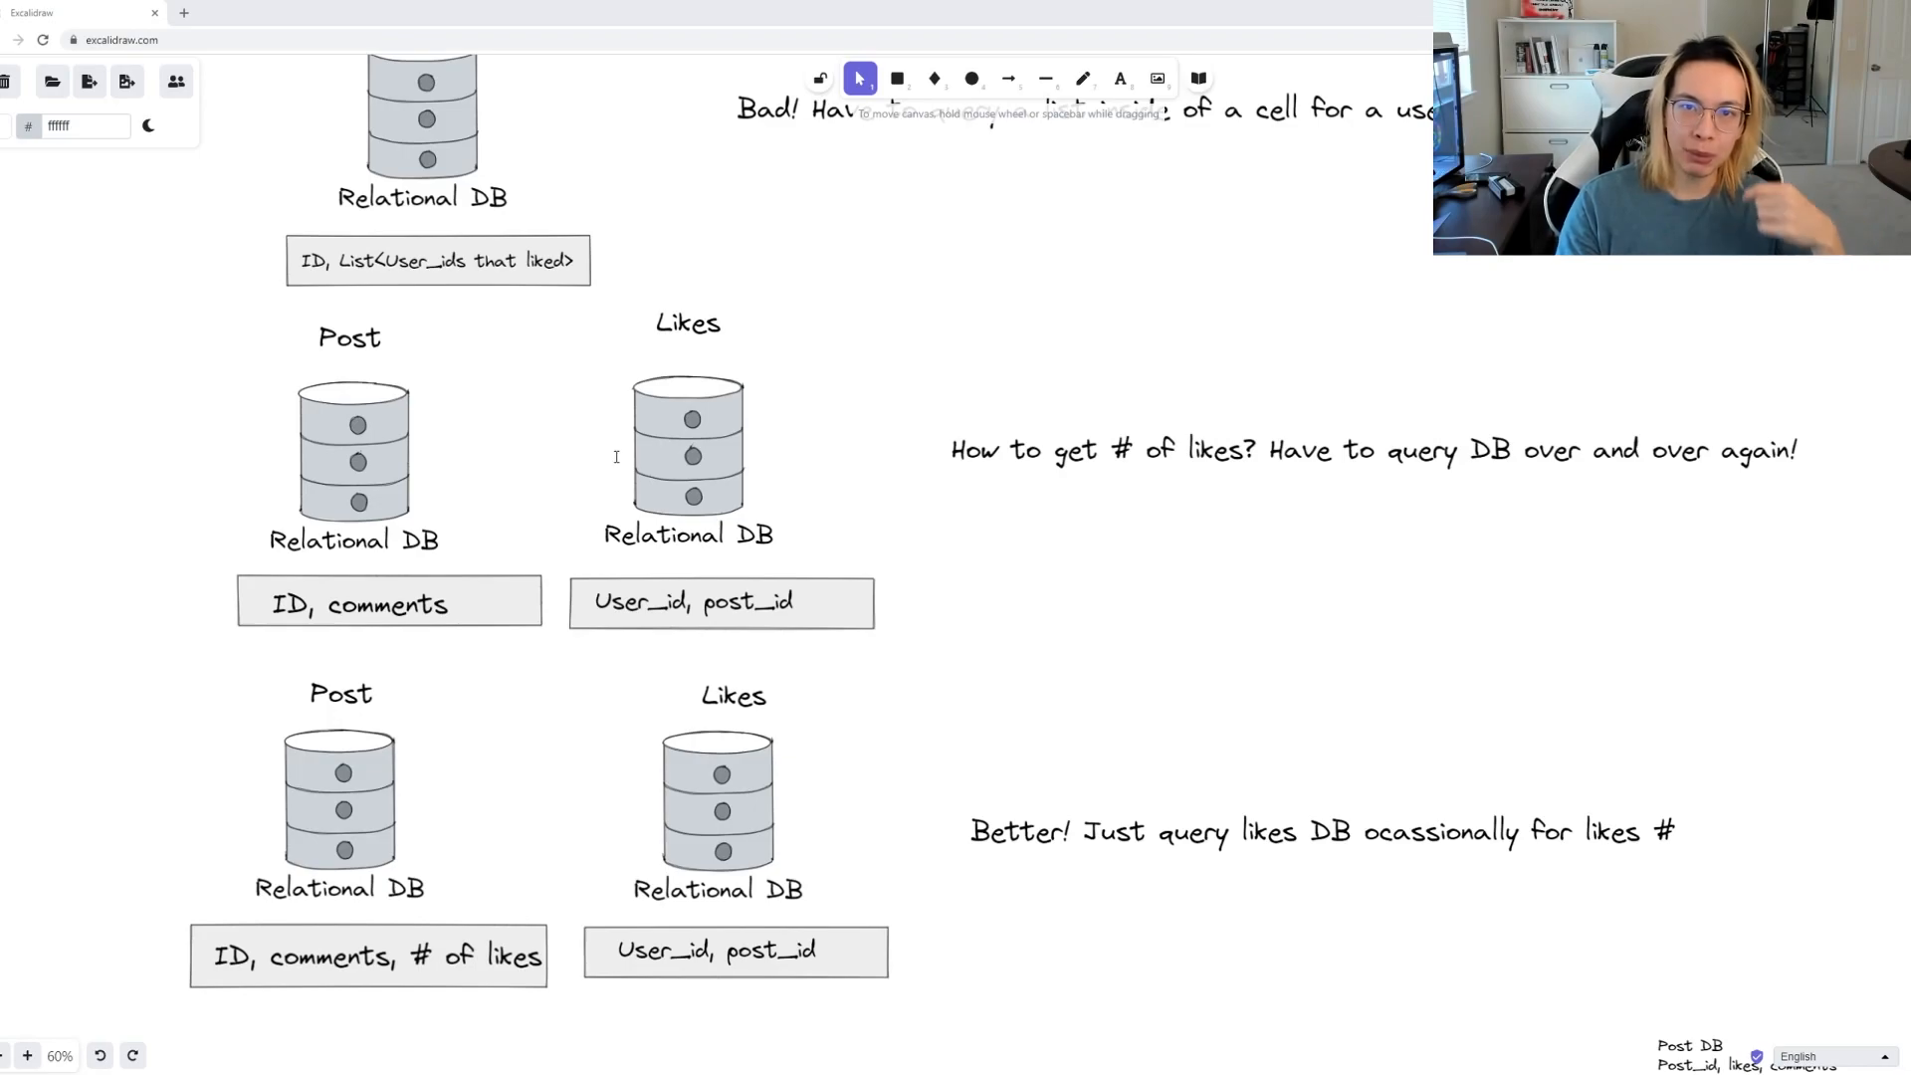
{"action": "mouse_move", "coordinate": [793, 647]}
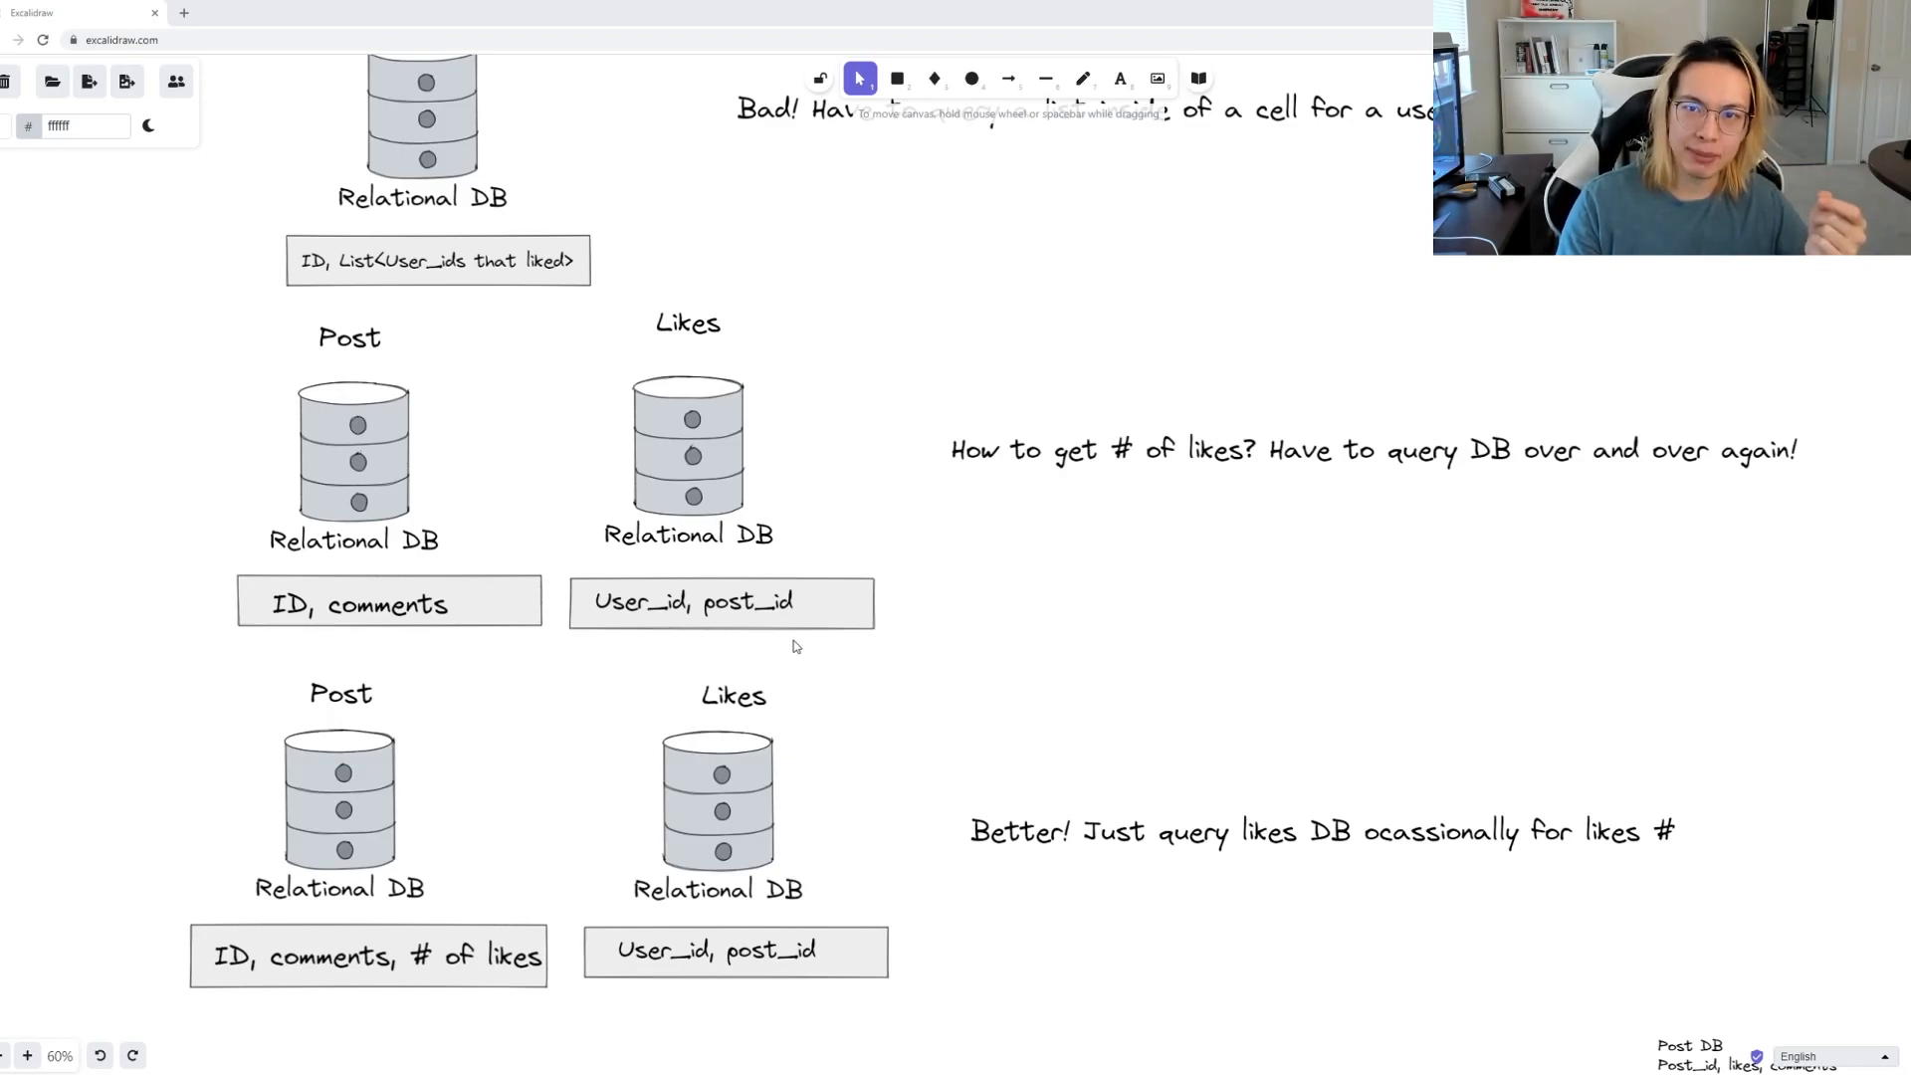
{"action": "mouse_move", "coordinate": [772, 449]}
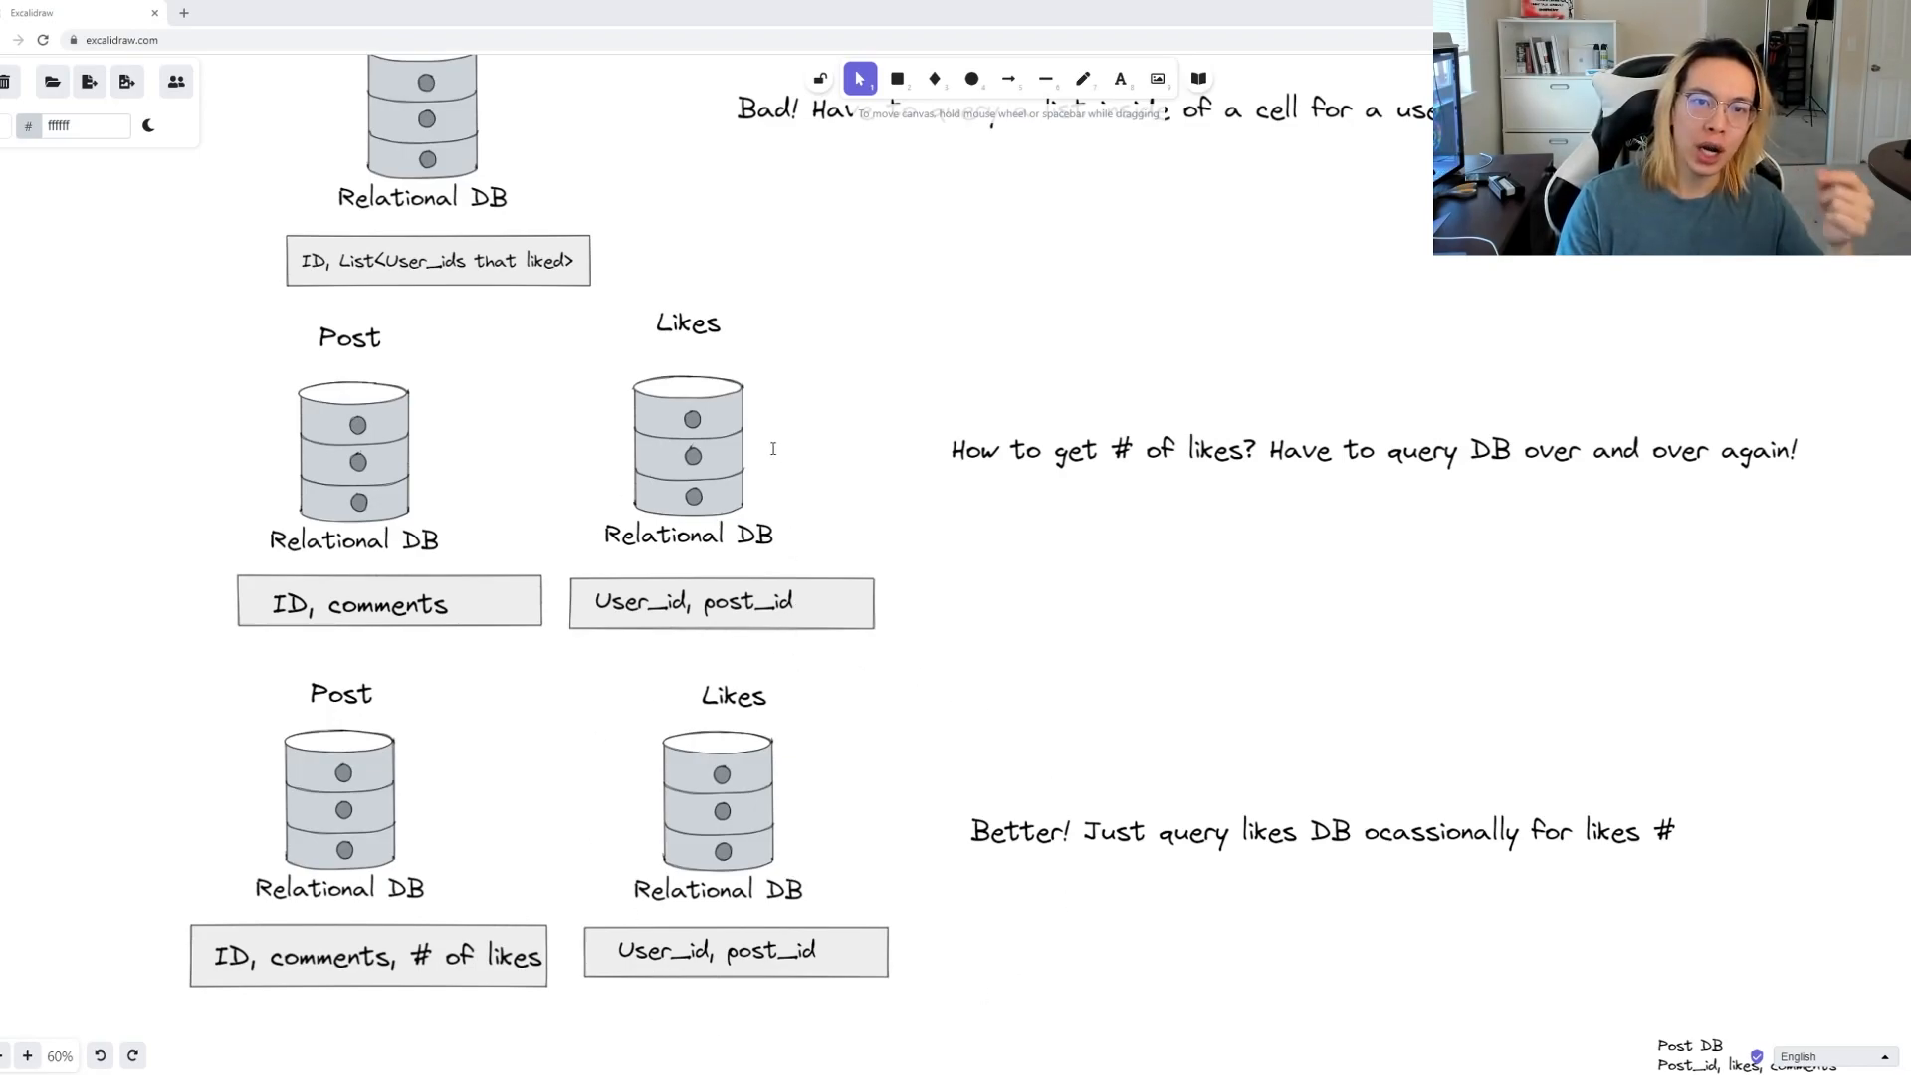
{"action": "mouse_move", "coordinate": [770, 422]}
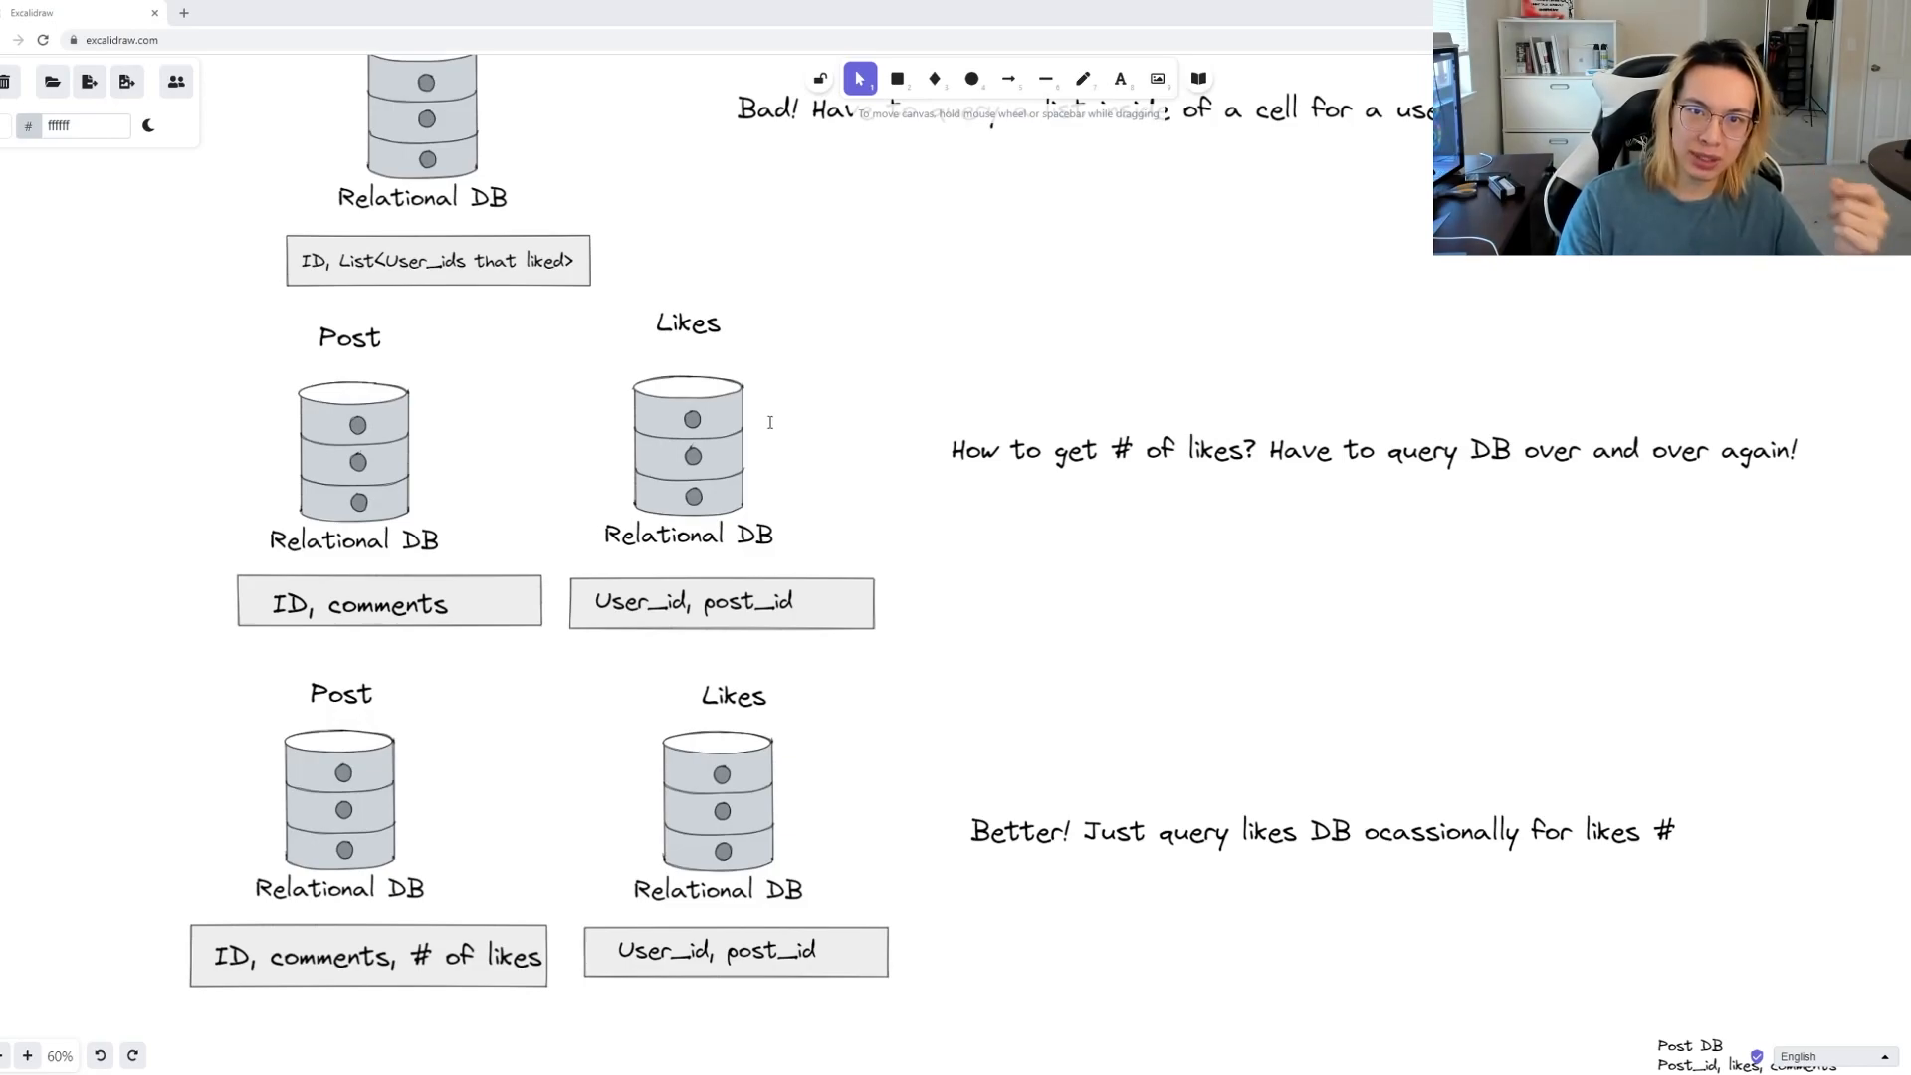
{"action": "mouse_move", "coordinate": [338, 637]}
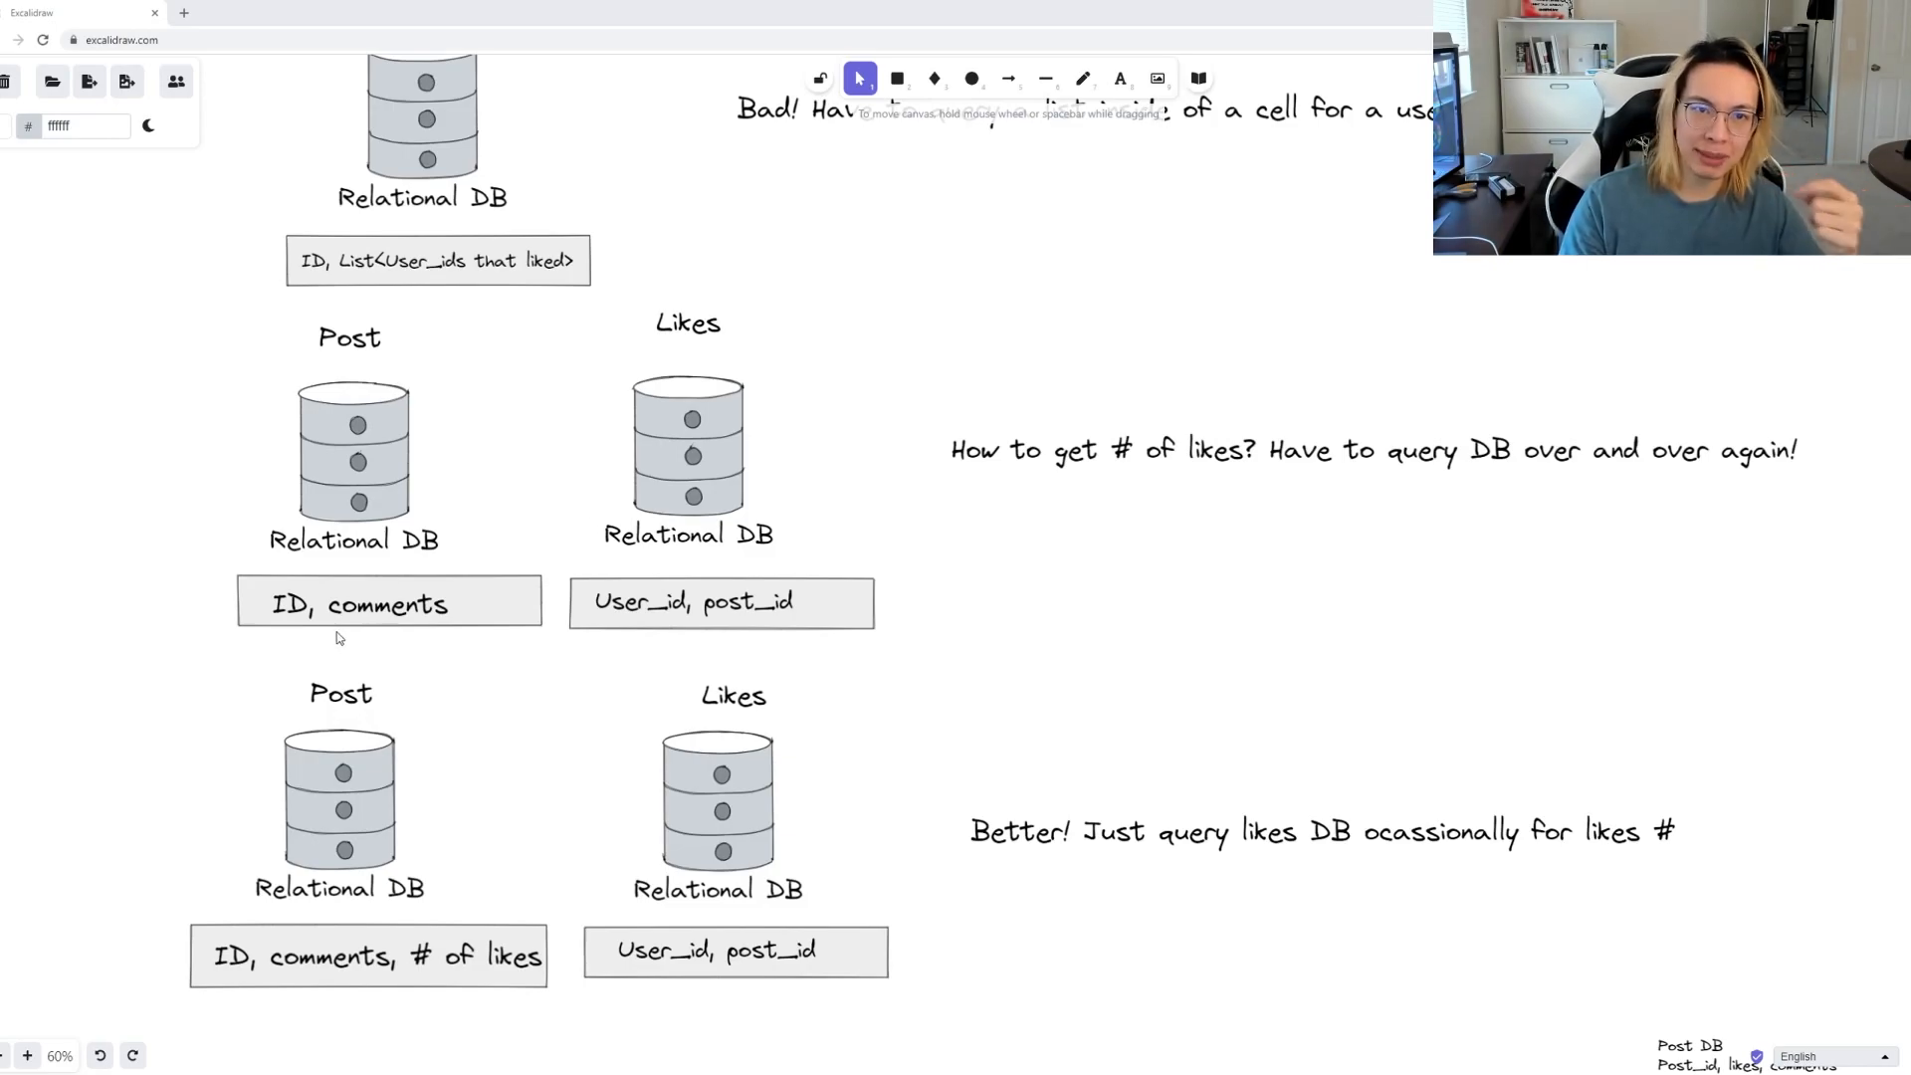
{"action": "mouse_move", "coordinate": [550, 516]}
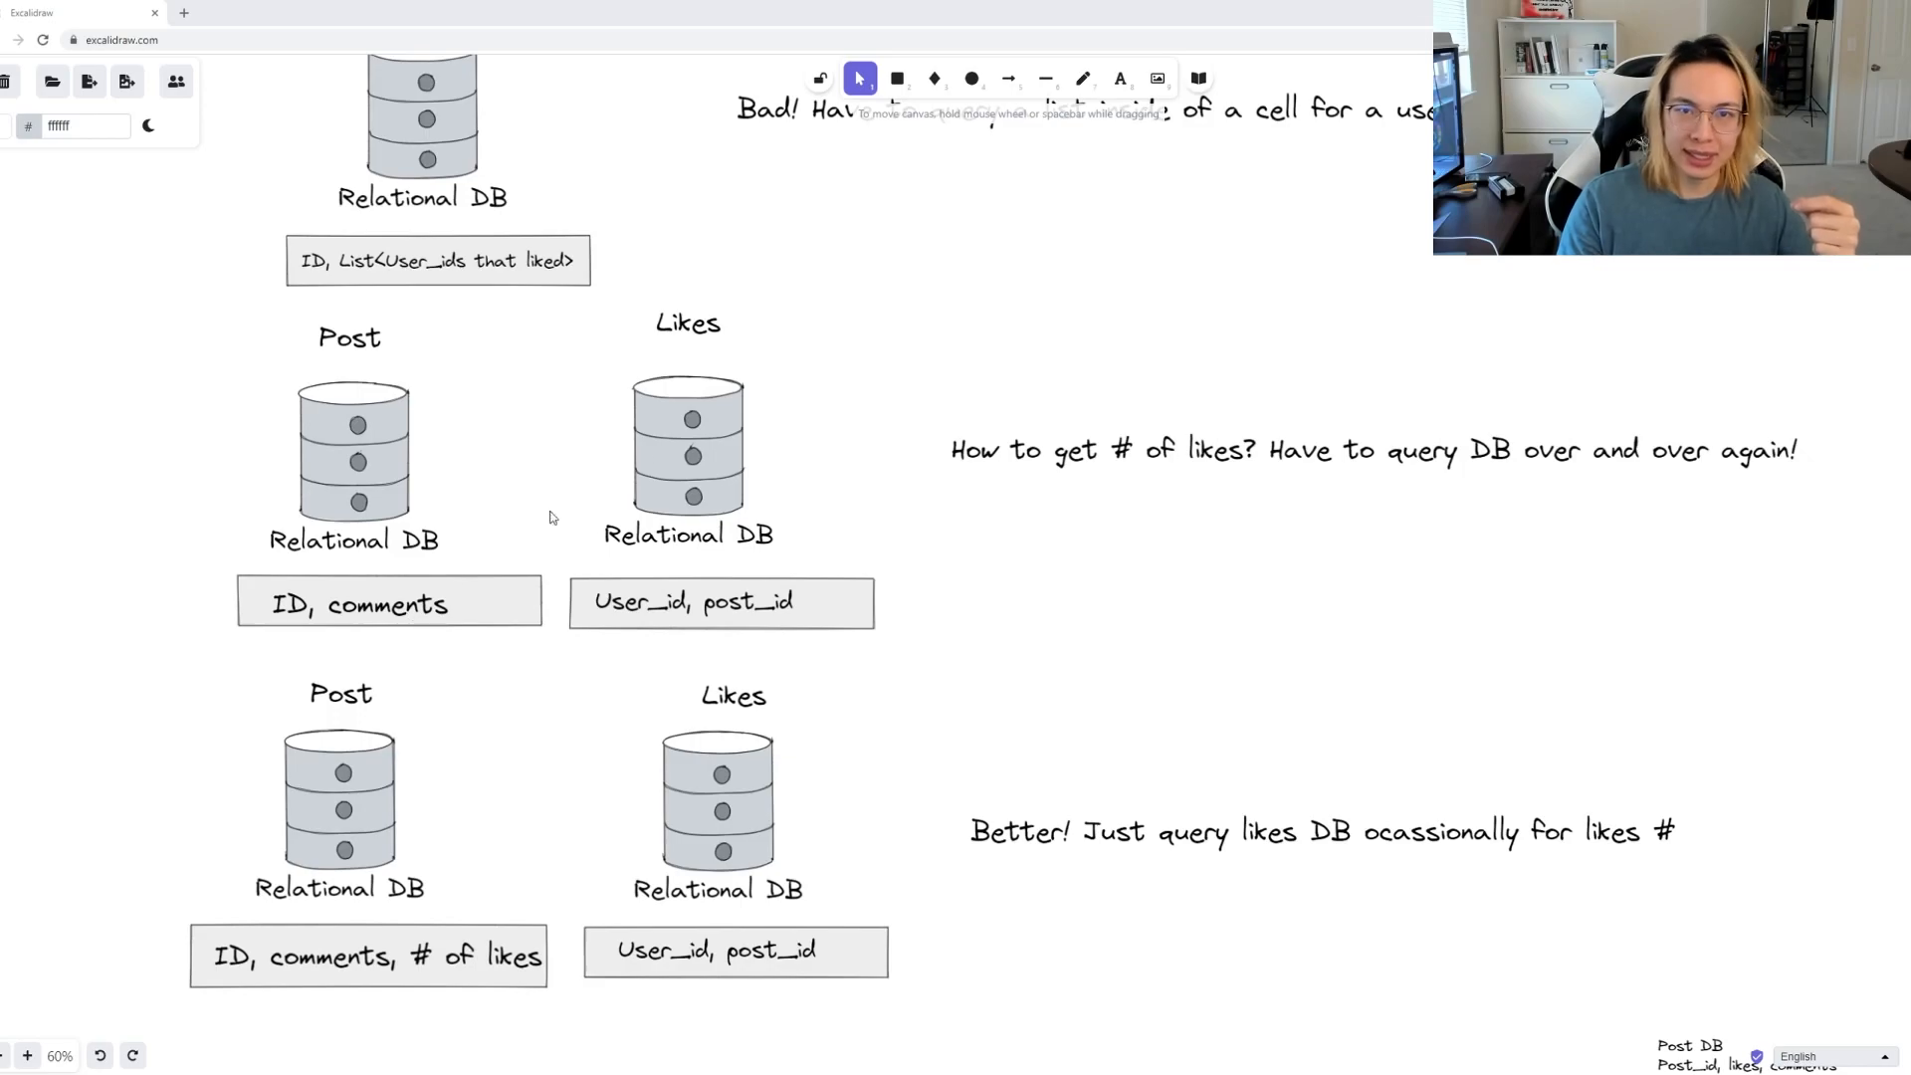
{"action": "mouse_move", "coordinate": [1031, 309]}
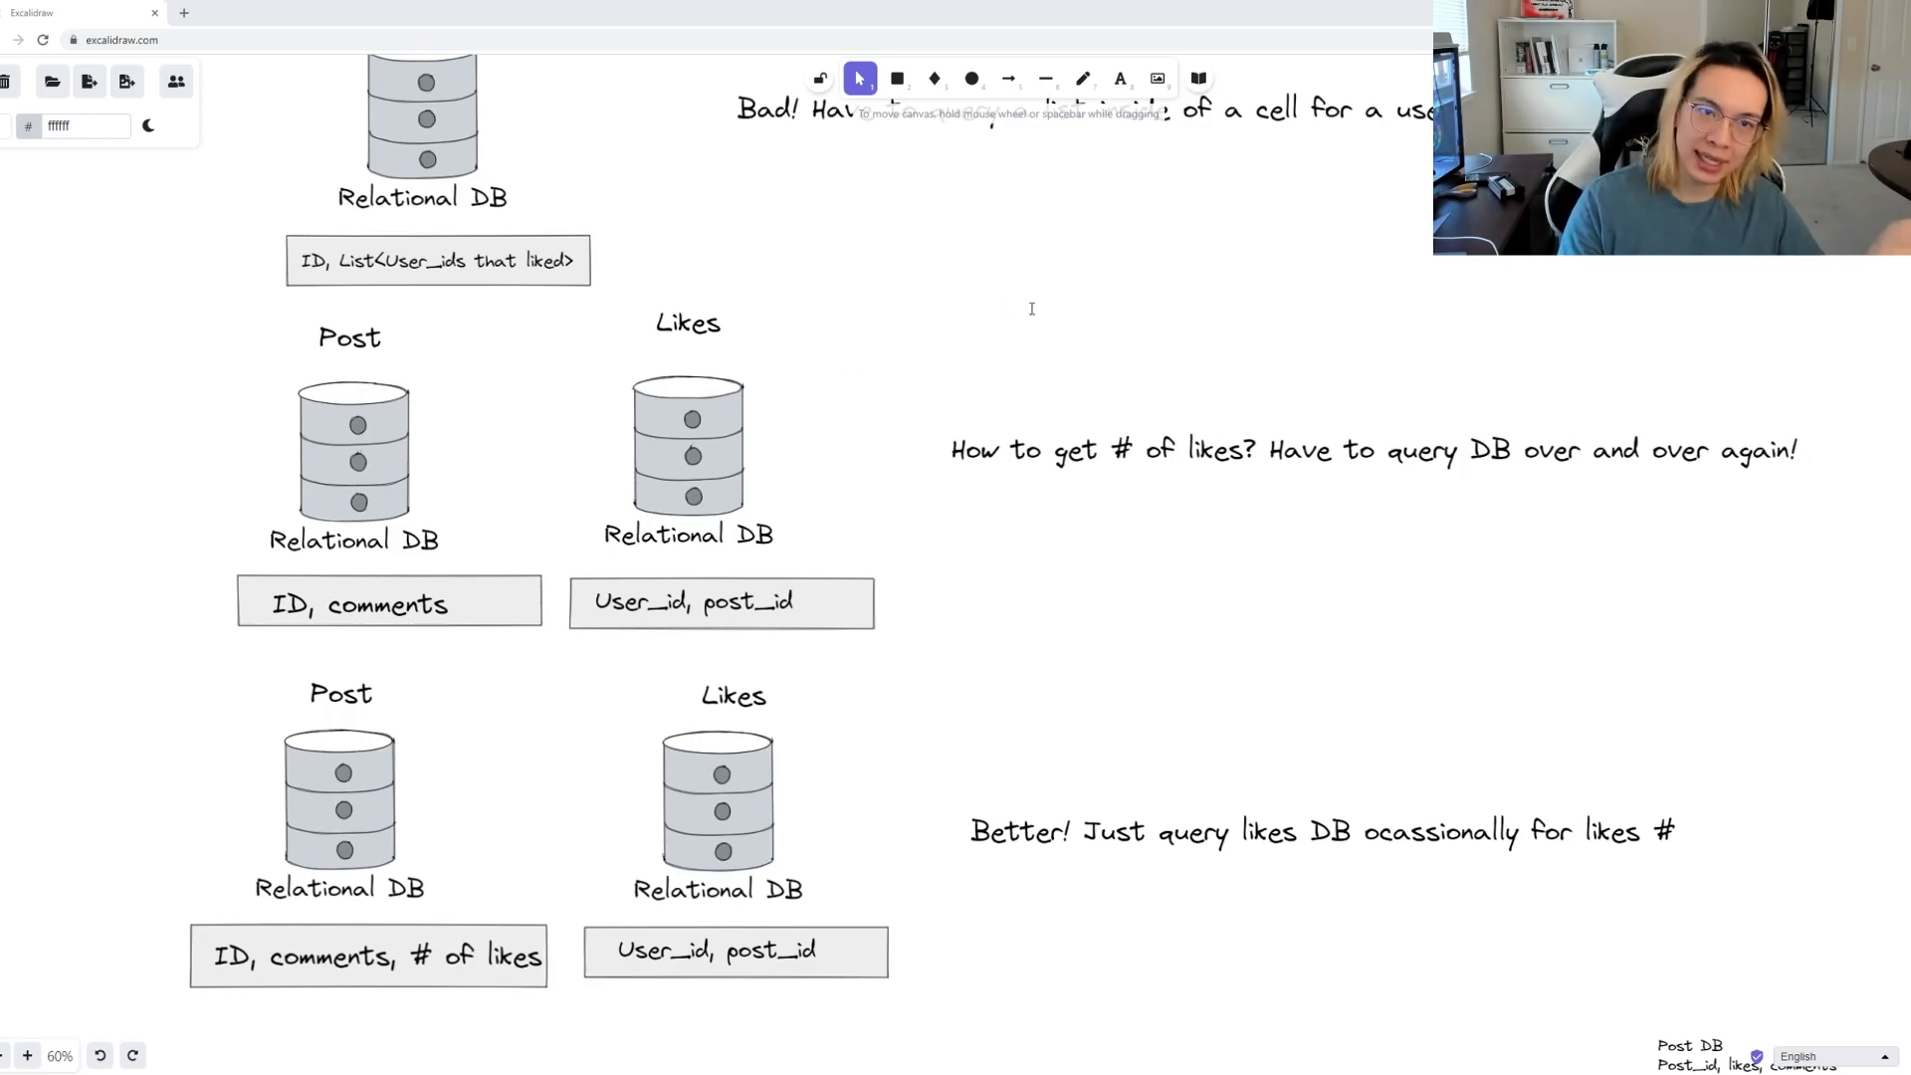
{"action": "mouse_move", "coordinate": [327, 652]}
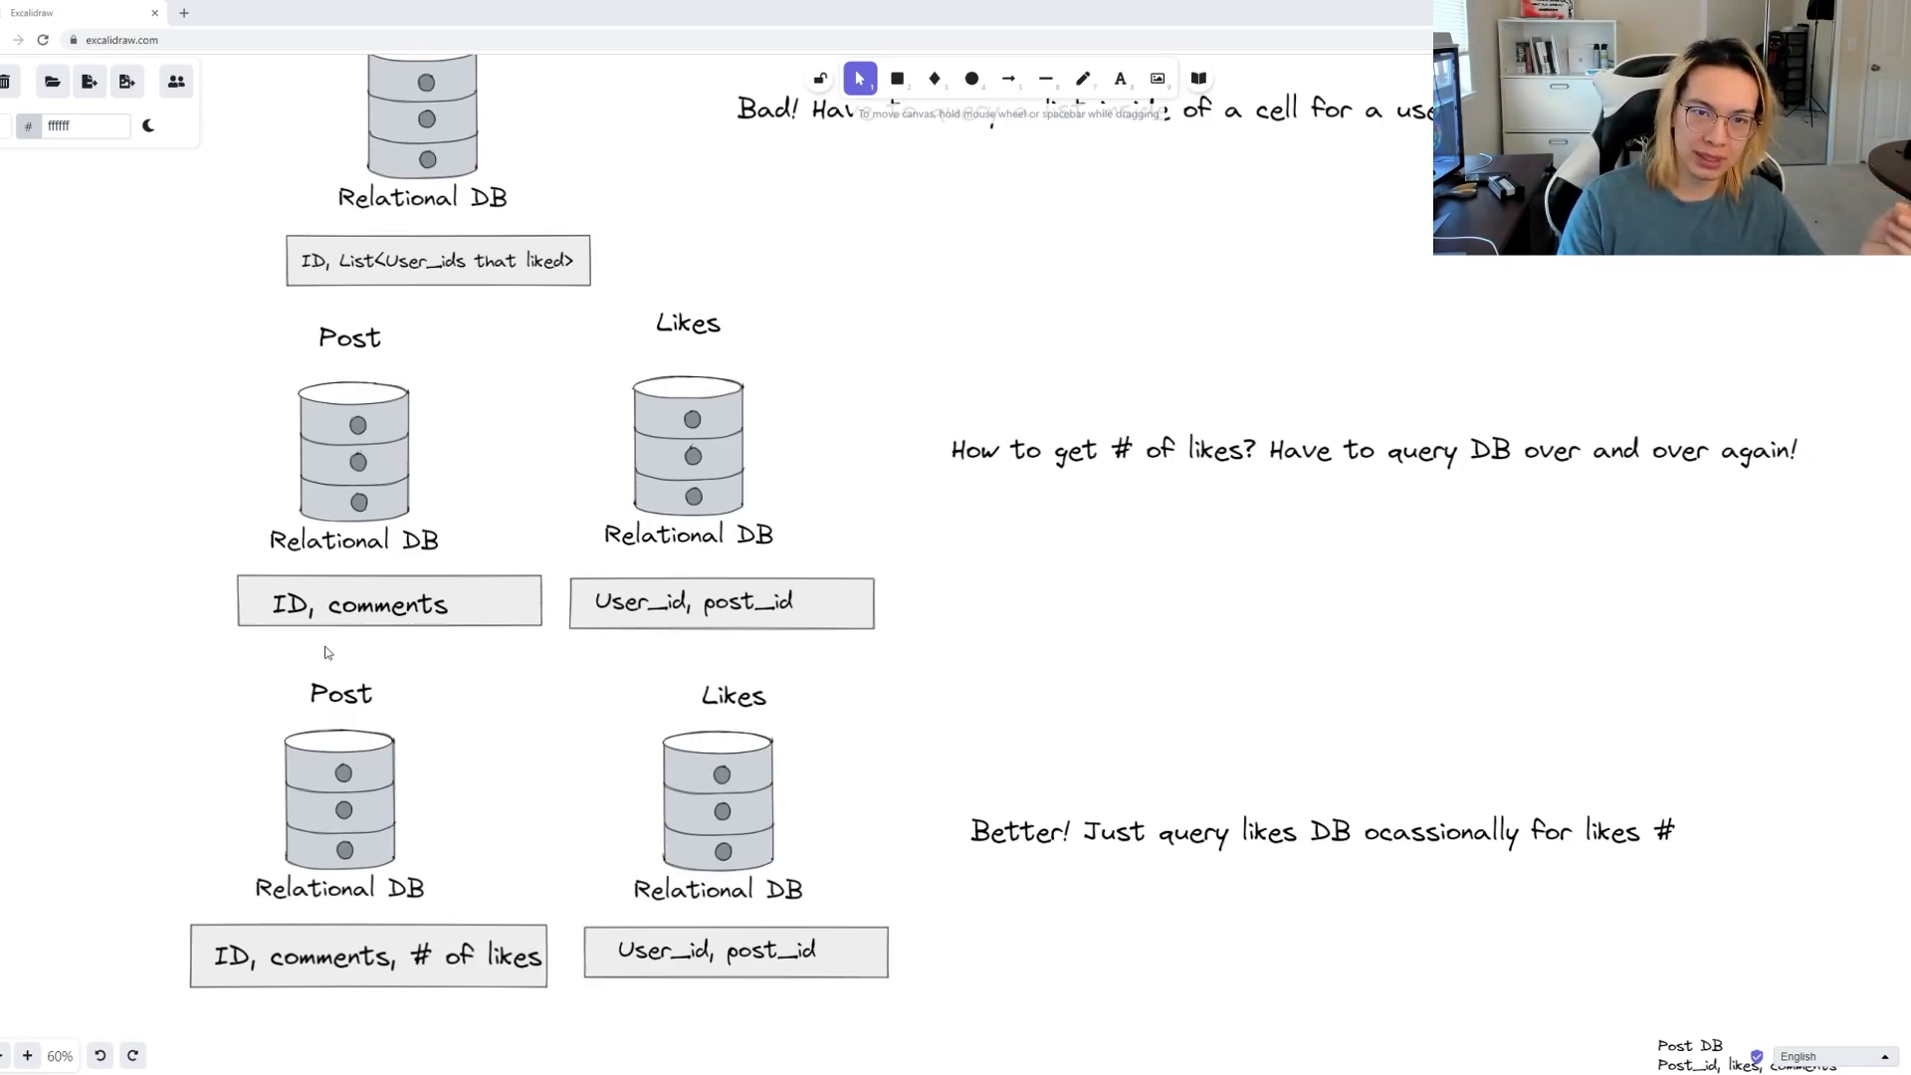
{"action": "mouse_move", "coordinate": [800, 325]}
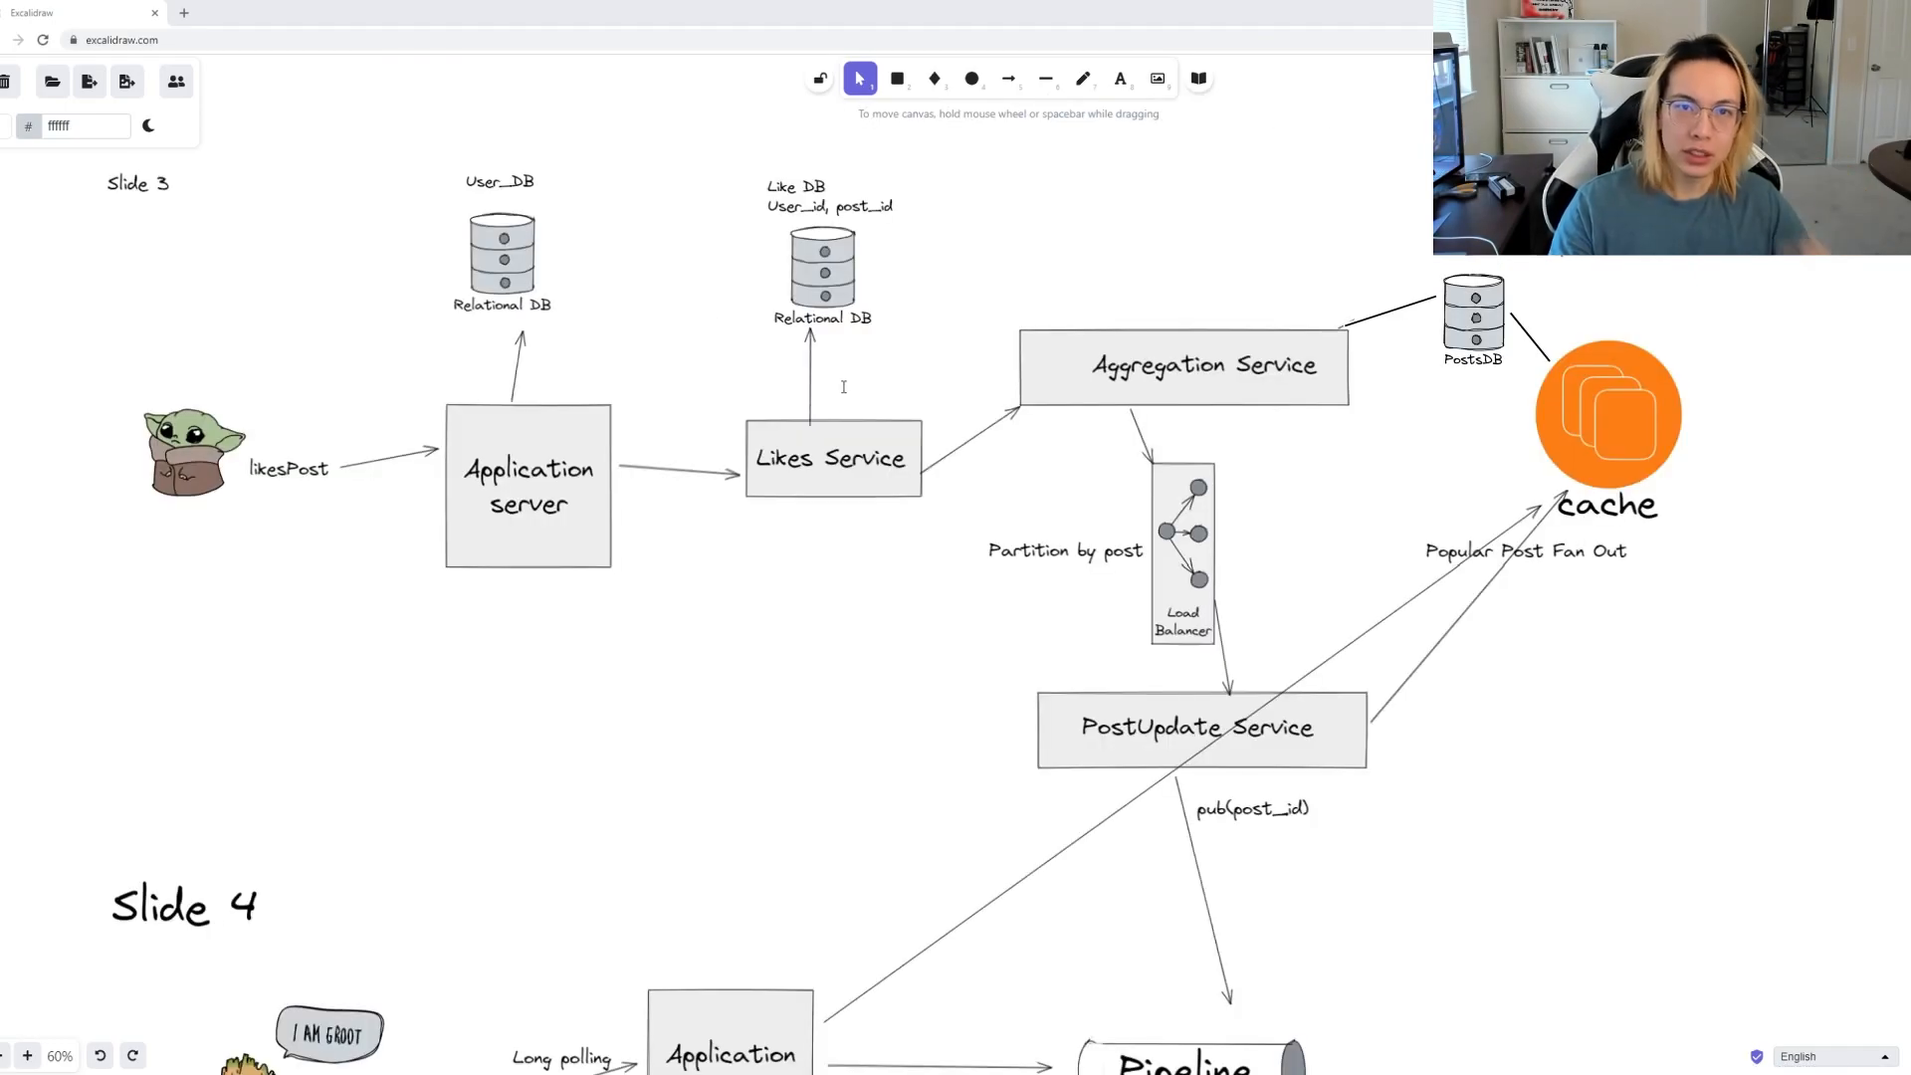
{"action": "mouse_move", "coordinate": [295, 619]}
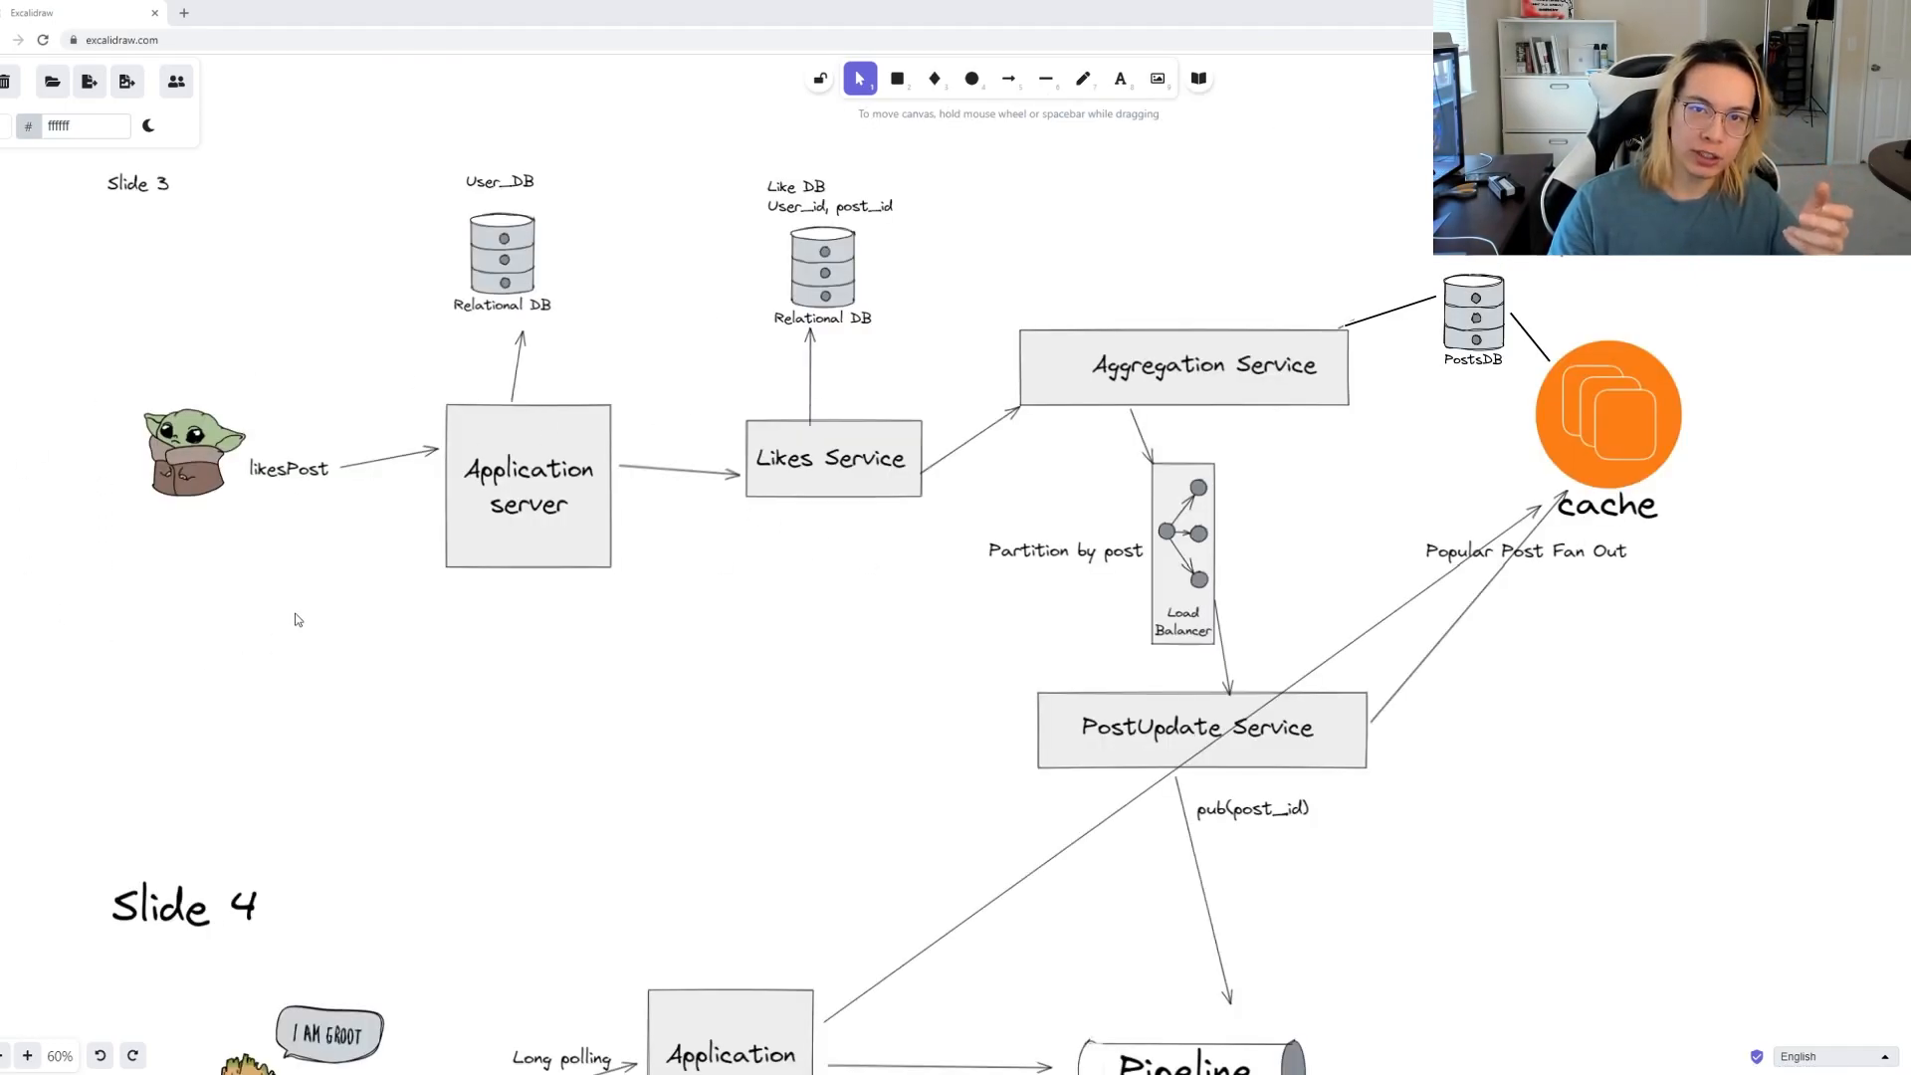
{"action": "mouse_move", "coordinate": [338, 451]}
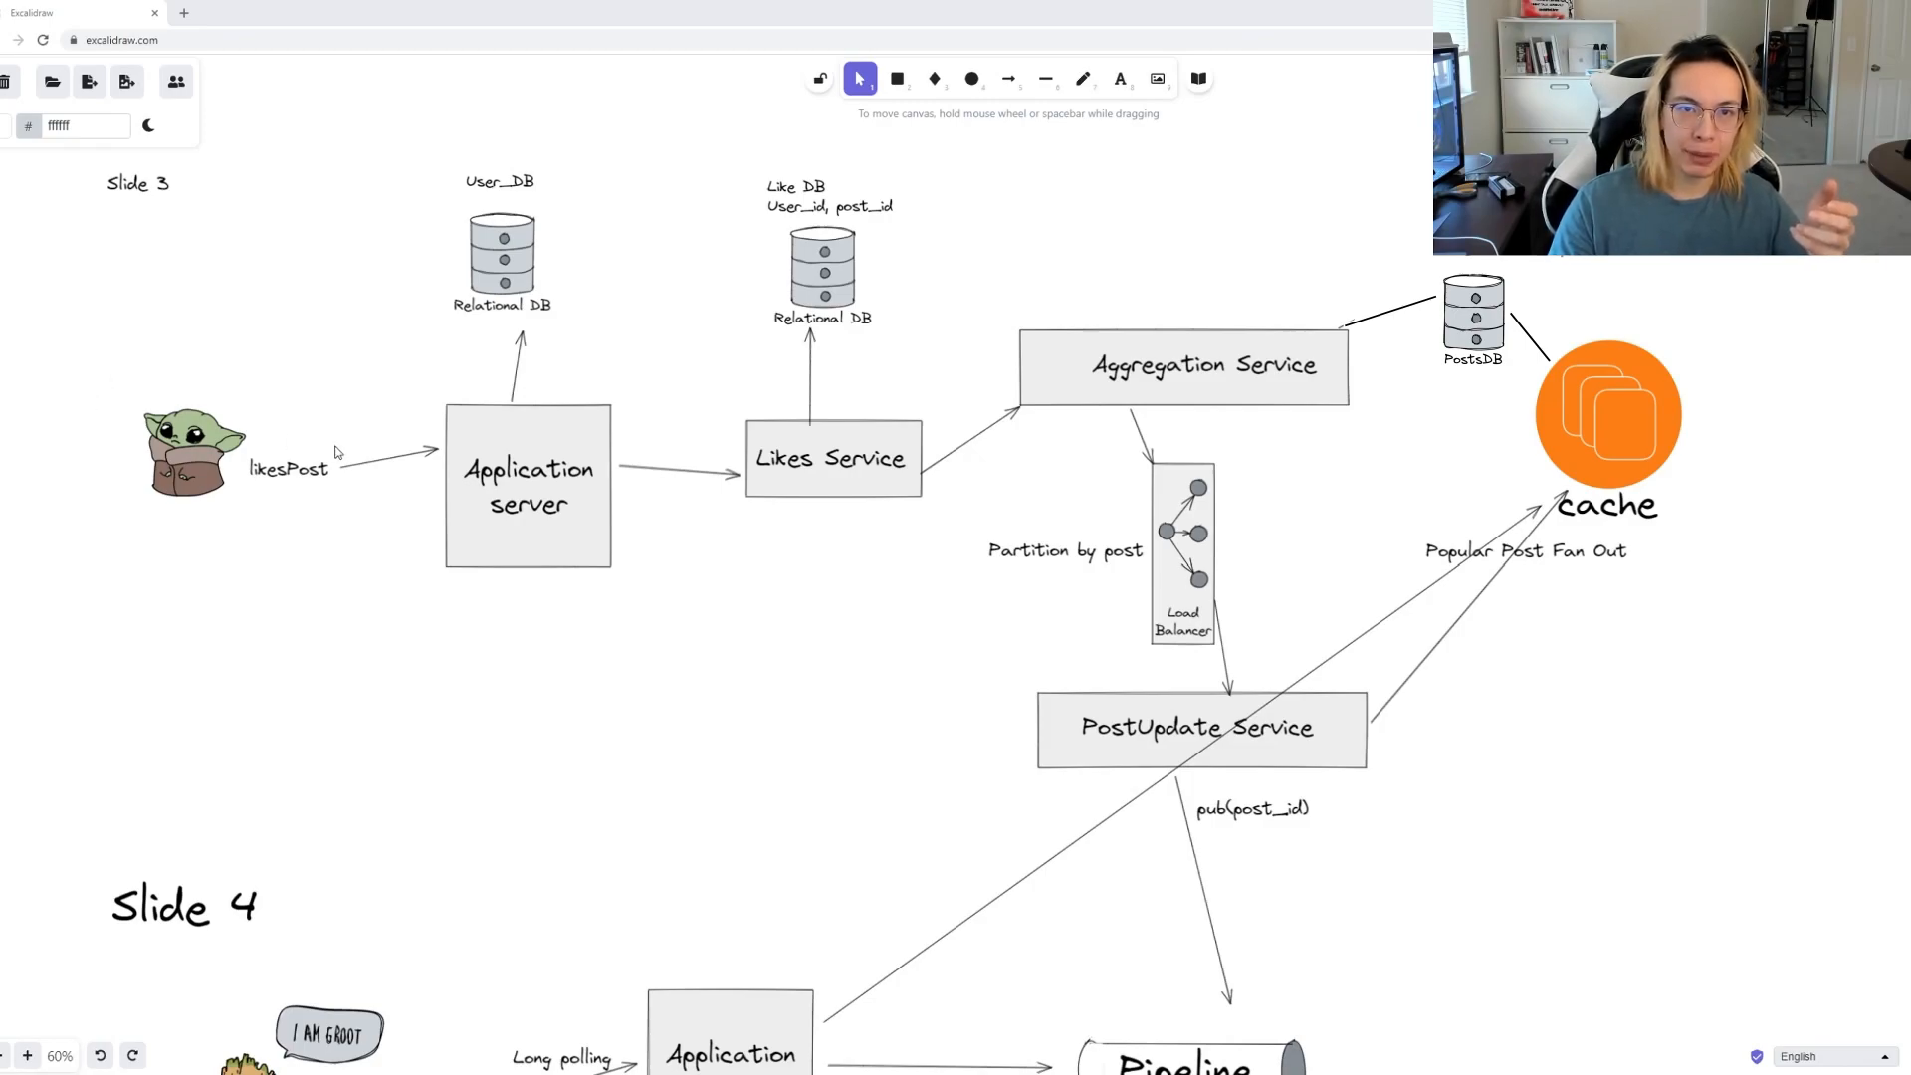
{"action": "mouse_move", "coordinate": [917, 476]}
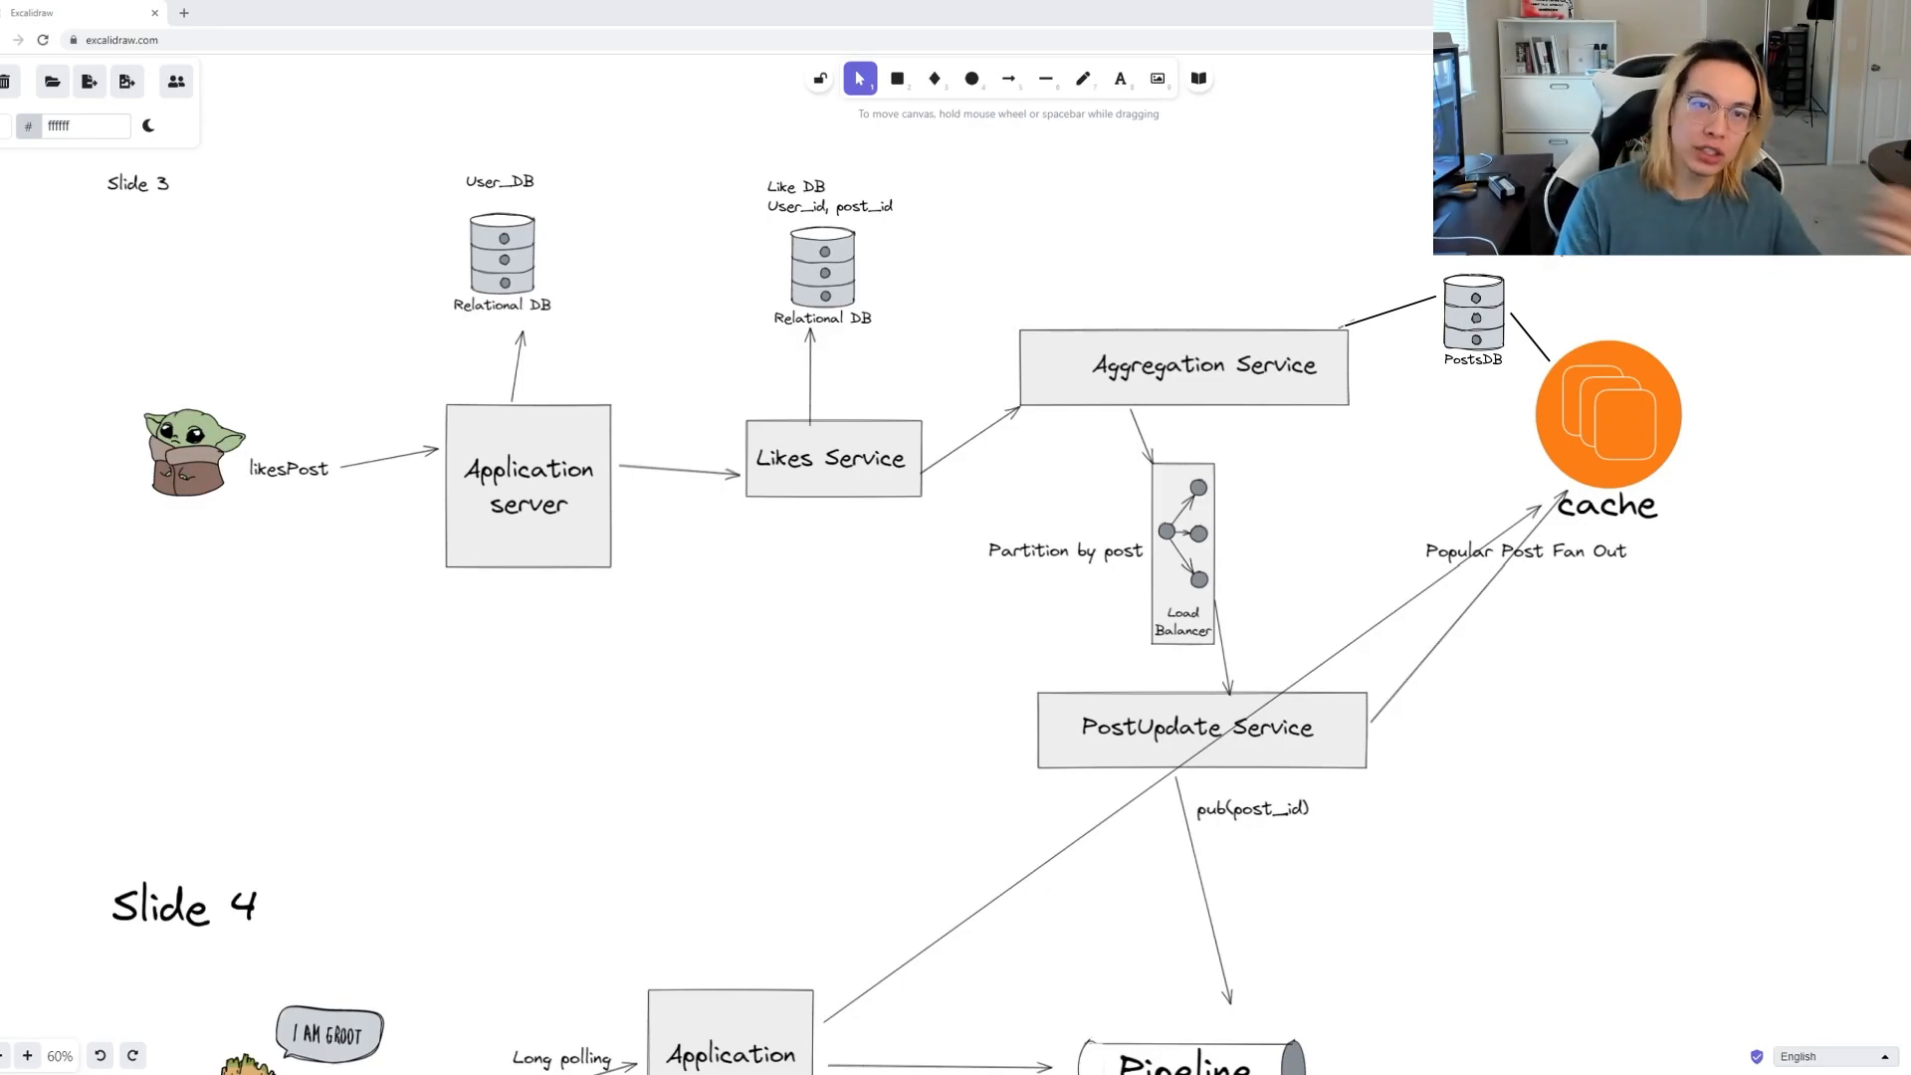
{"action": "mouse_move", "coordinate": [1386, 361]}
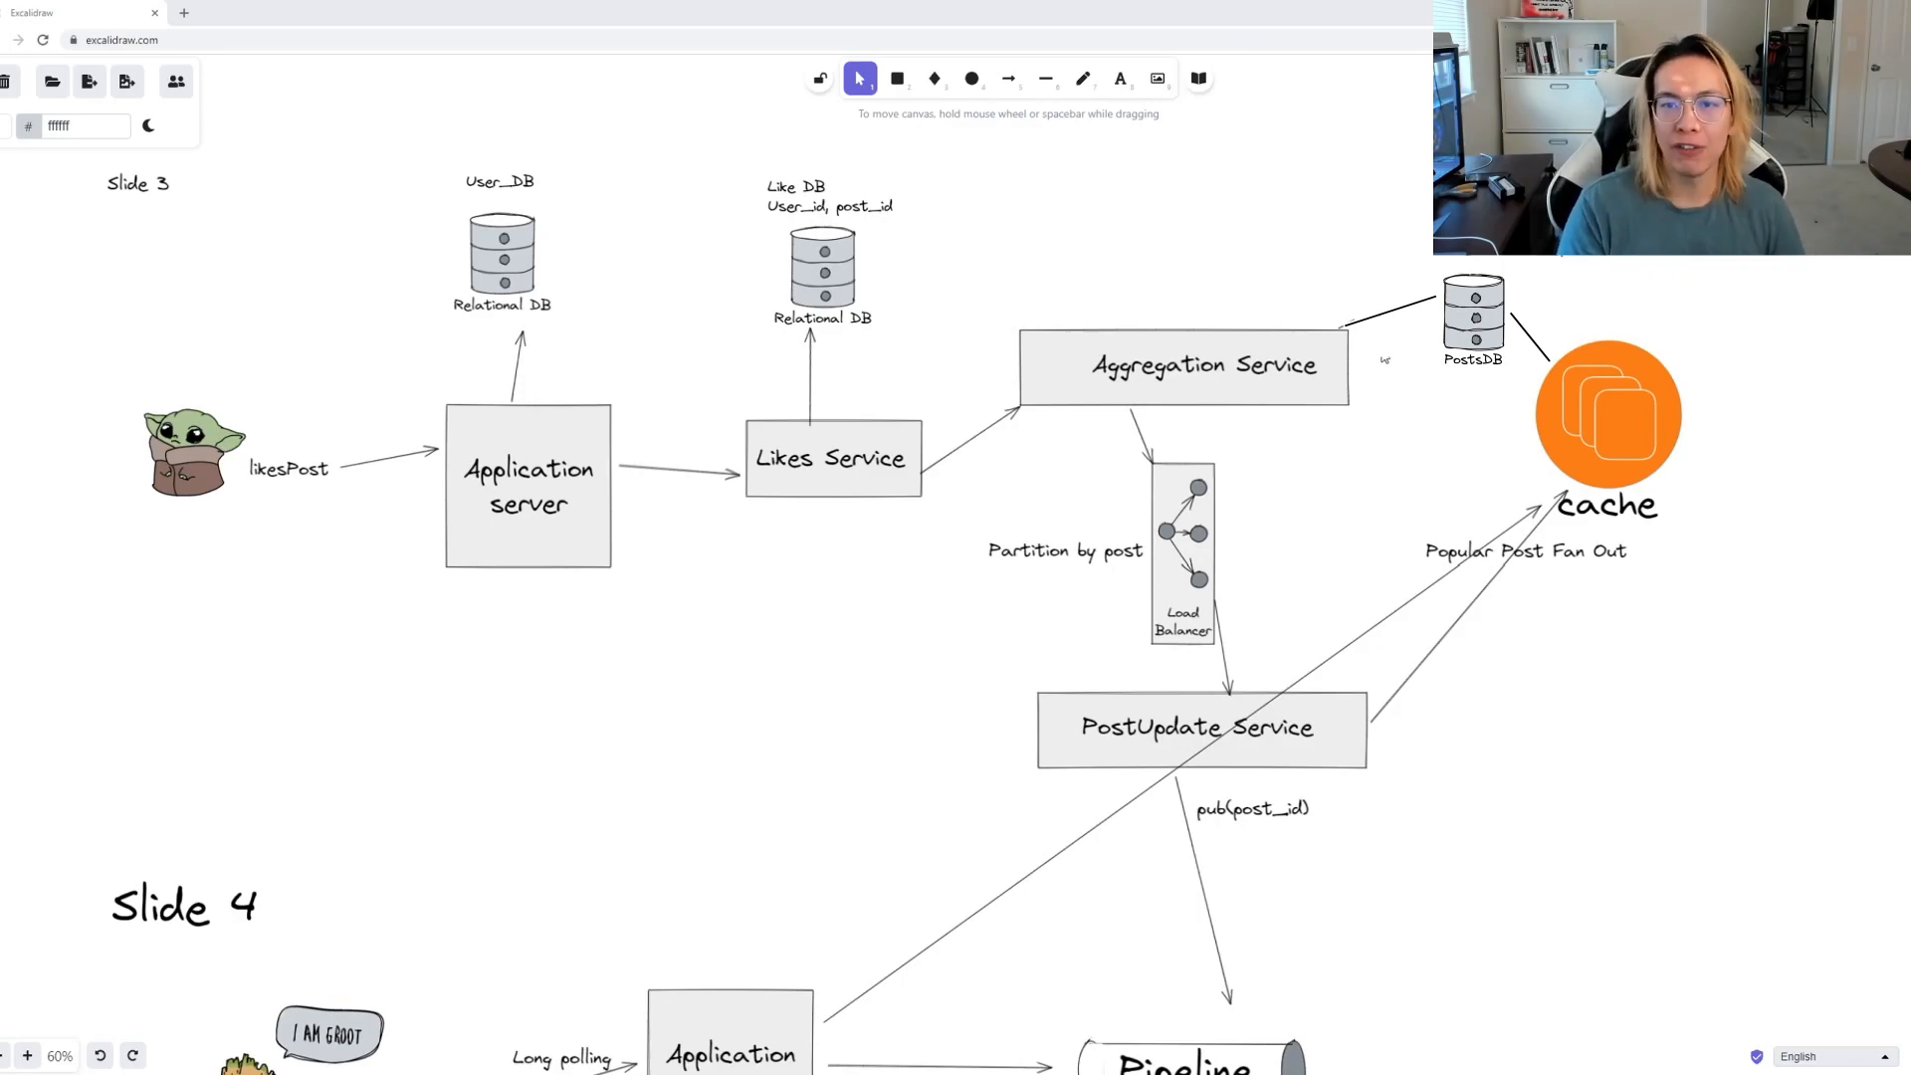
{"action": "mouse_move", "coordinate": [817, 355]}
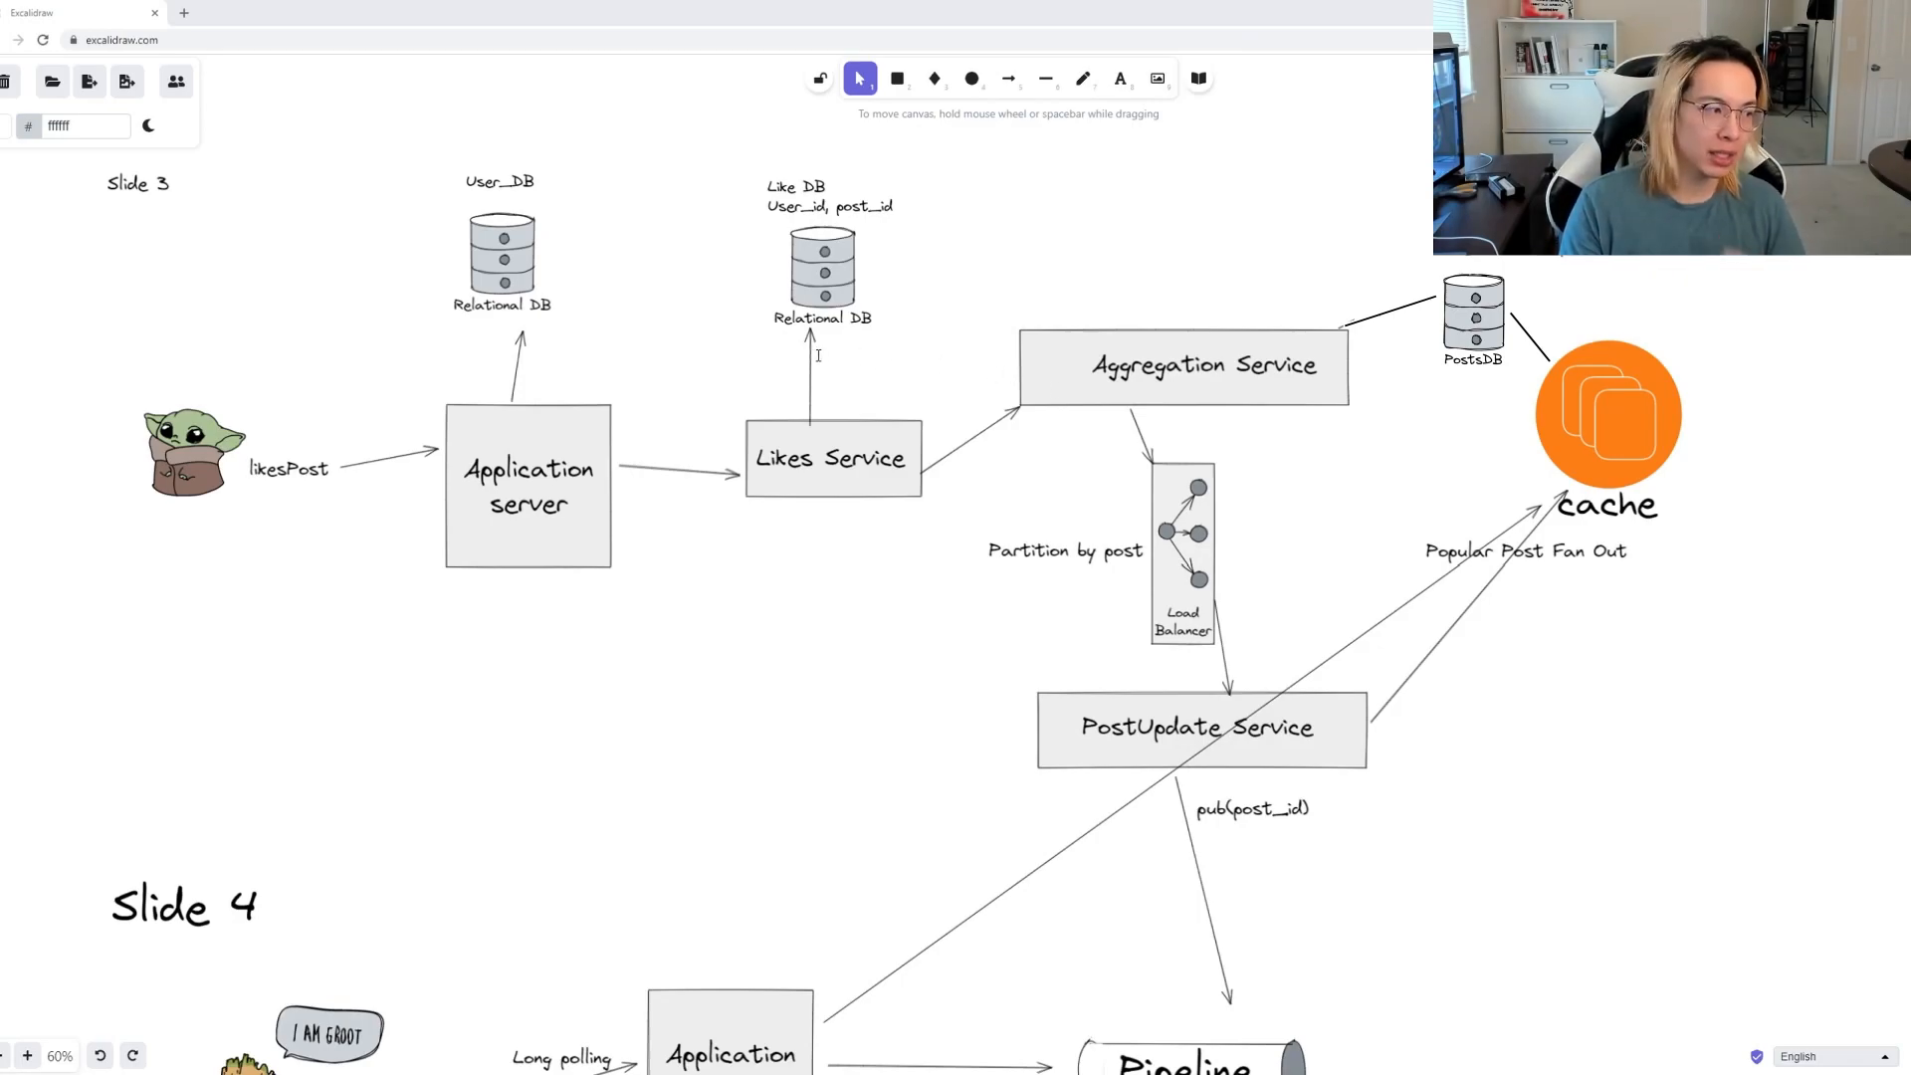
{"action": "mouse_move", "coordinate": [727, 353]}
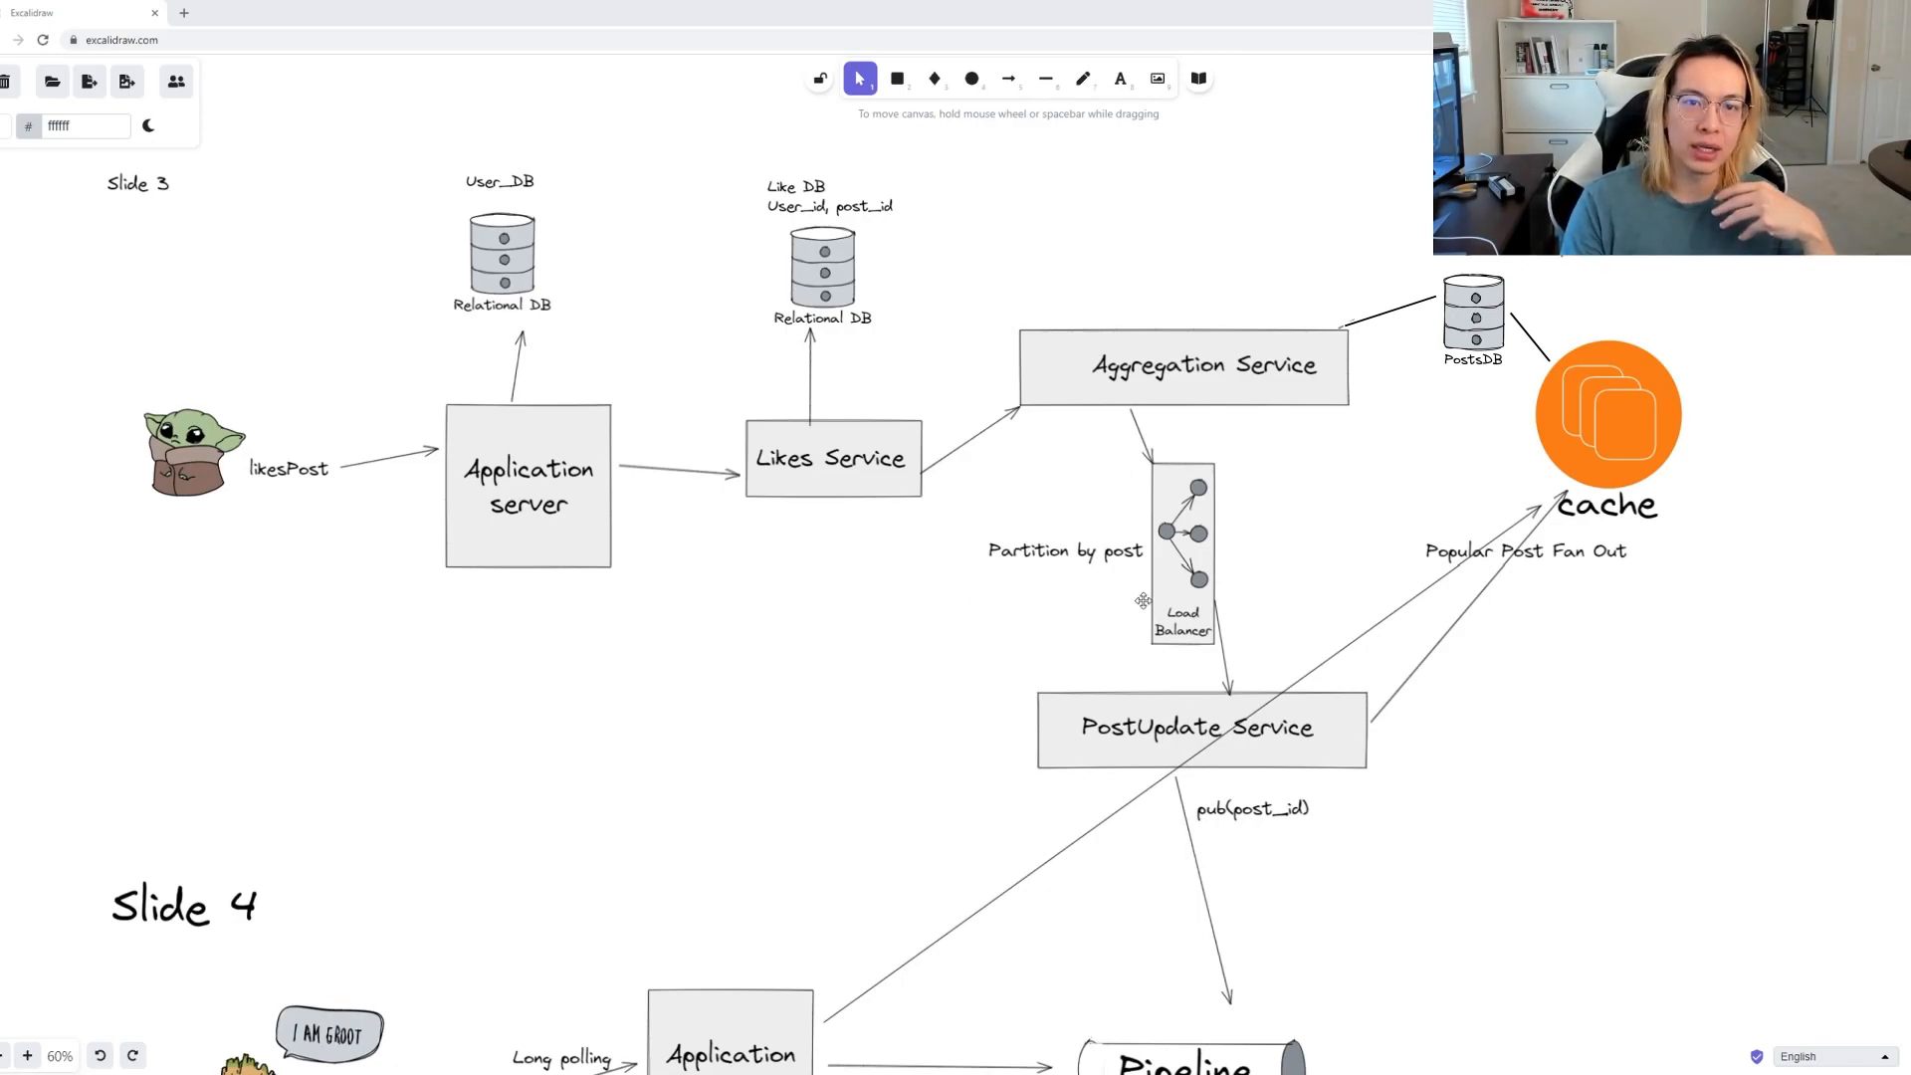
{"action": "mouse_move", "coordinate": [1142, 576]}
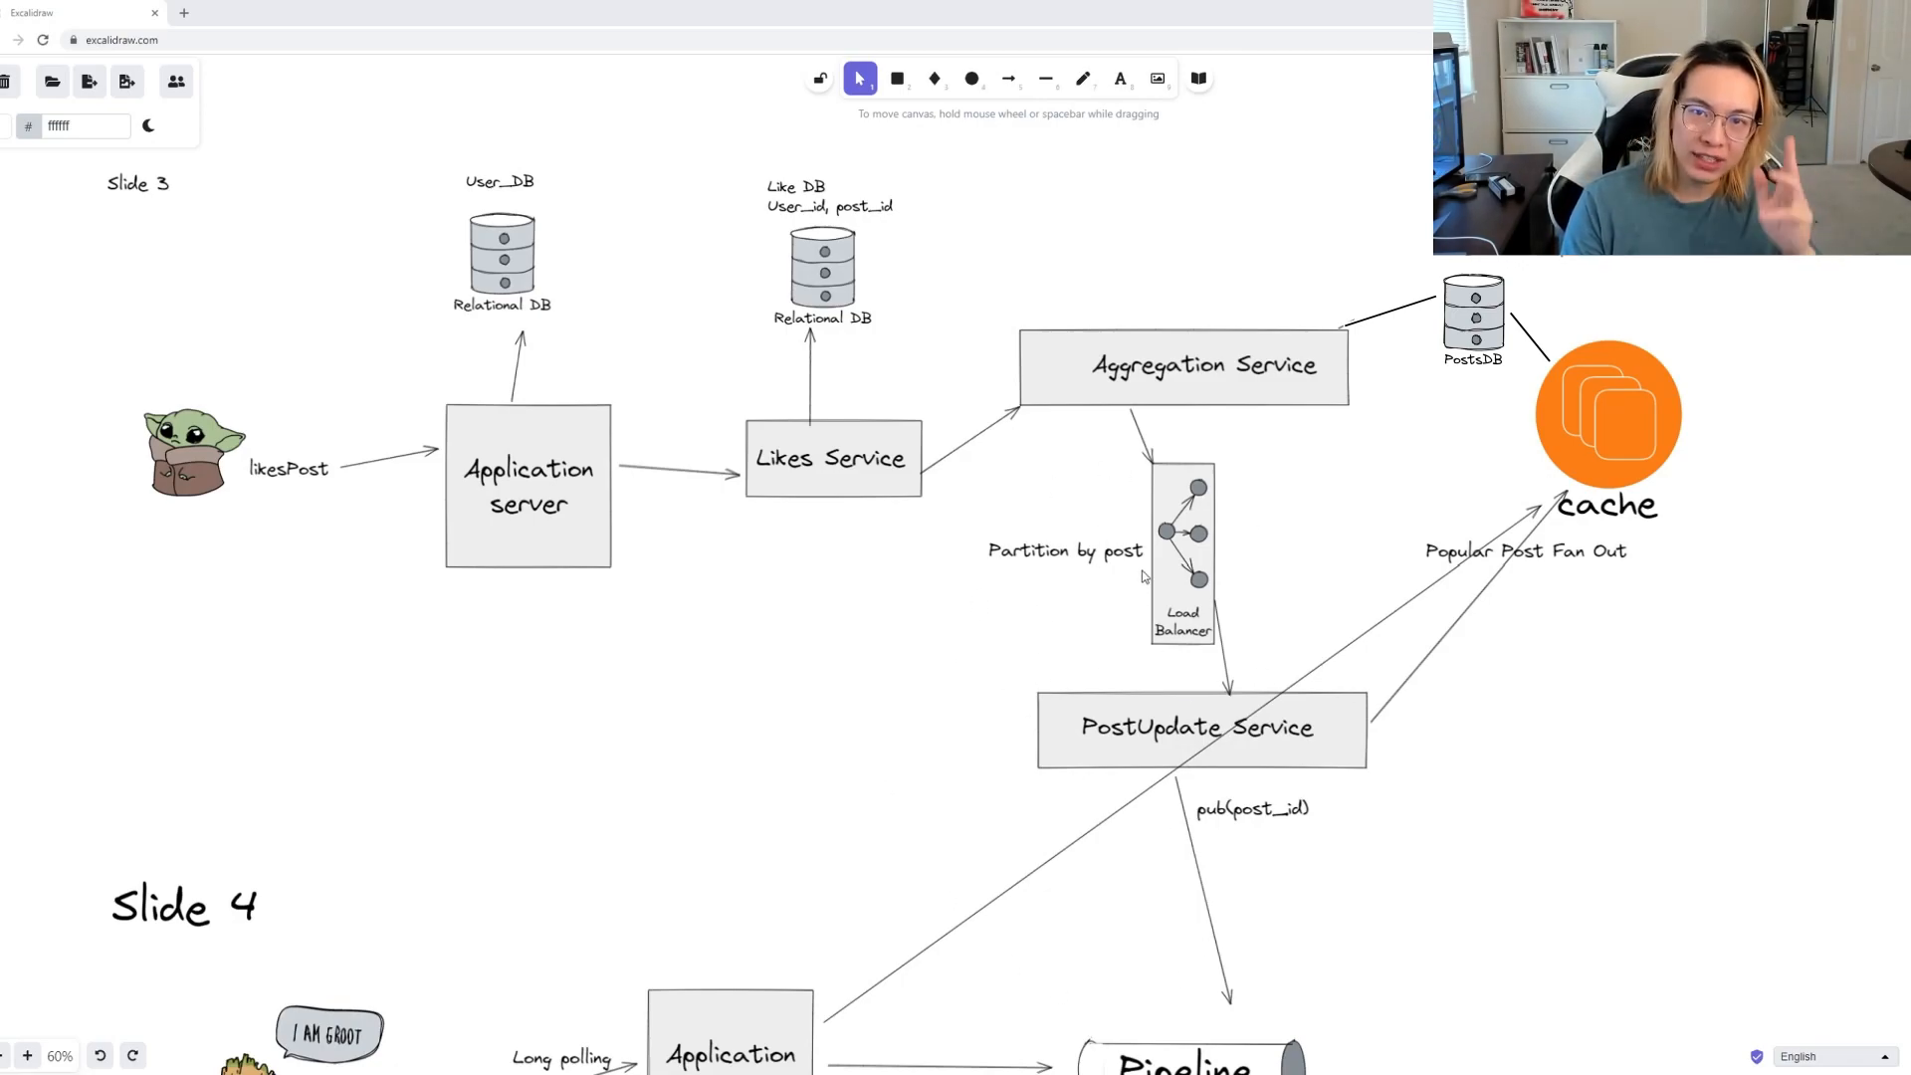
{"action": "mouse_move", "coordinate": [1107, 495]}
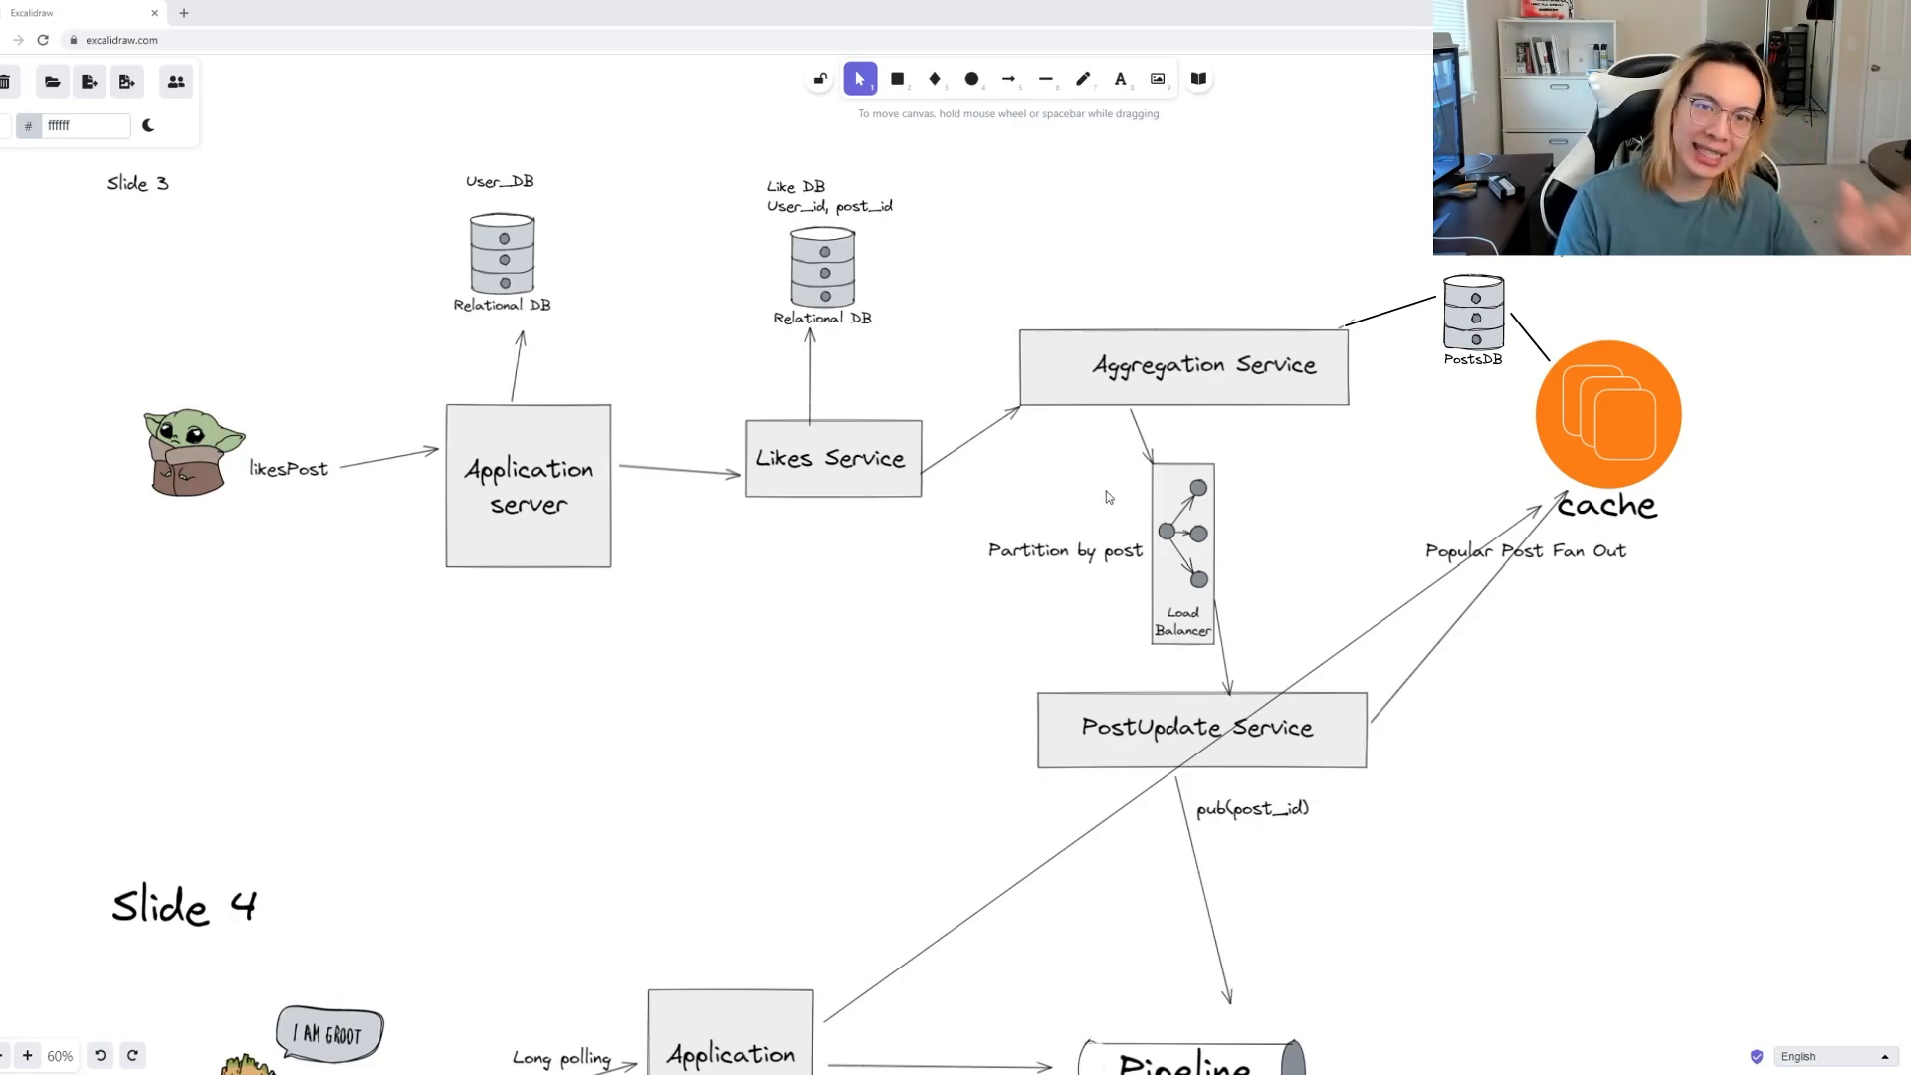
{"action": "mouse_move", "coordinate": [1101, 505]}
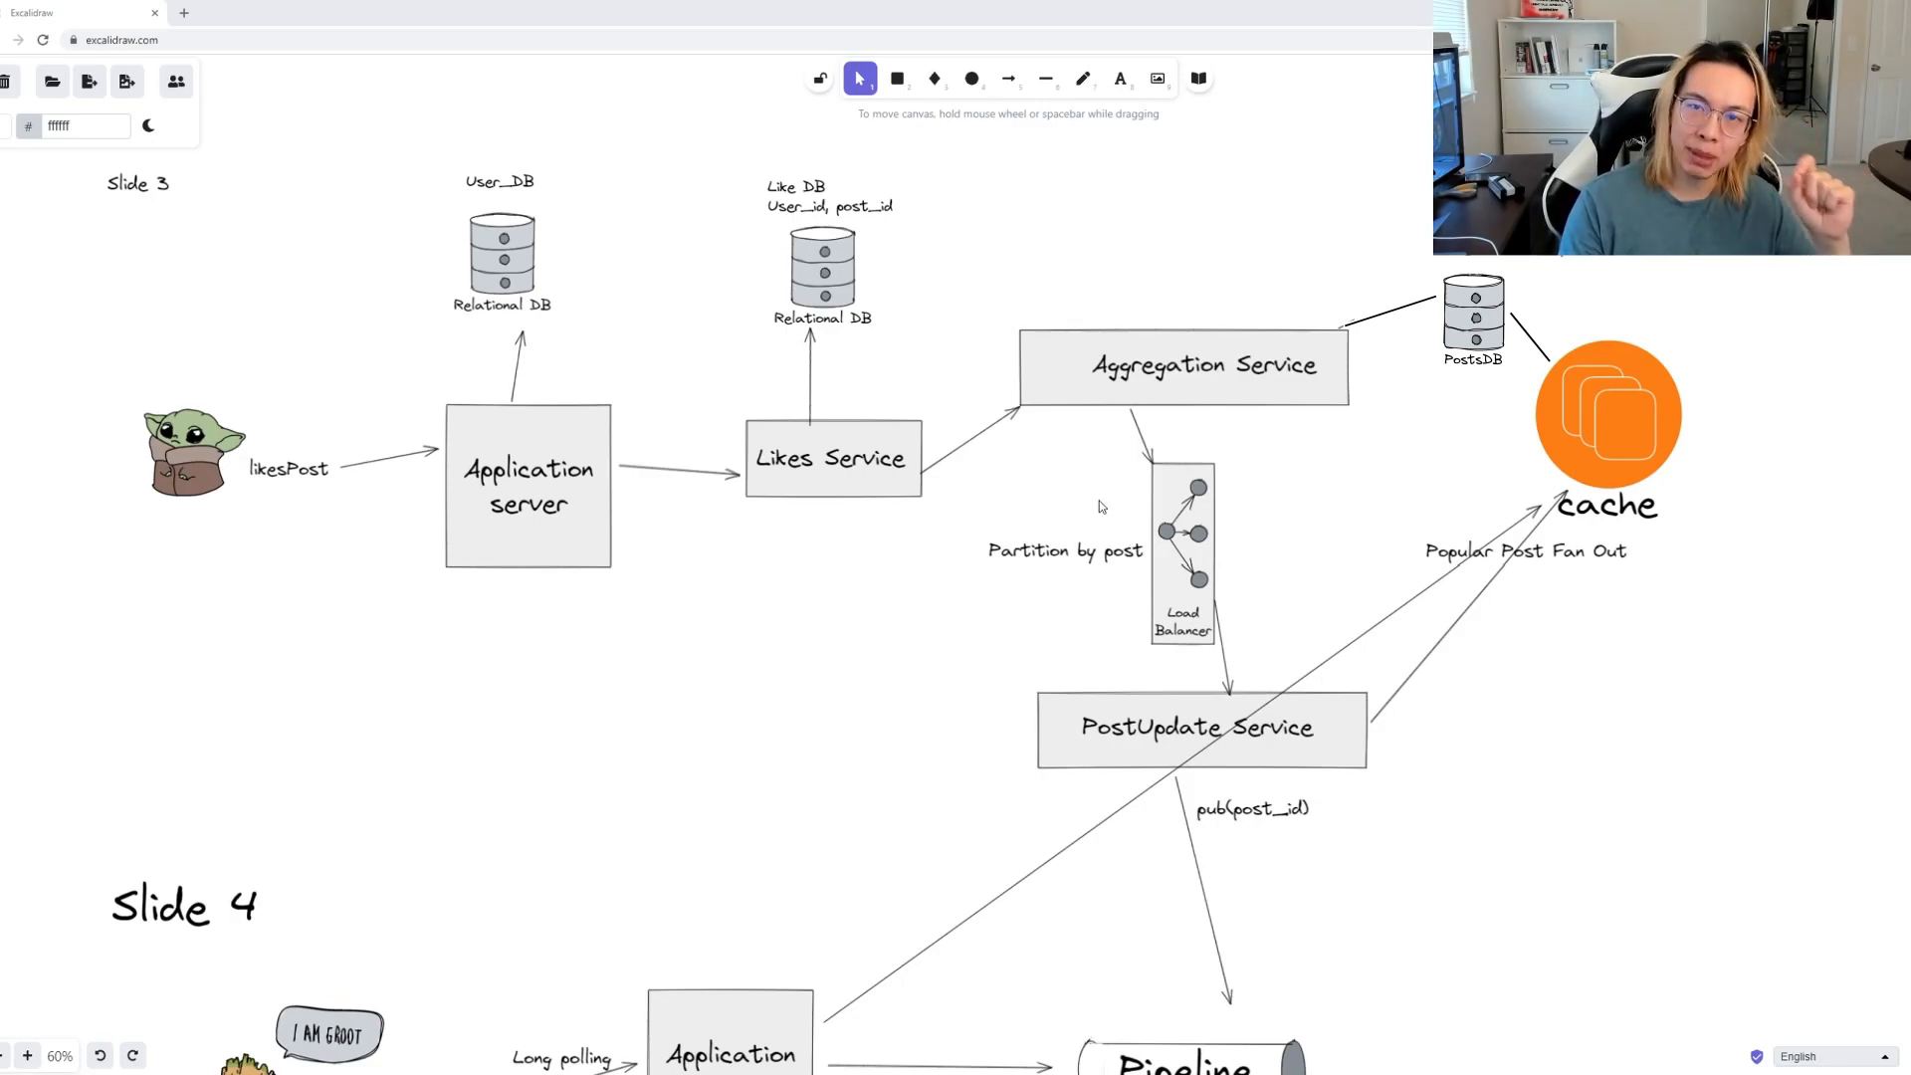
{"action": "mouse_move", "coordinate": [1046, 504]}
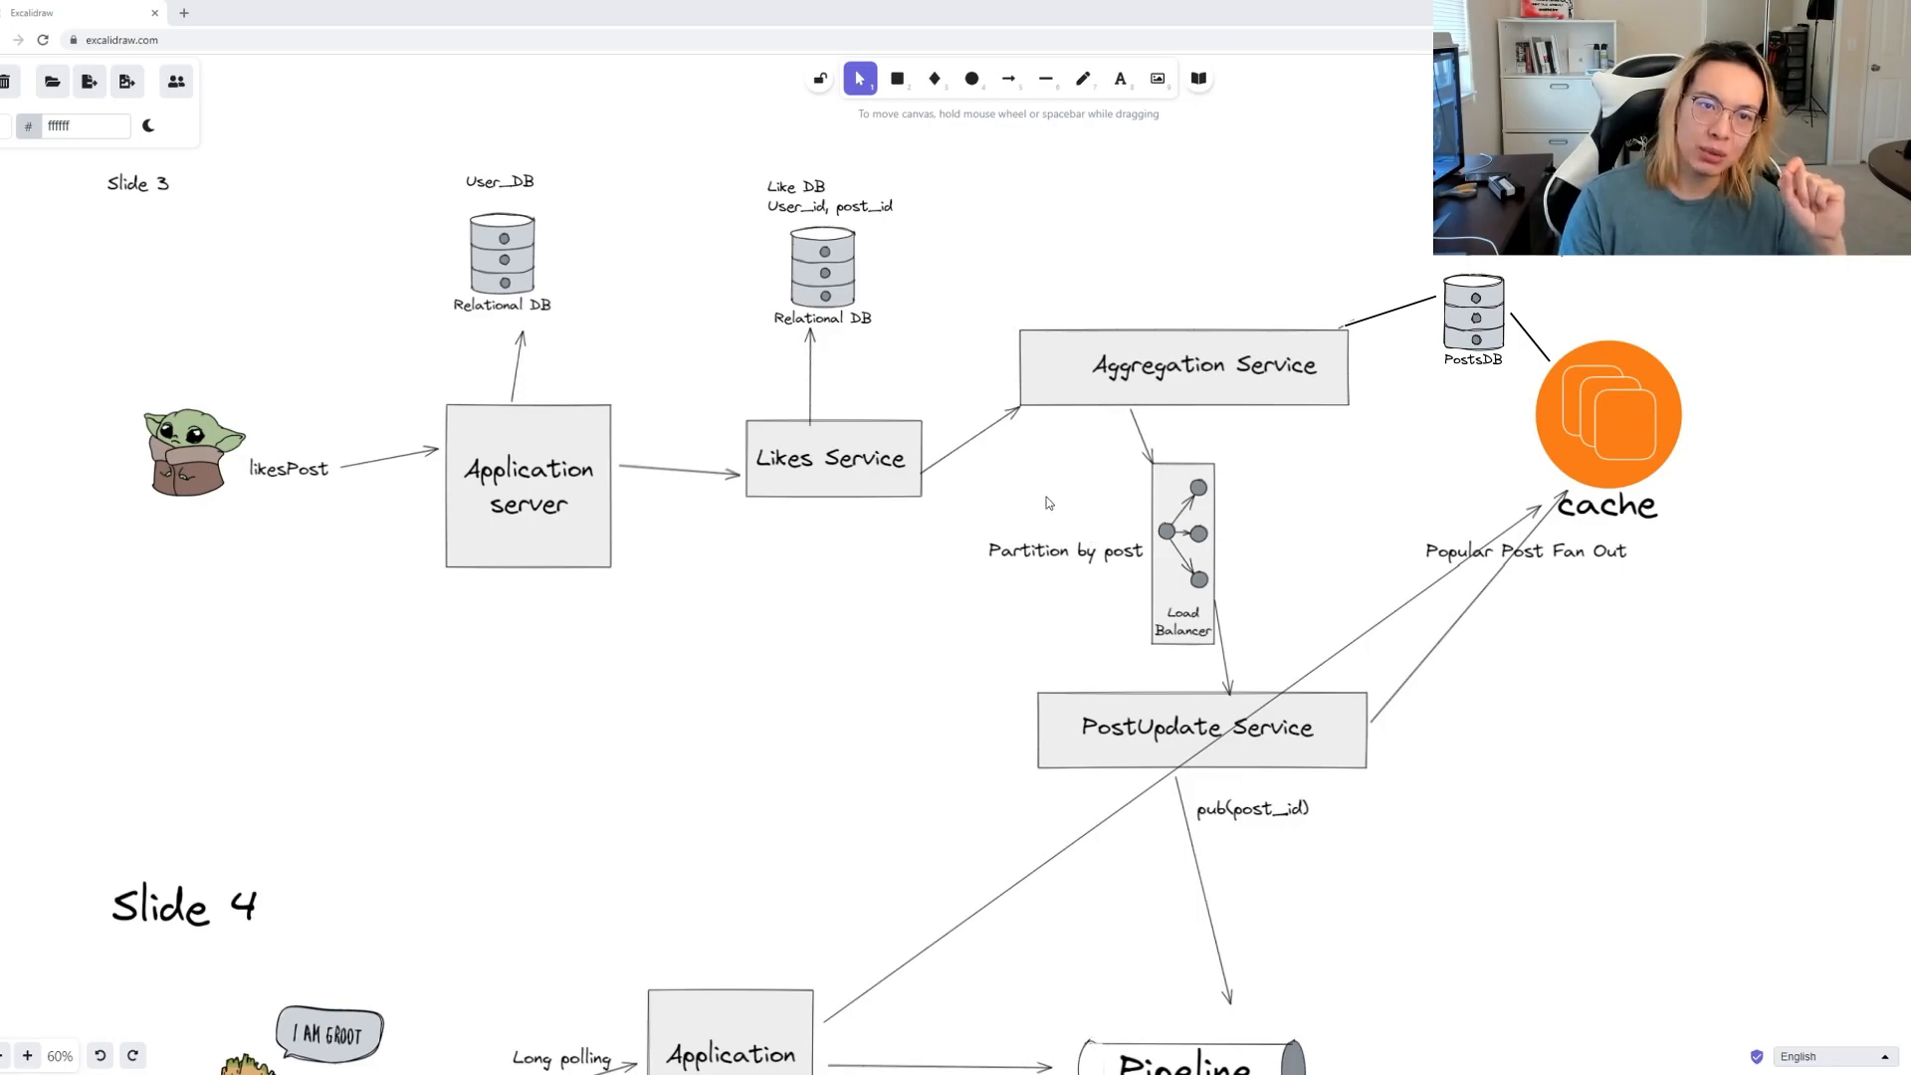
{"action": "mouse_move", "coordinate": [1269, 782]}
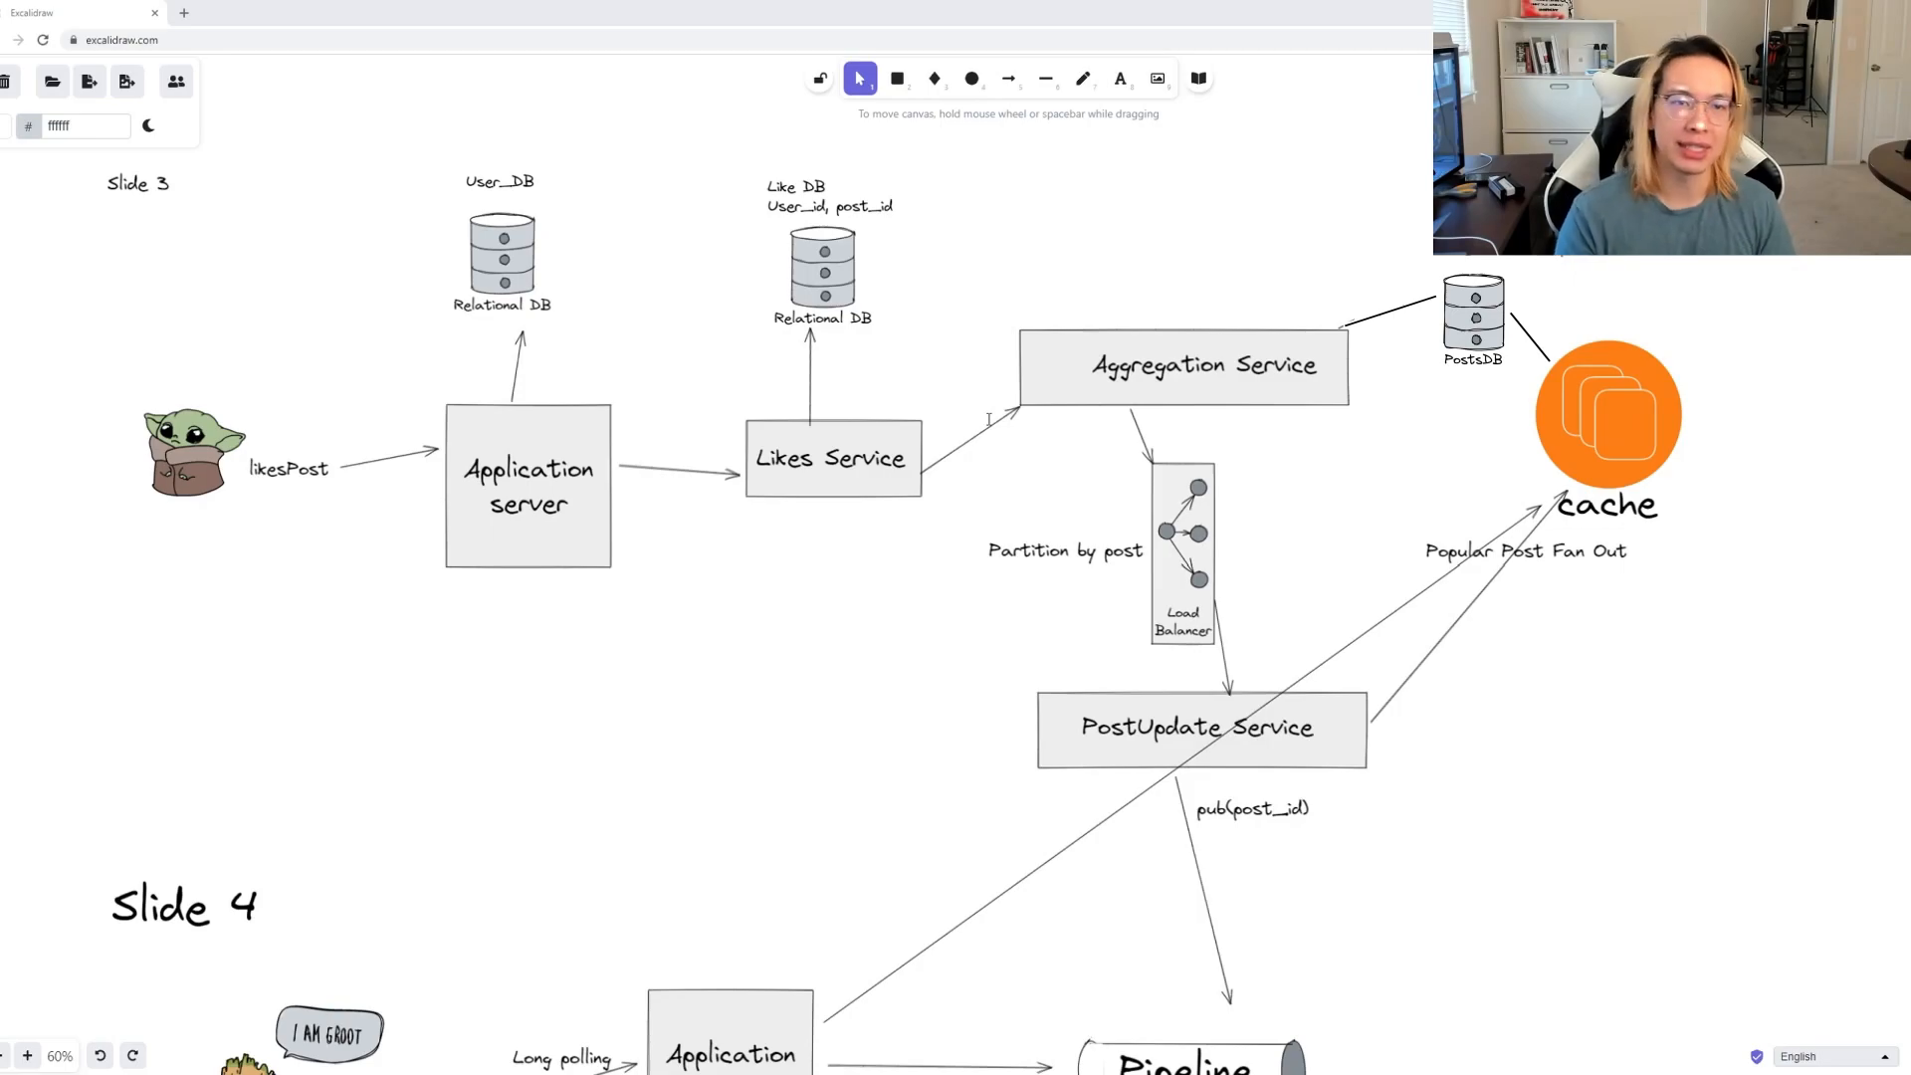
{"action": "mouse_move", "coordinate": [1037, 704]}
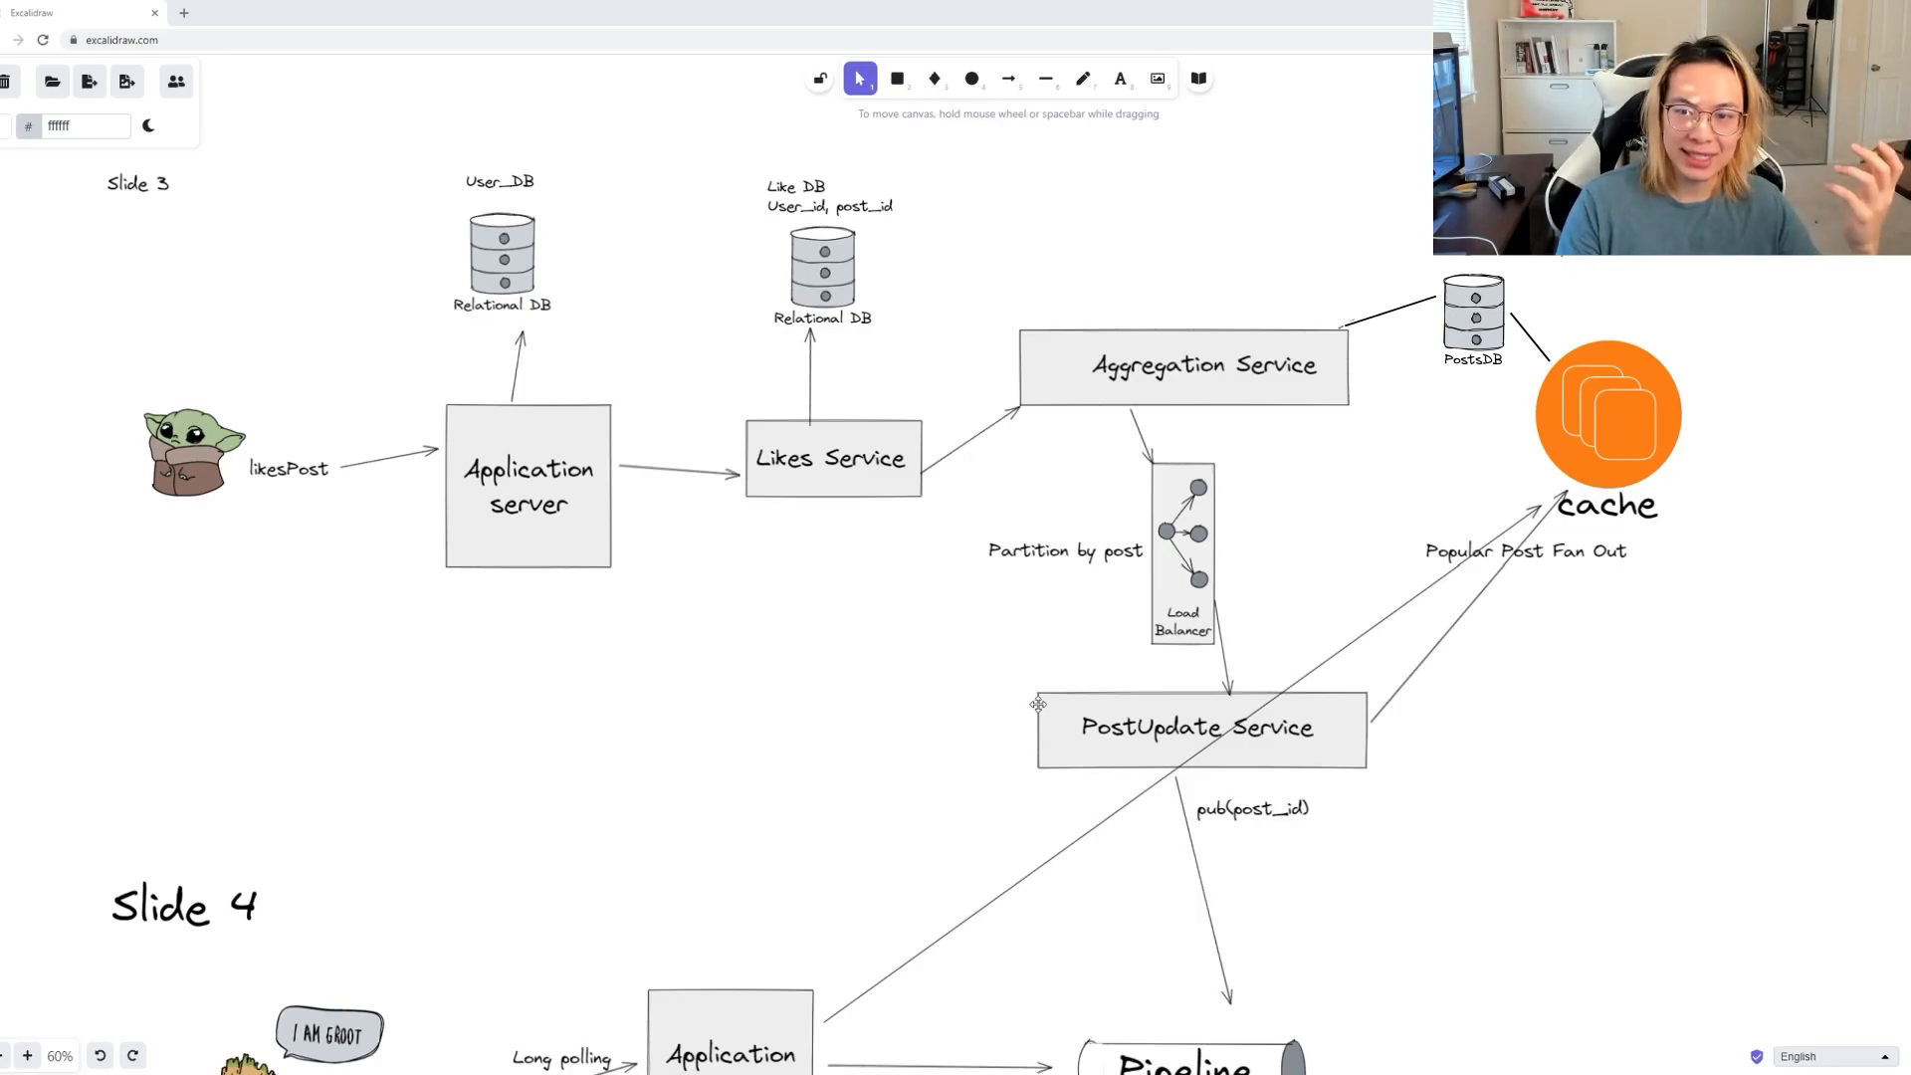
{"action": "scroll", "scroll_direction": "down", "scroll_amount": 3}
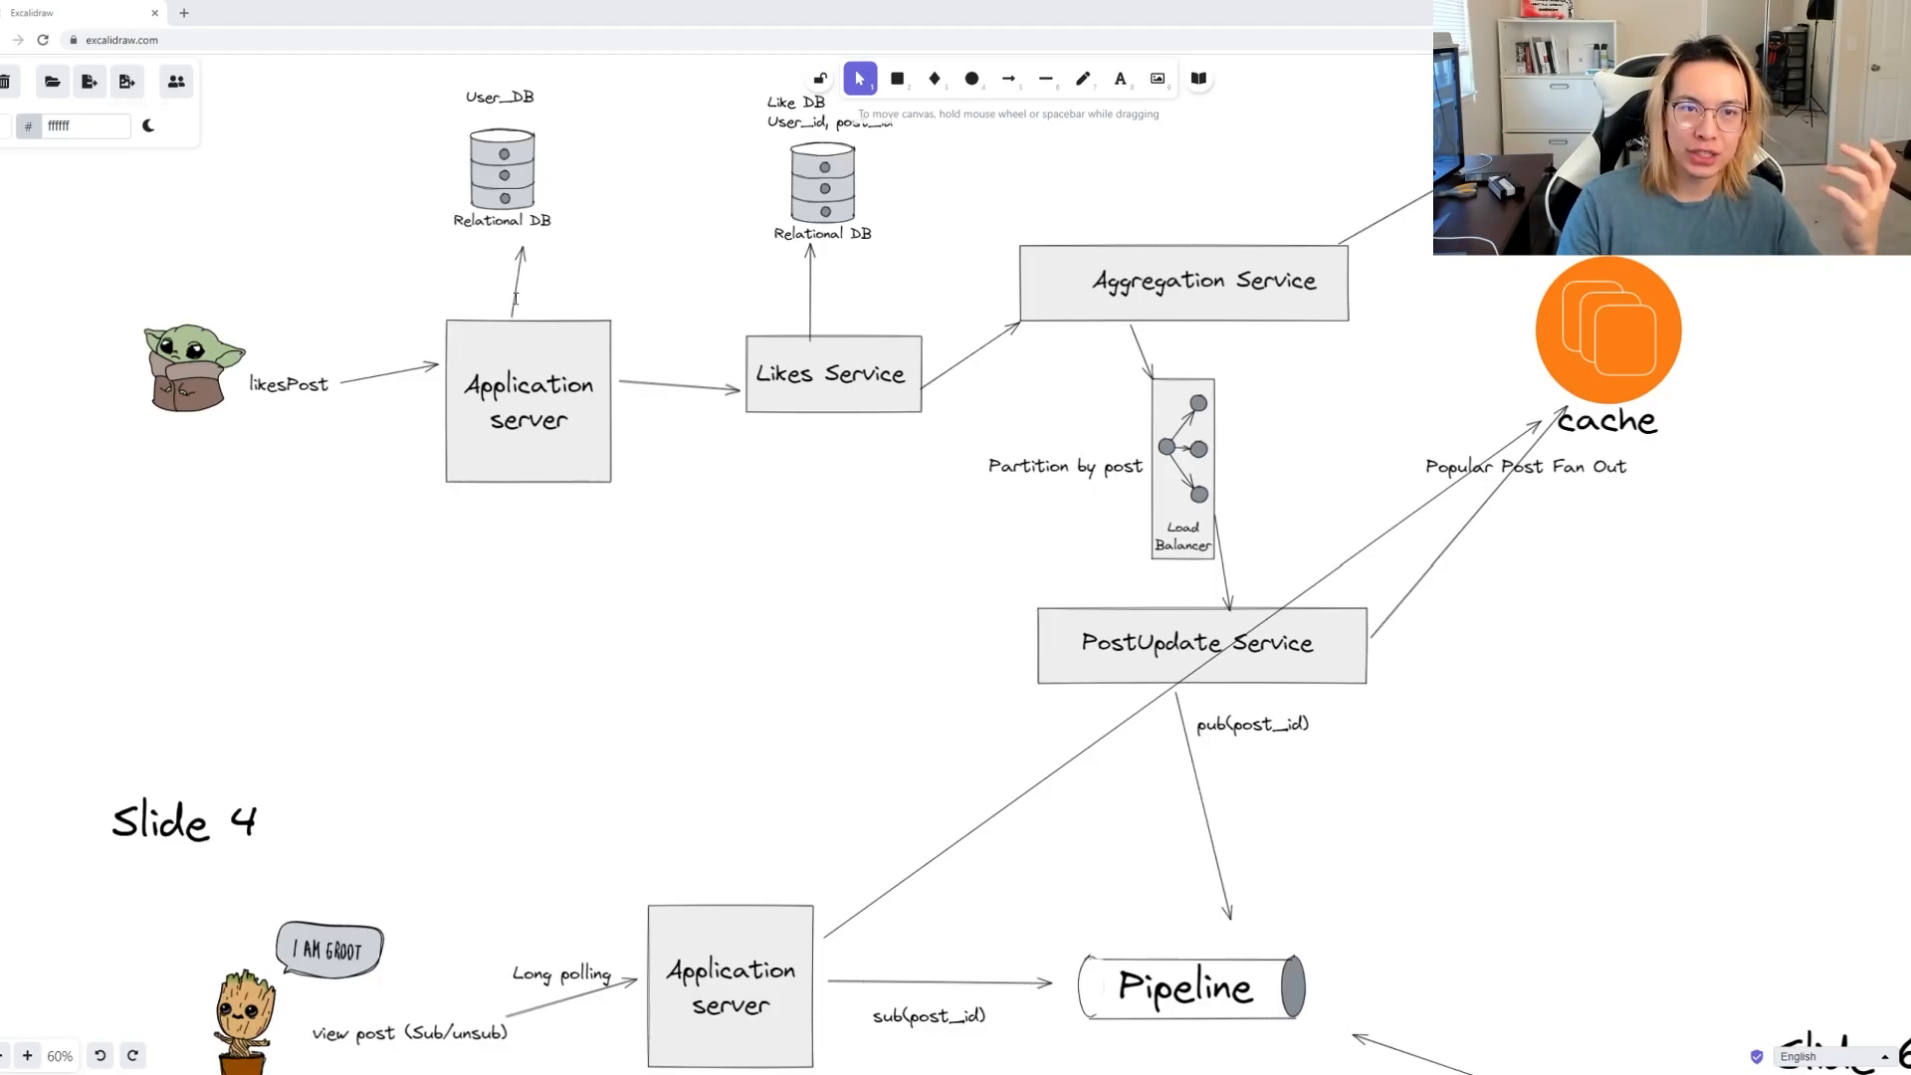
{"action": "mouse_move", "coordinate": [1469, 667]}
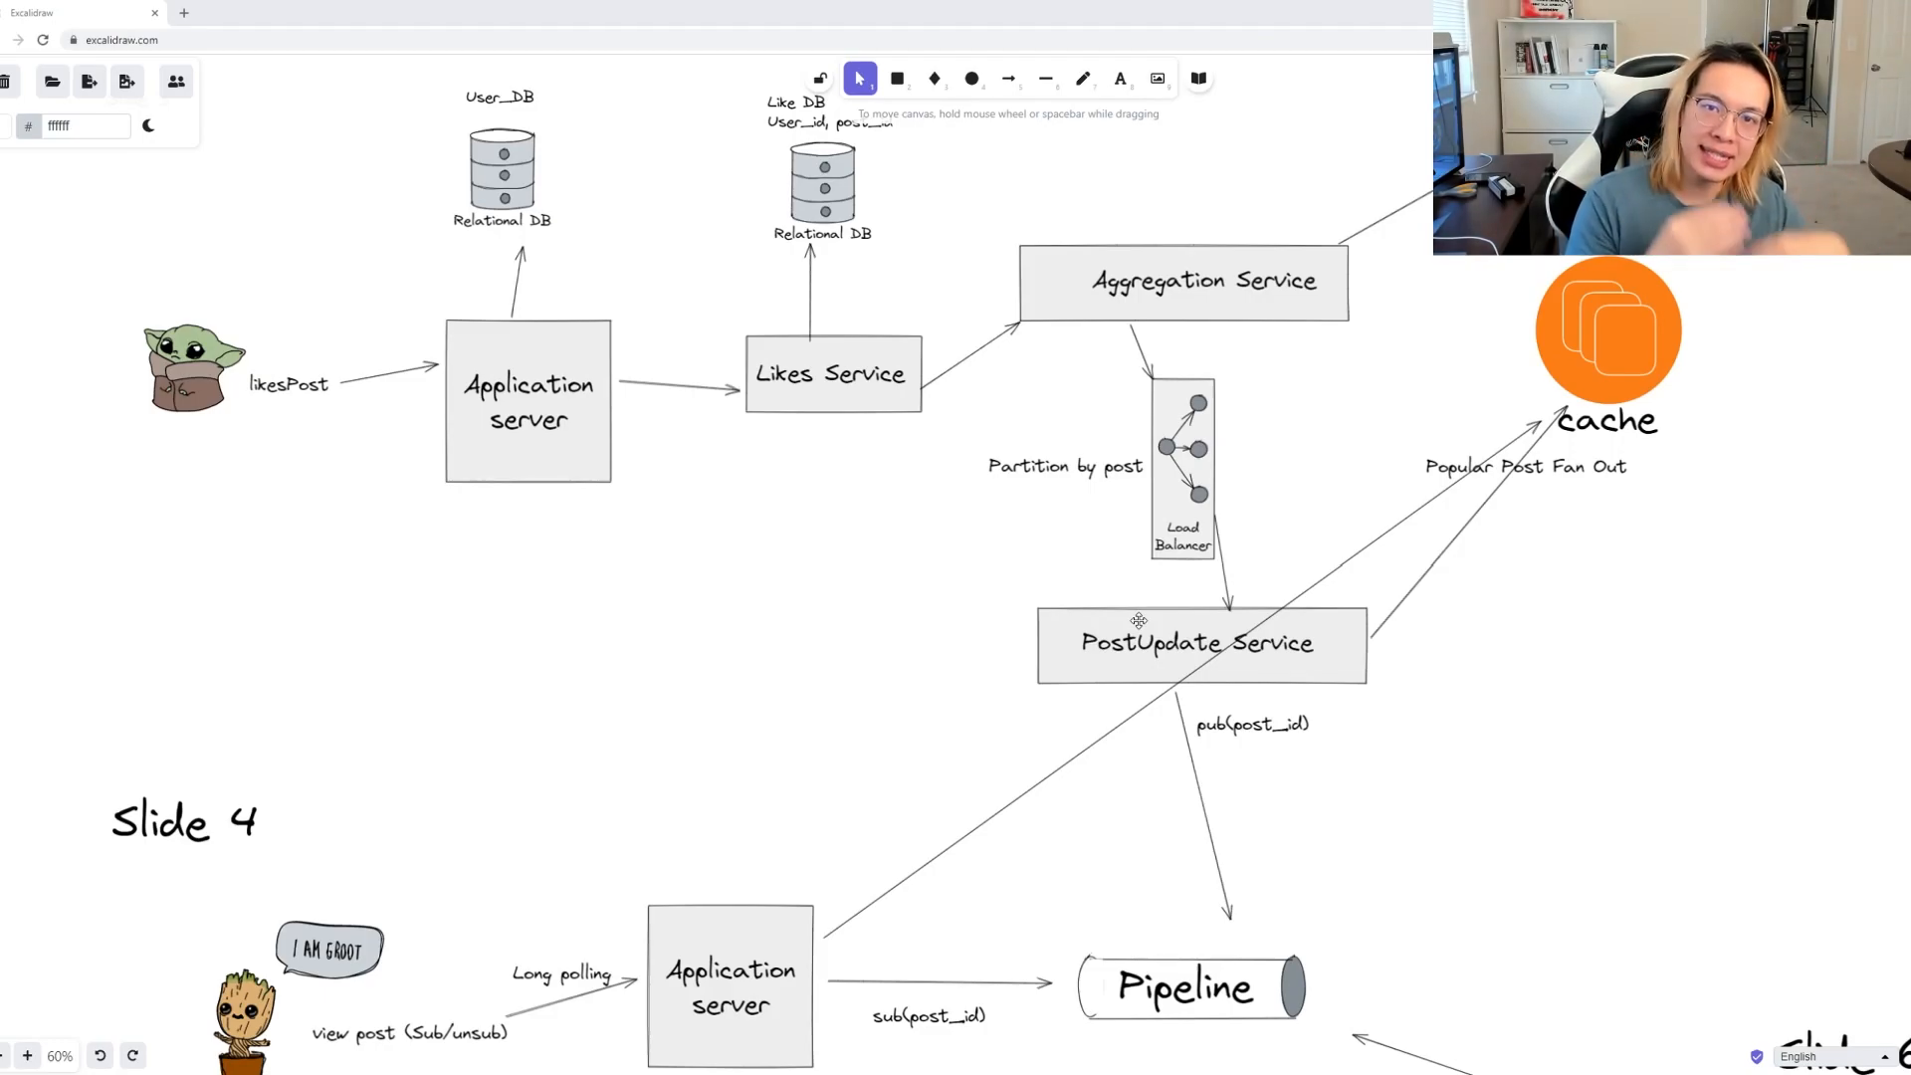
{"action": "mouse_move", "coordinate": [1107, 930]}
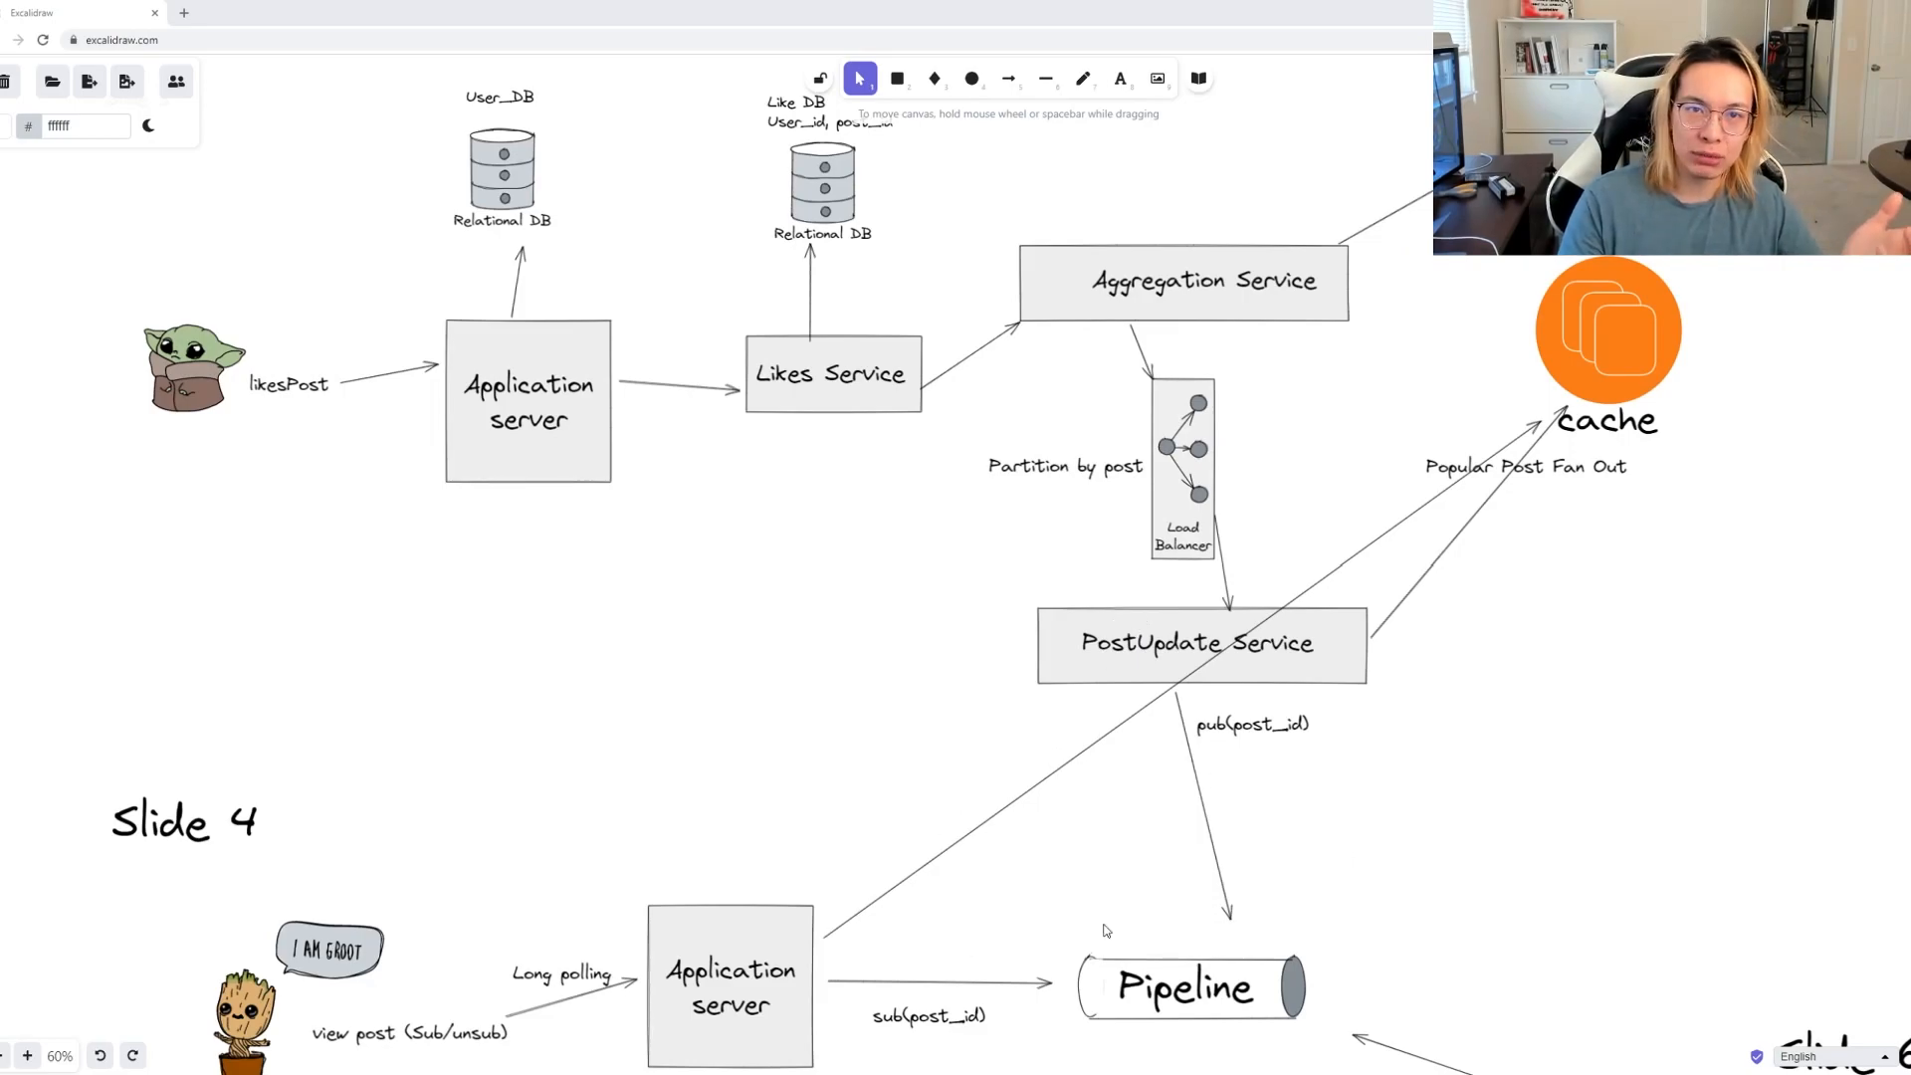
{"action": "mouse_move", "coordinate": [1064, 777]}
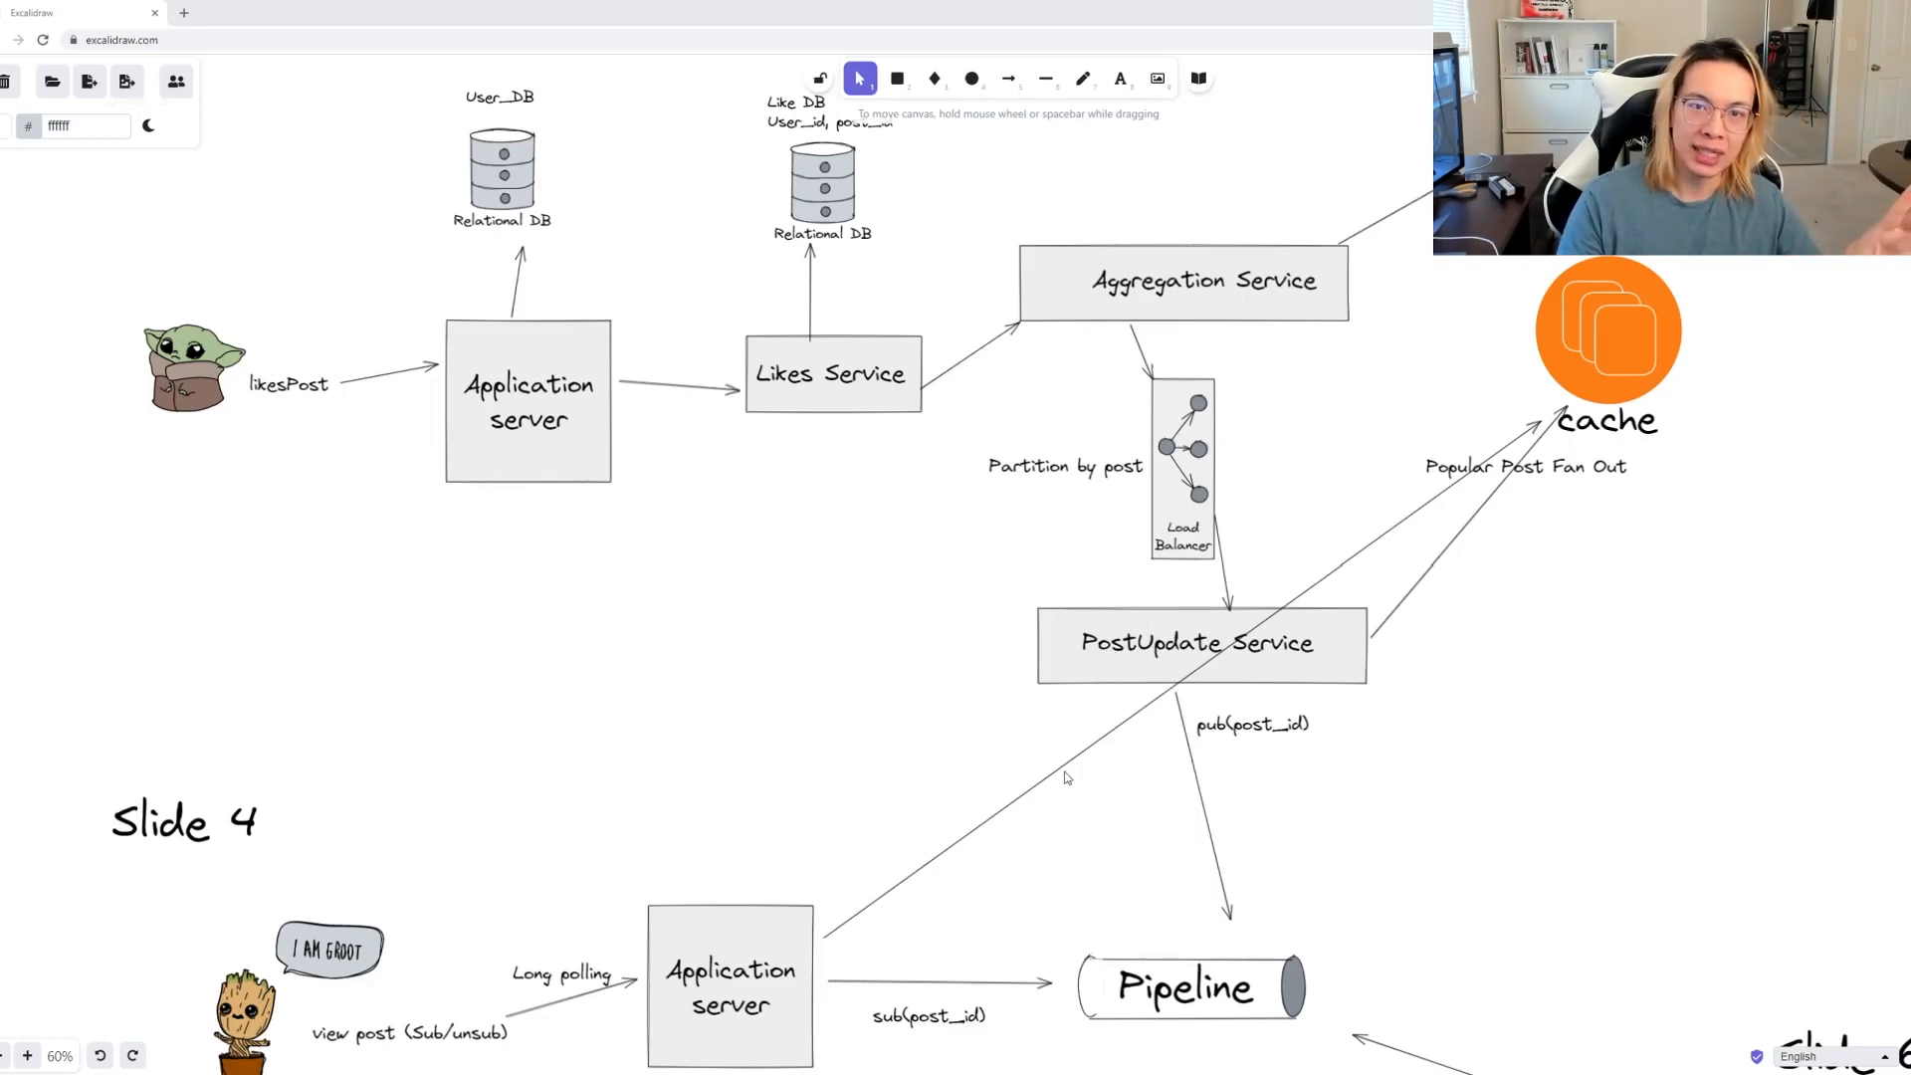
{"action": "mouse_move", "coordinate": [885, 423]}
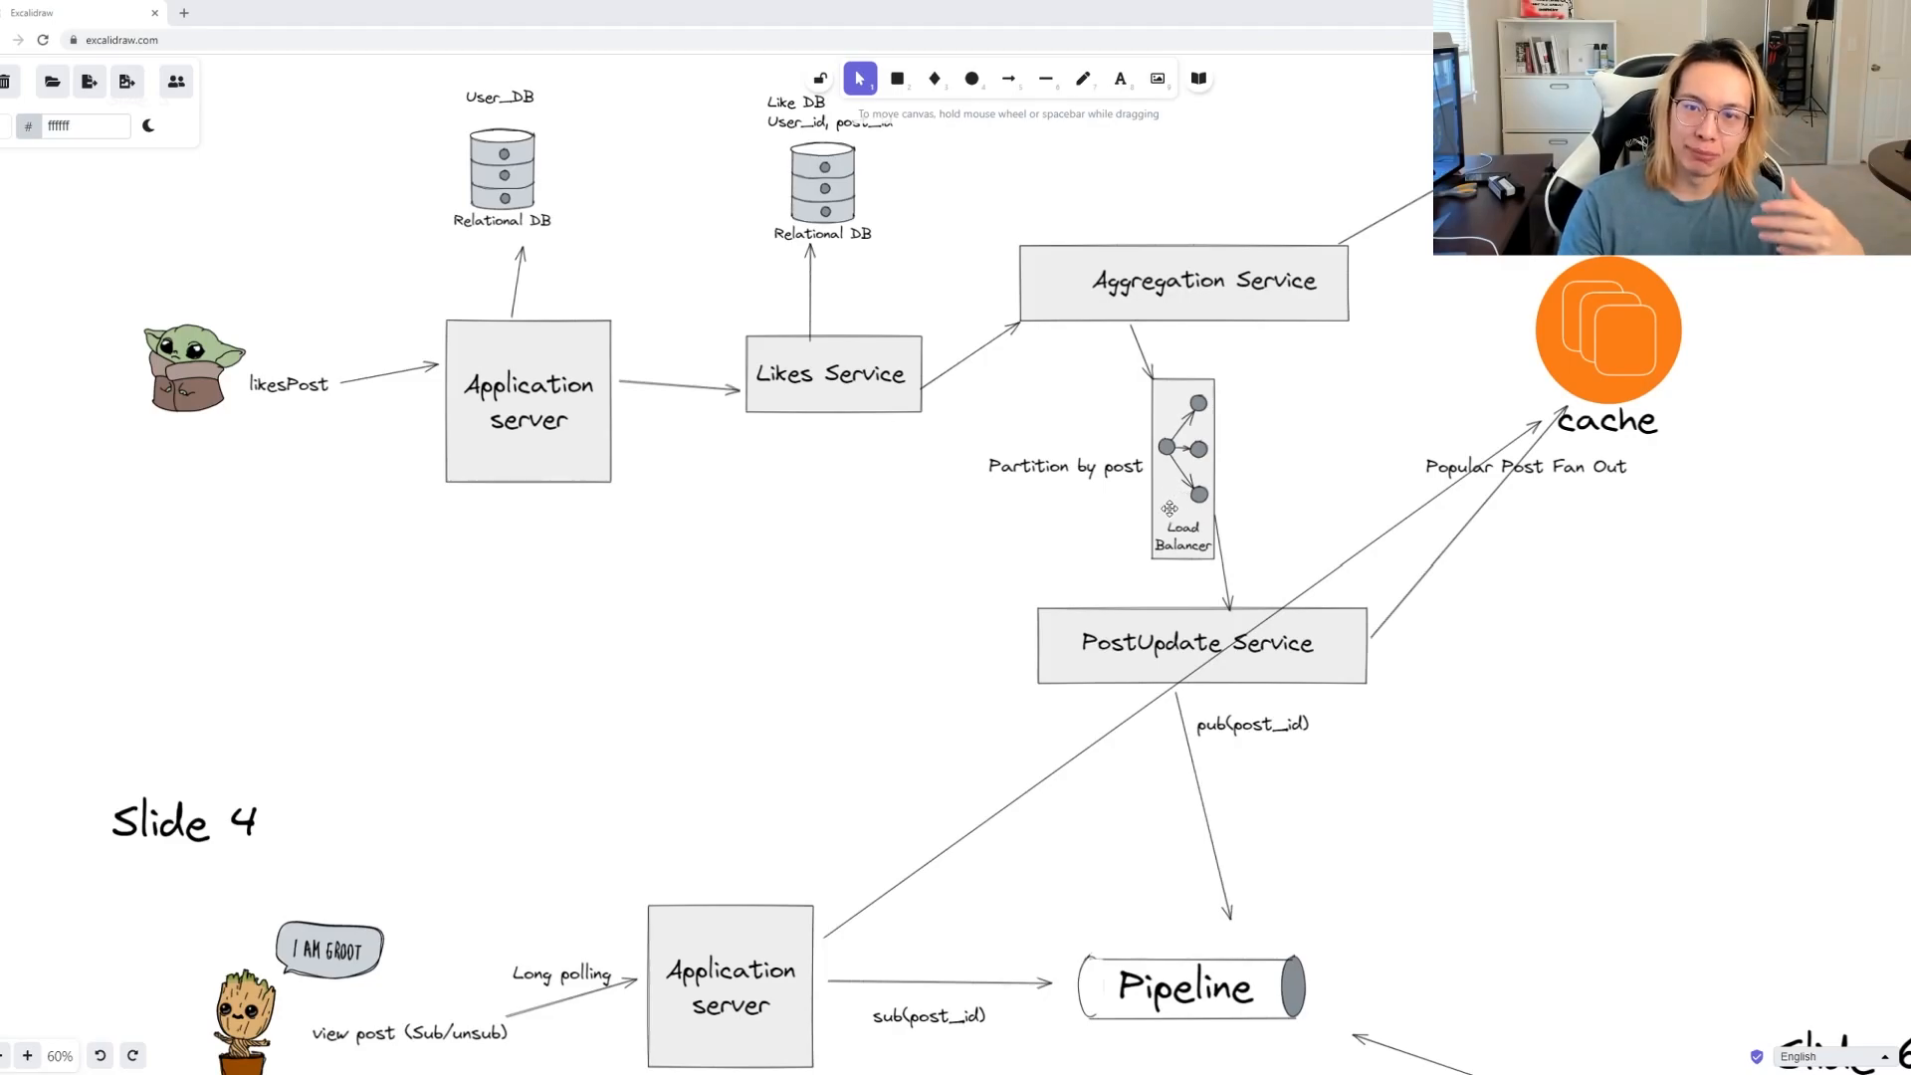
{"action": "mouse_move", "coordinate": [1221, 442]}
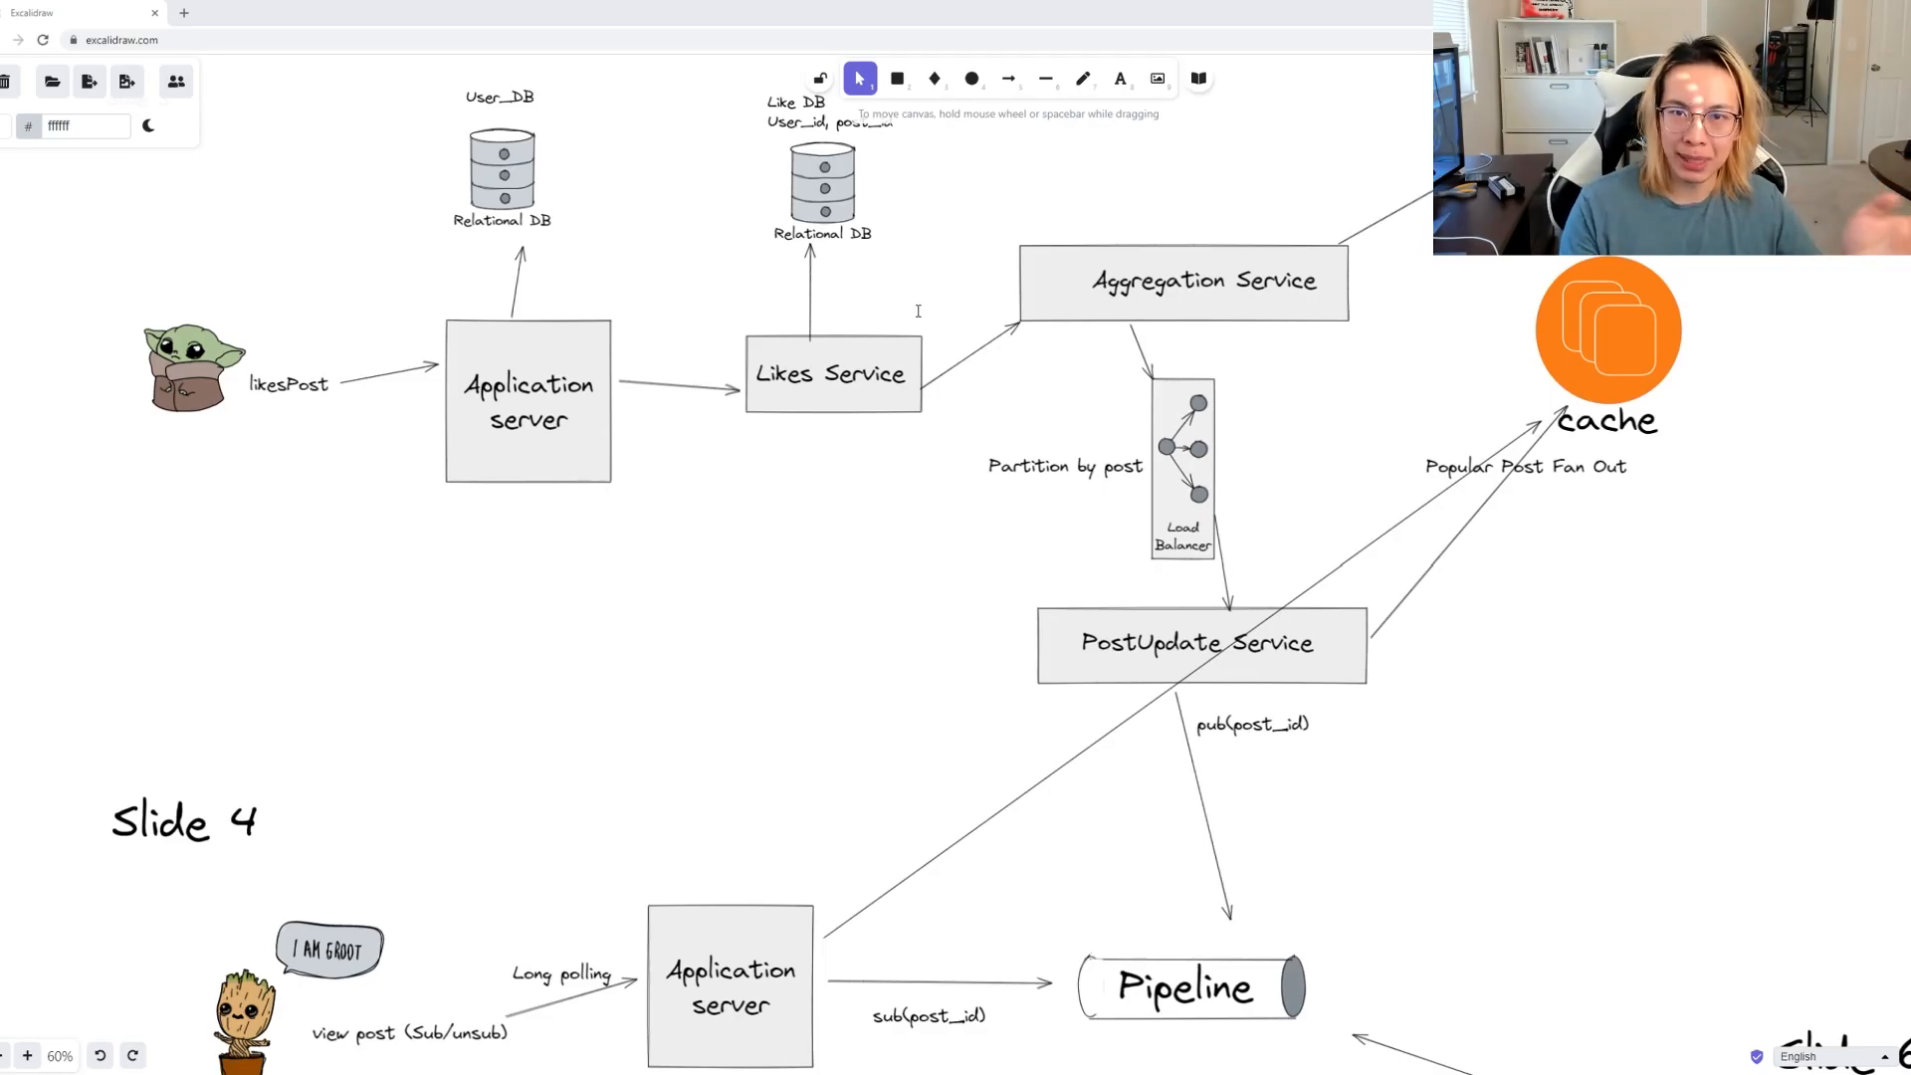
{"action": "mouse_move", "coordinate": [667, 336]}
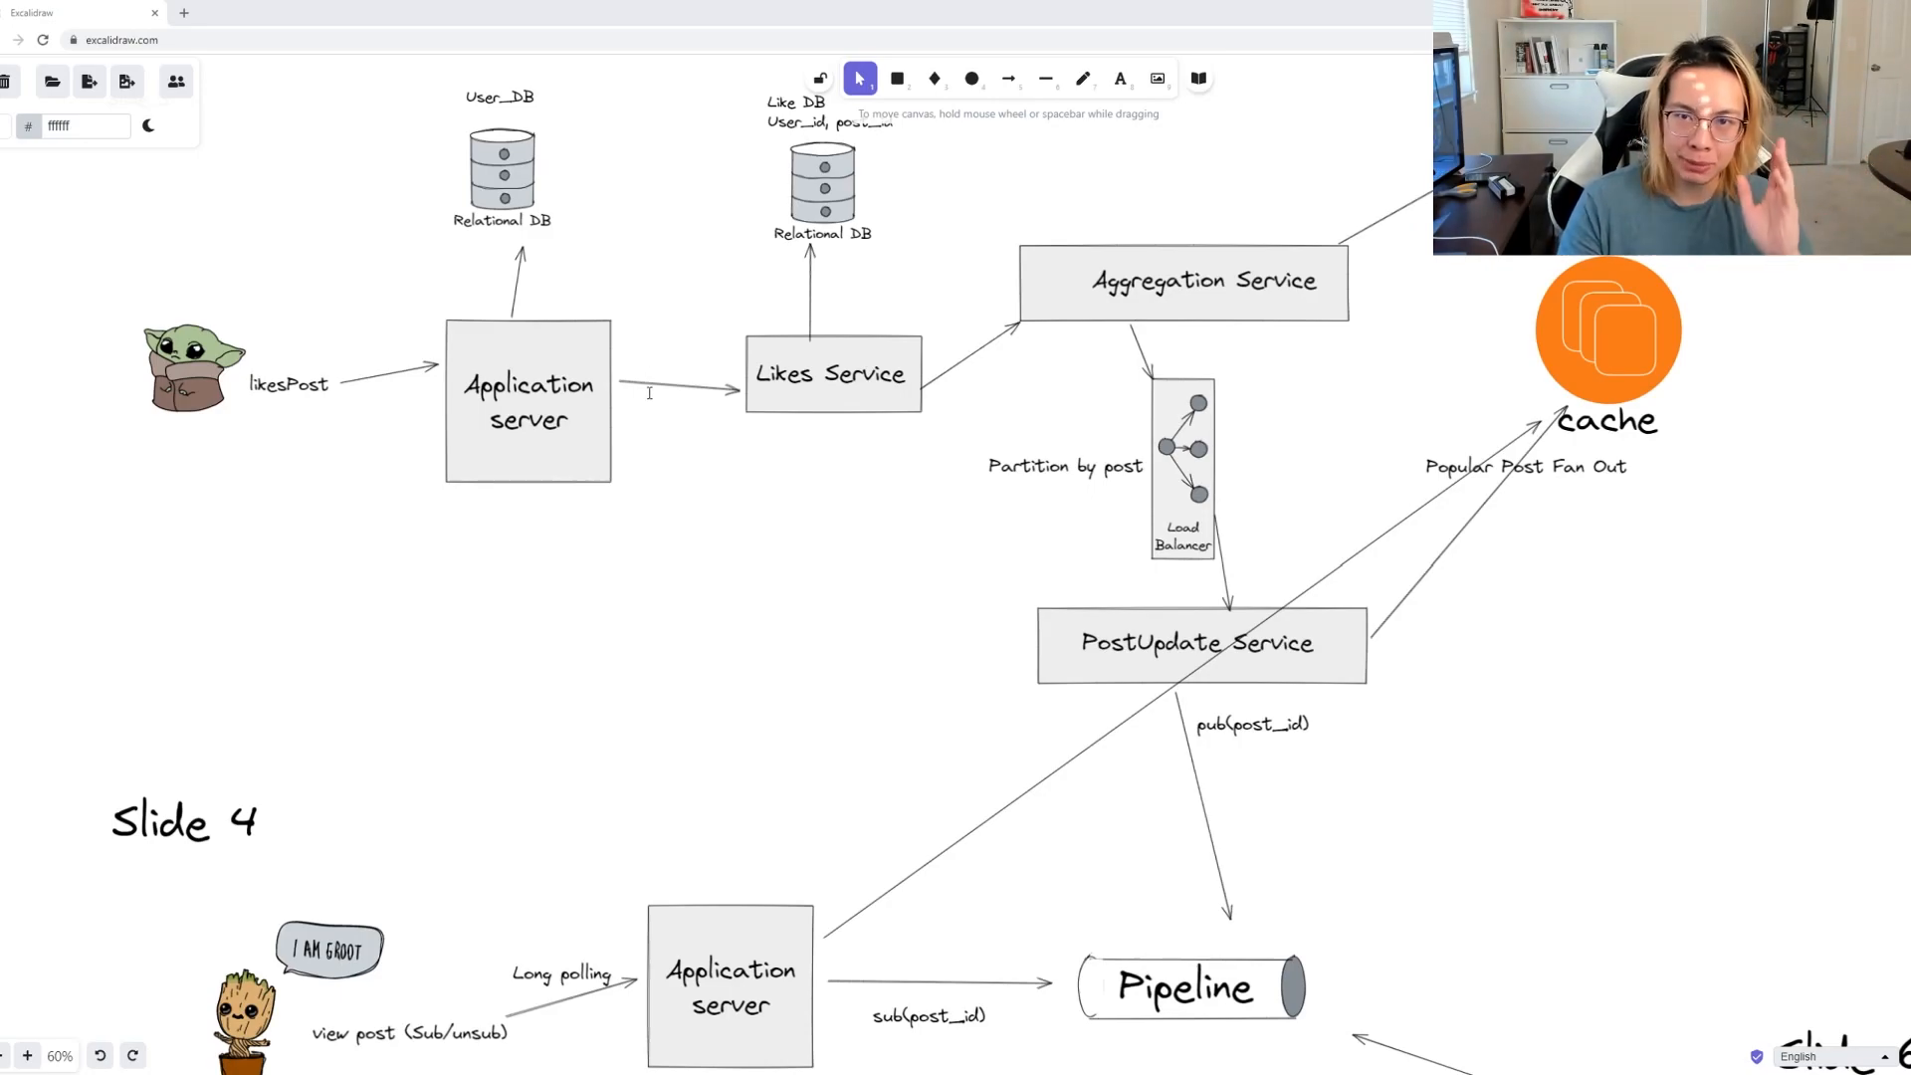
{"action": "scroll", "scroll_direction": "down", "scroll_amount": 3}
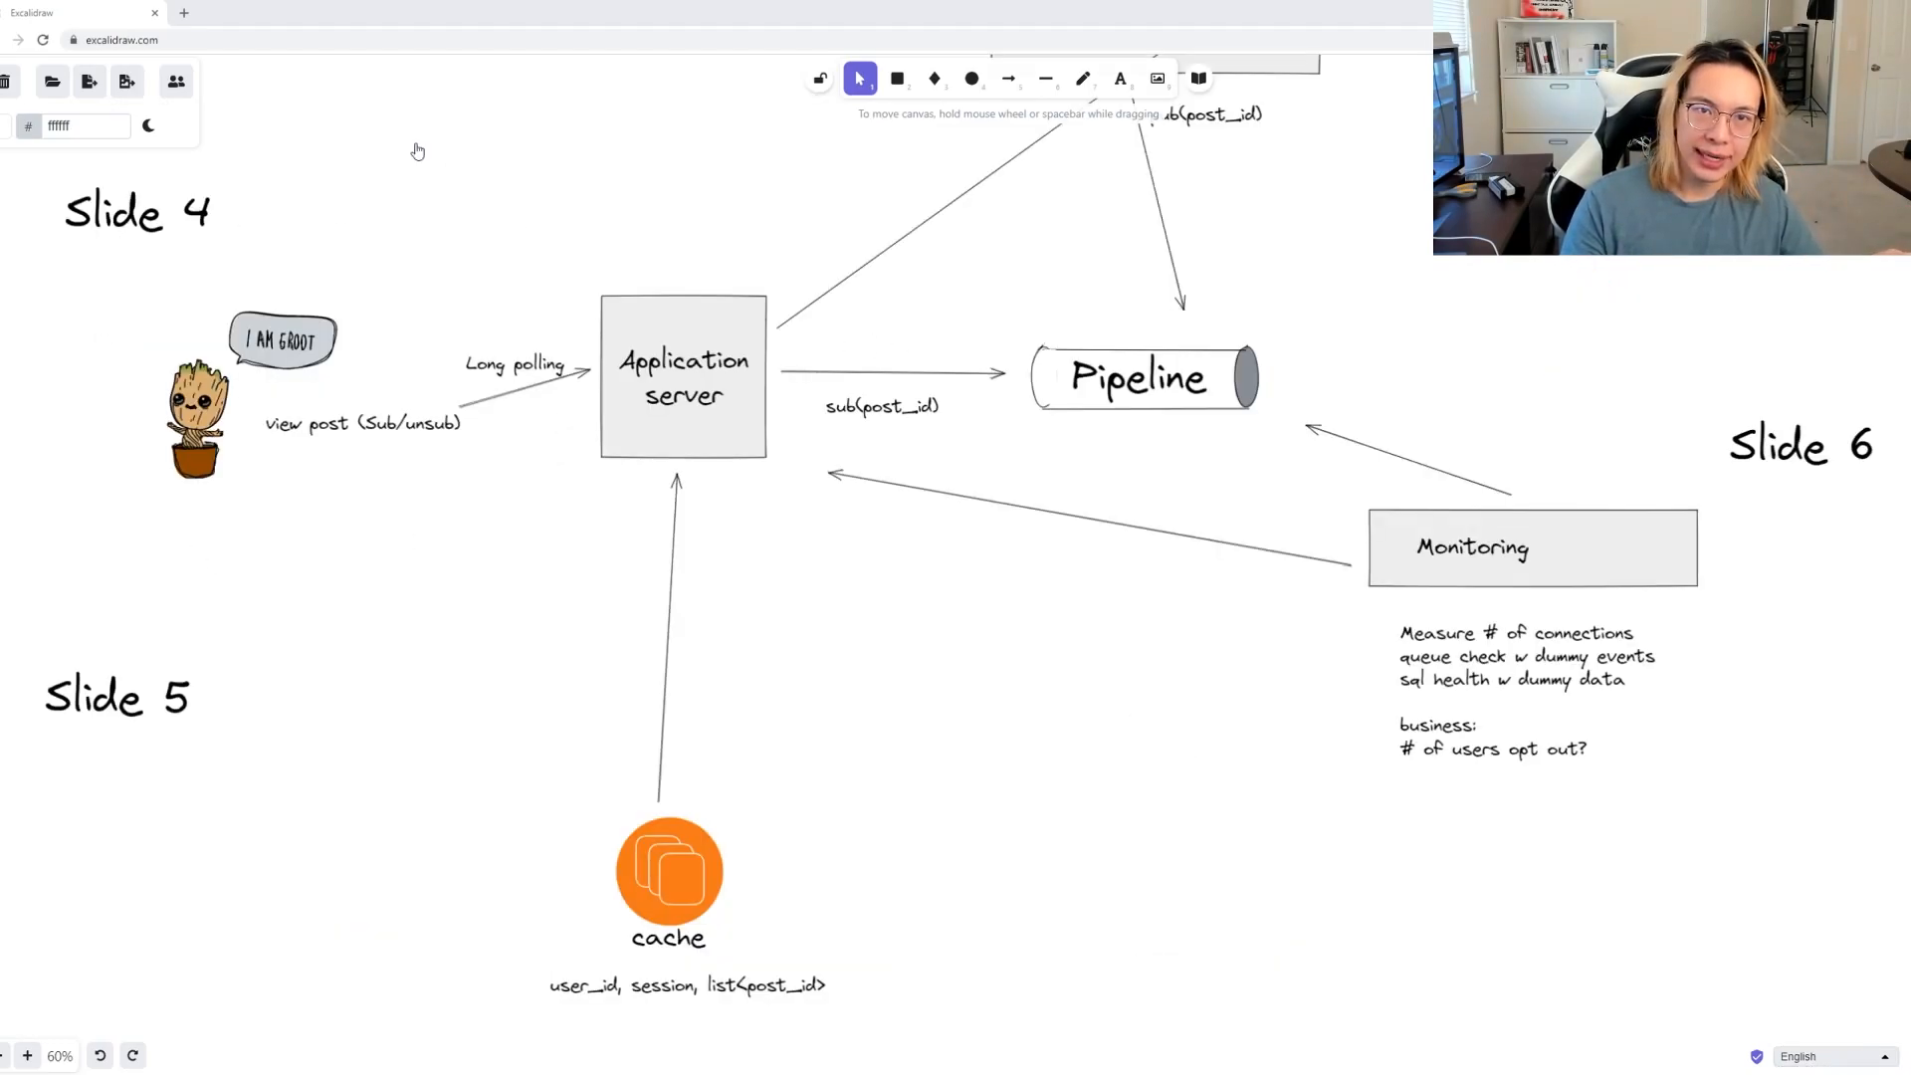
{"action": "mouse_move", "coordinate": [683, 387]}
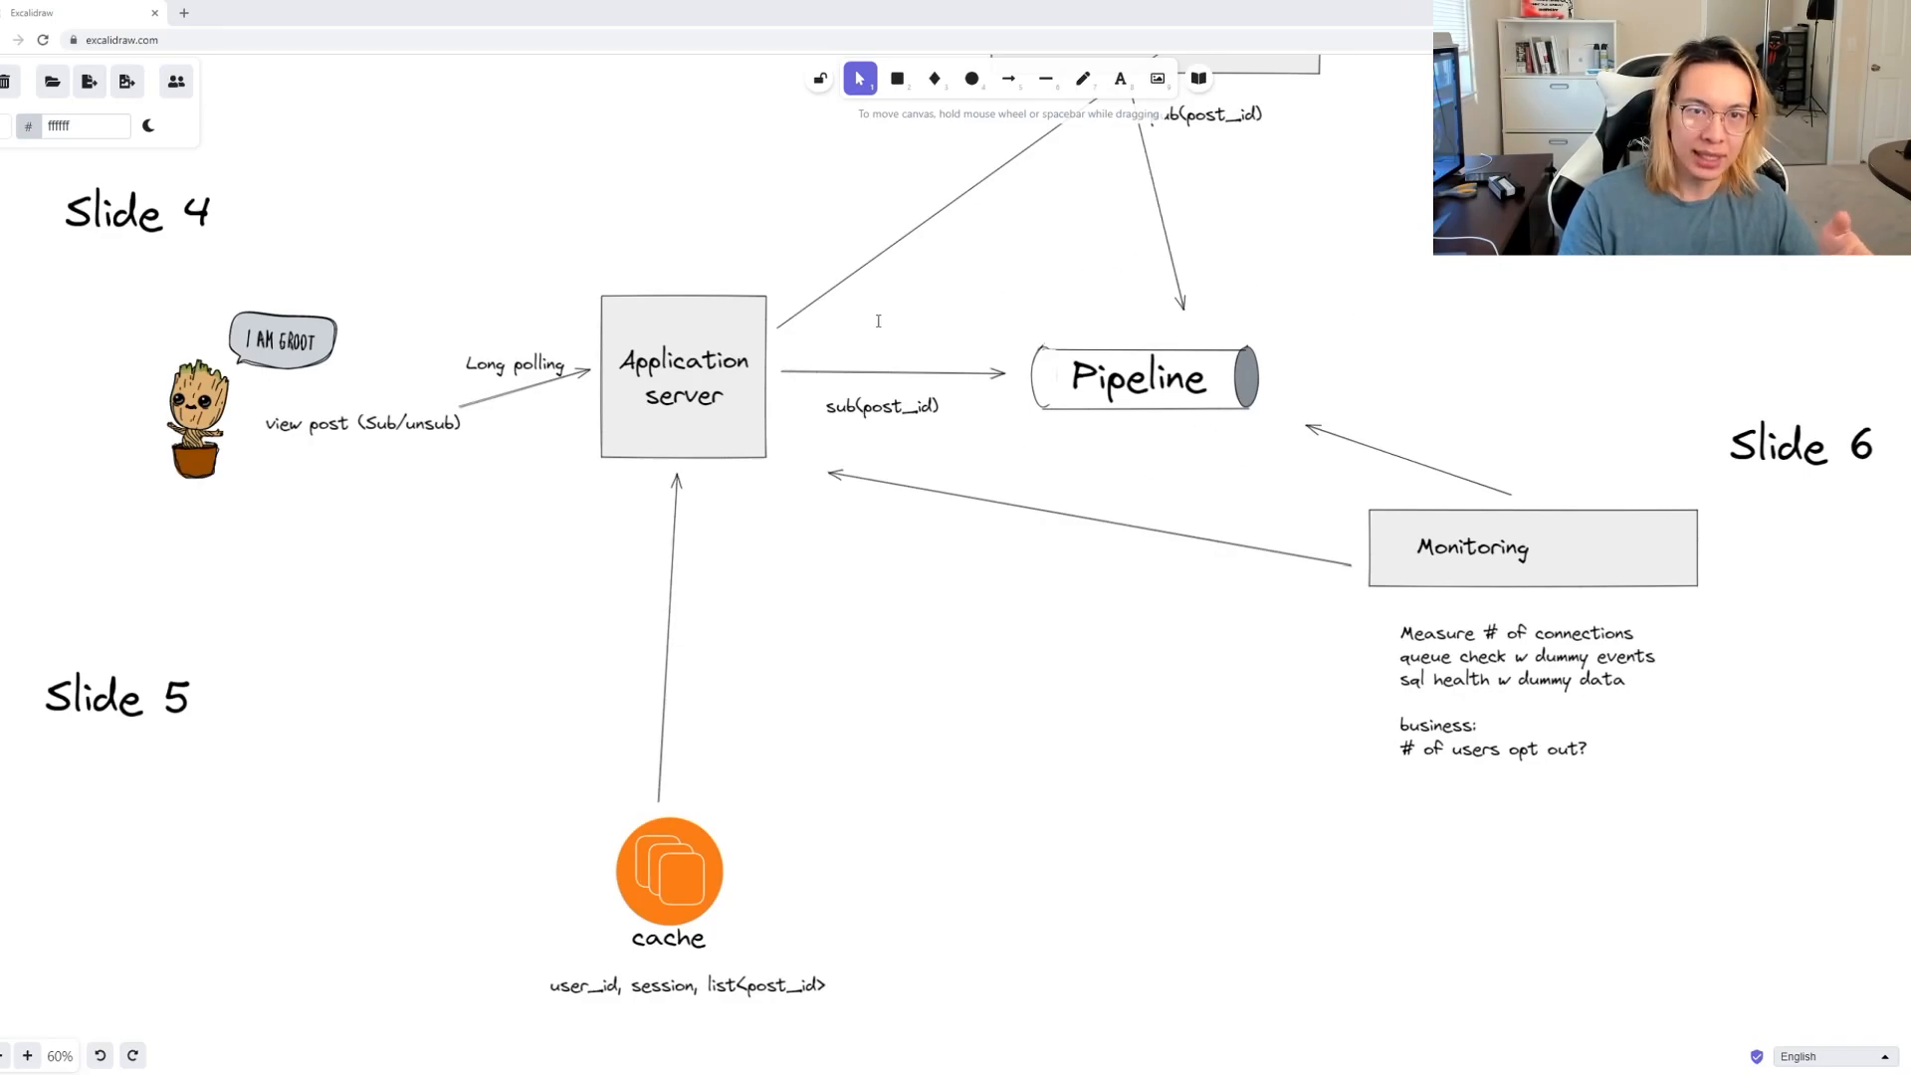
{"action": "mouse_move", "coordinate": [842, 356]}
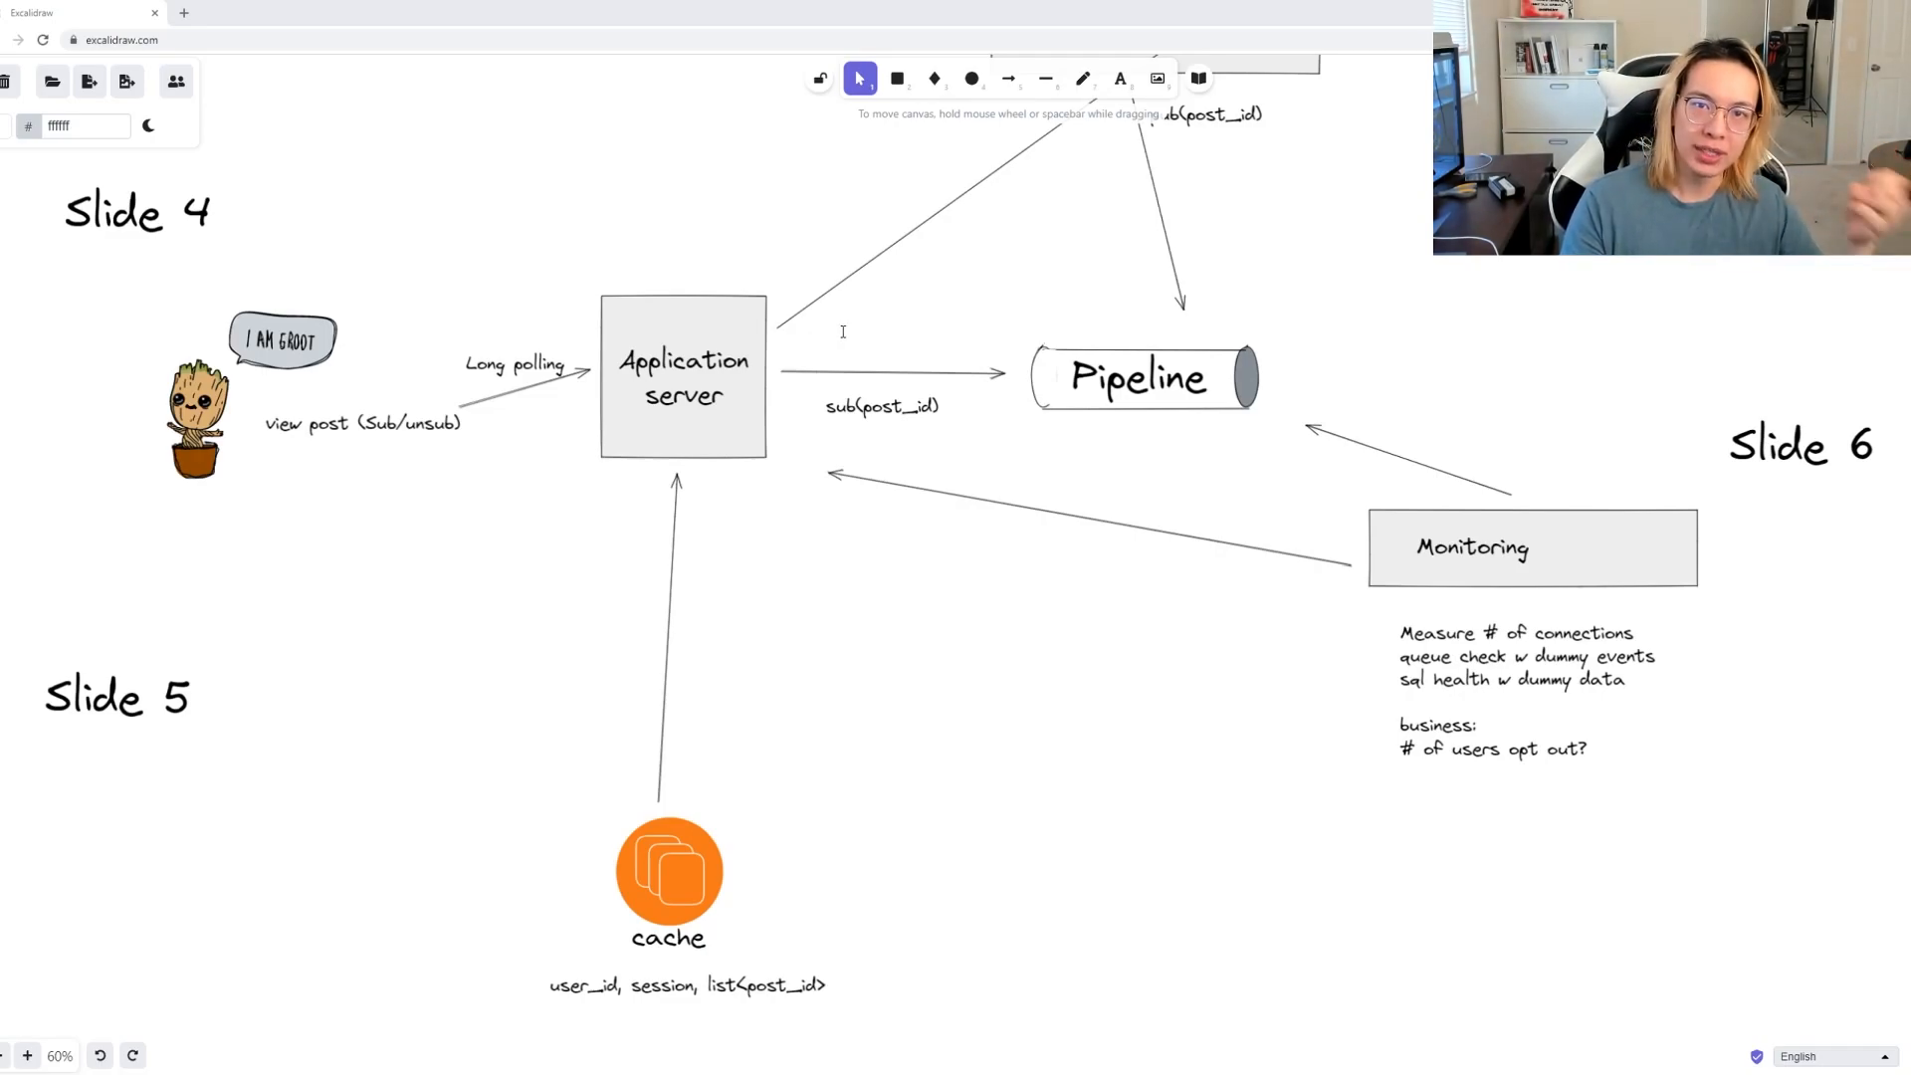
{"action": "mouse_move", "coordinate": [777, 363]}
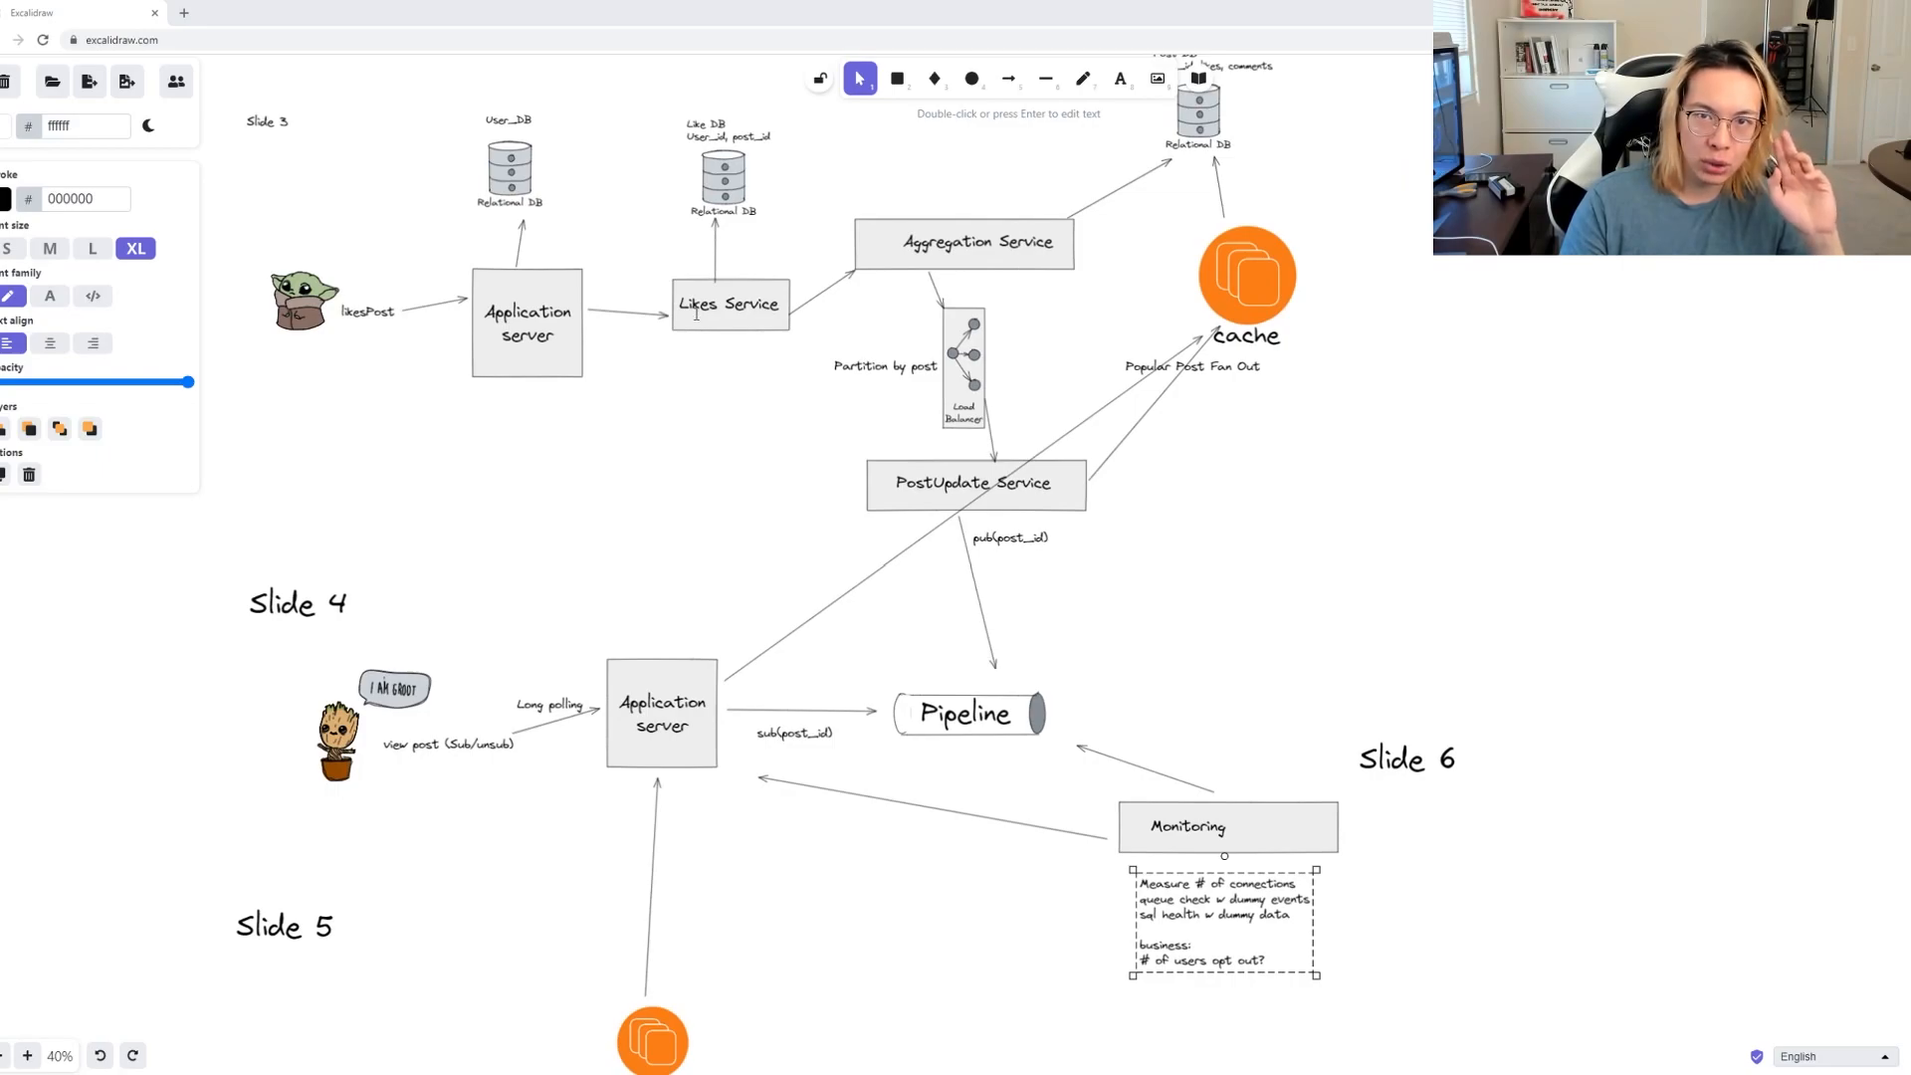
{"action": "mouse_move", "coordinate": [1459, 514]}
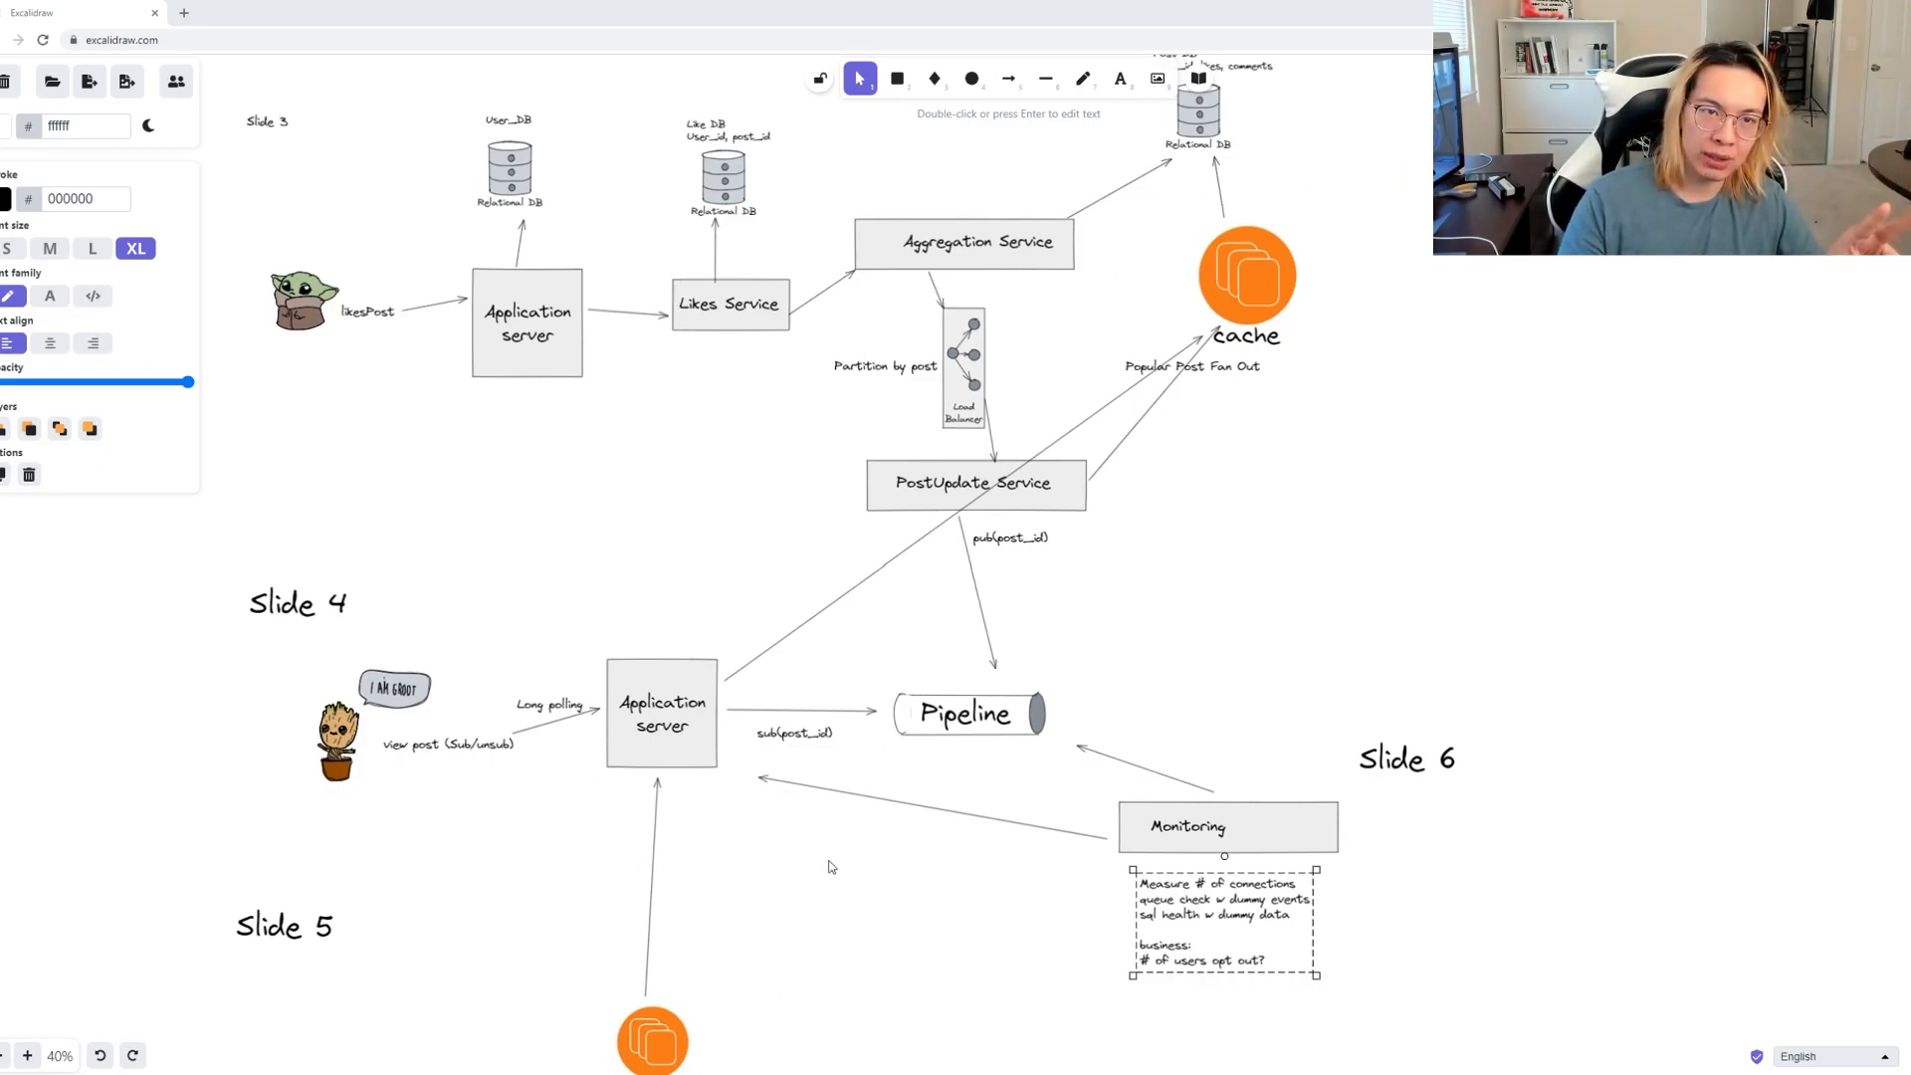
{"action": "mouse_move", "coordinate": [1249, 221]}
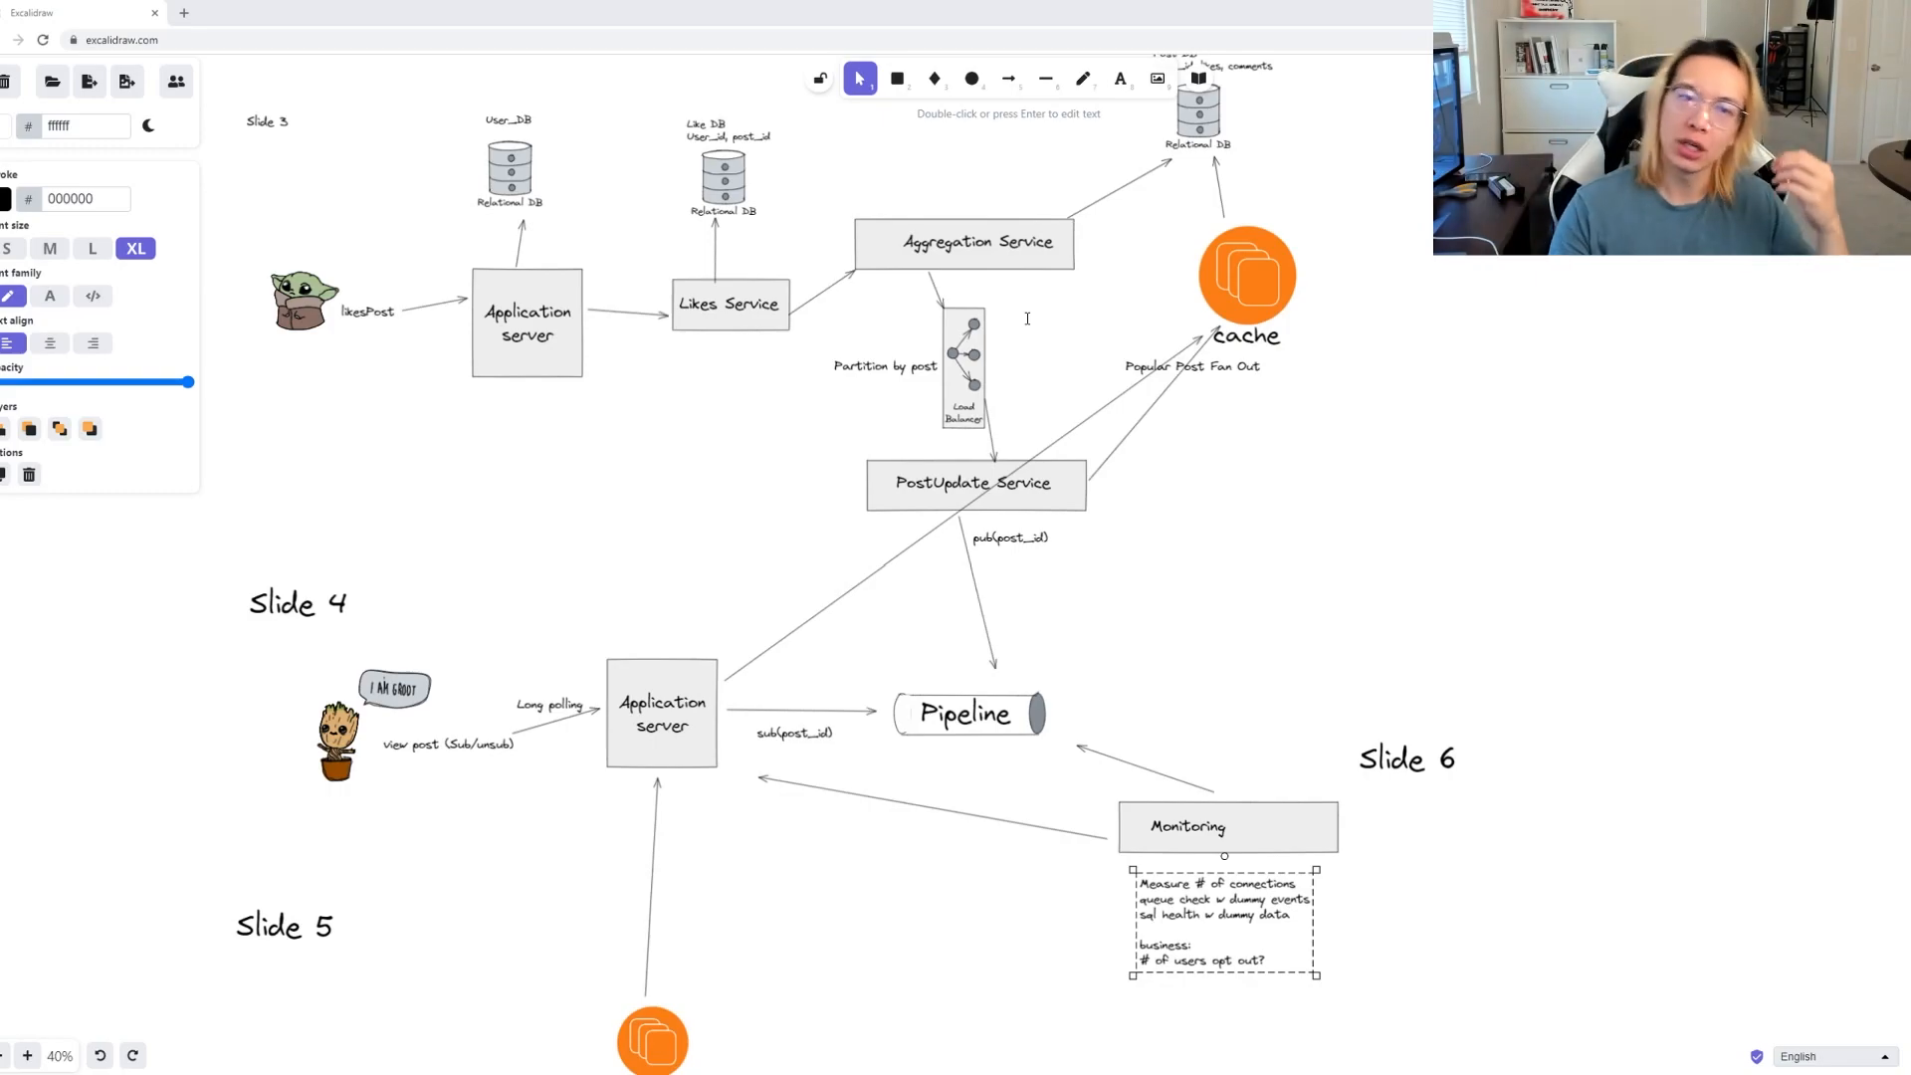
{"action": "mouse_move", "coordinate": [1014, 324]}
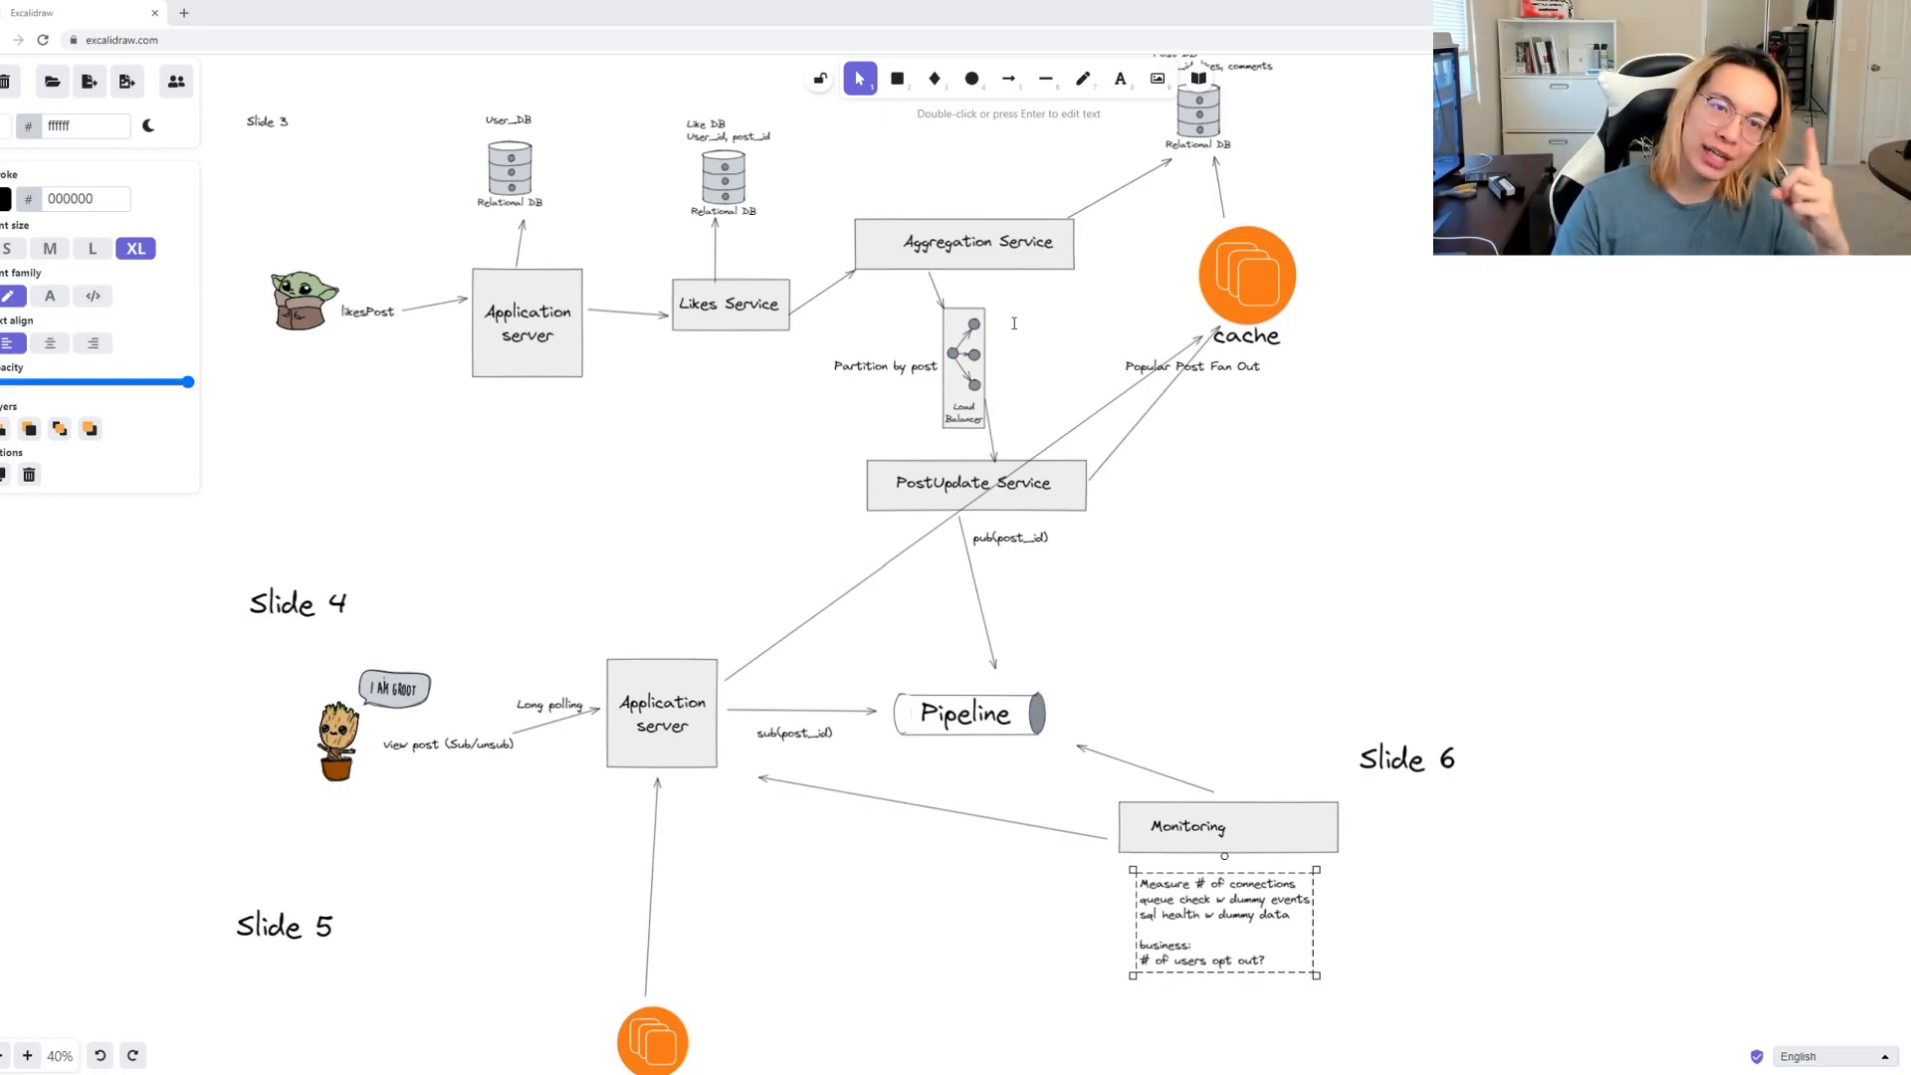
{"action": "scroll", "scroll_direction": "down", "scroll_amount": 3}
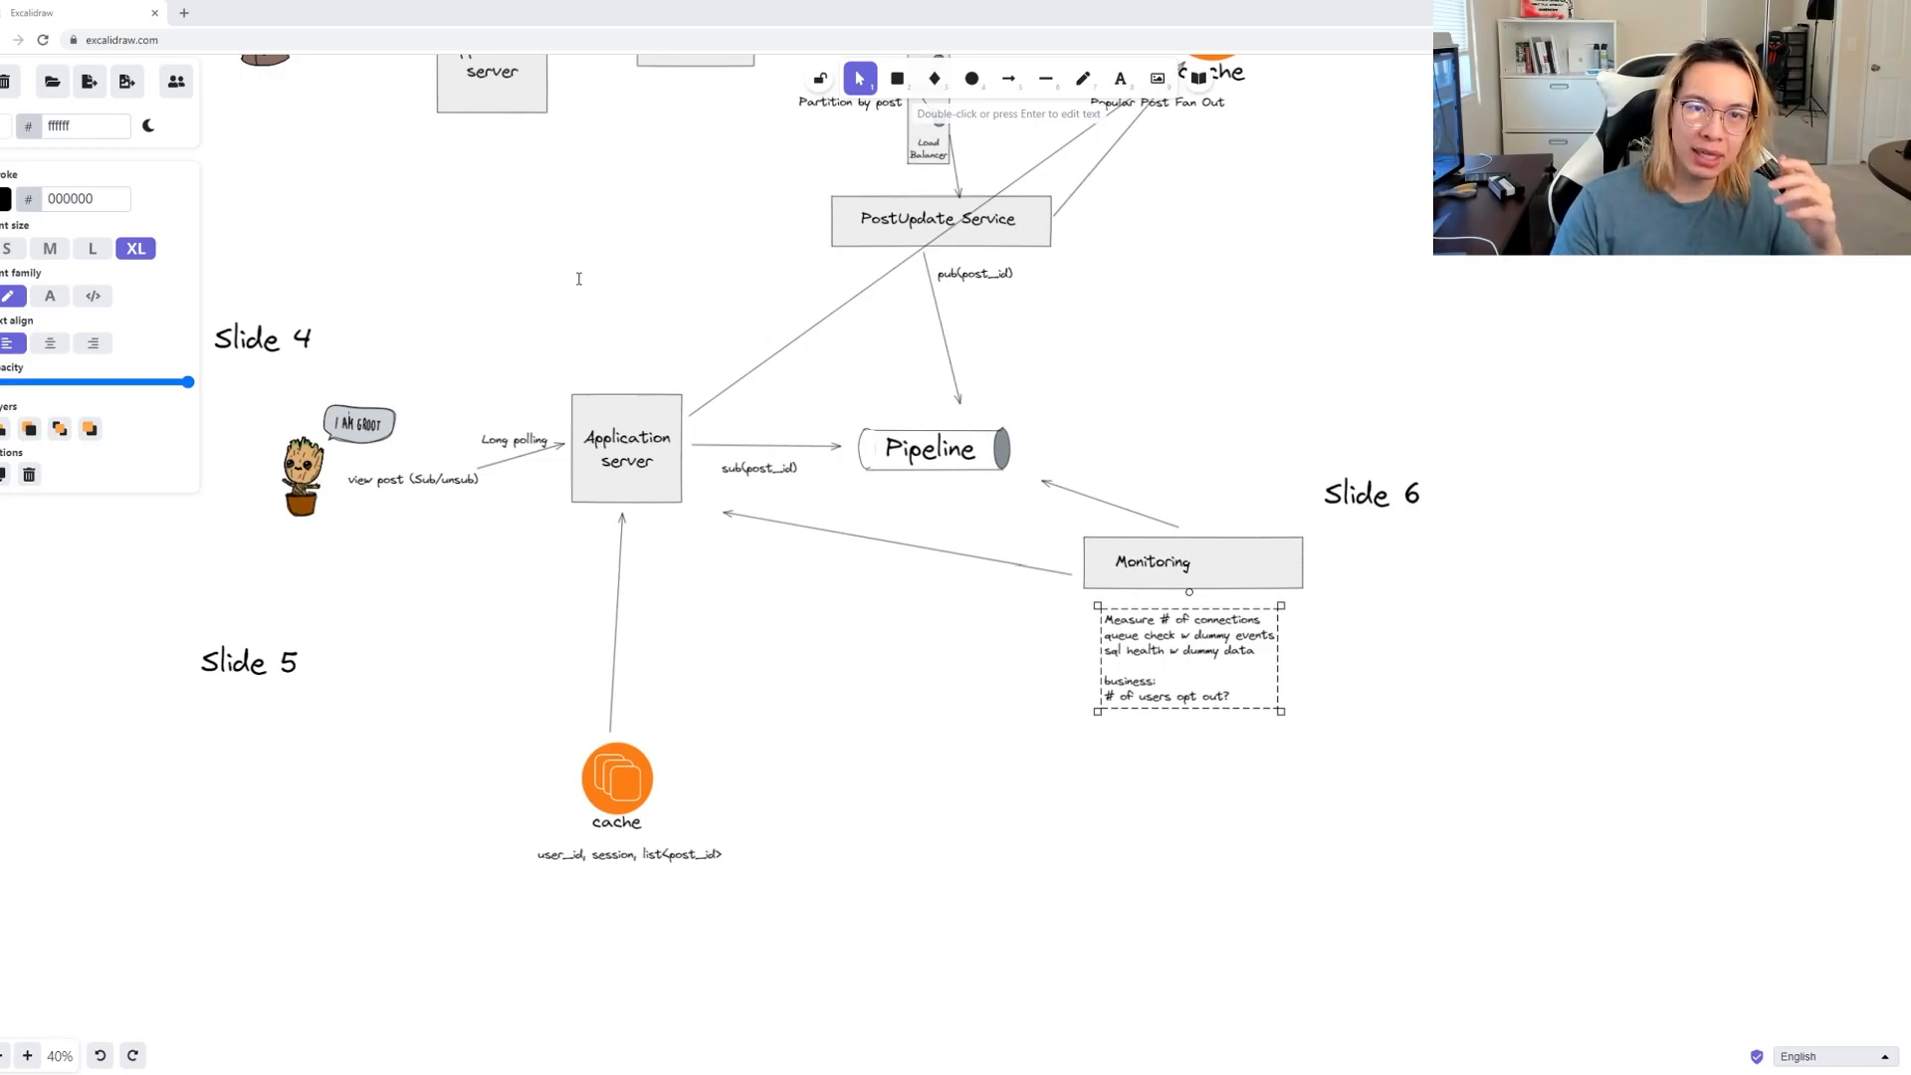
{"action": "mouse_move", "coordinate": [683, 570]}
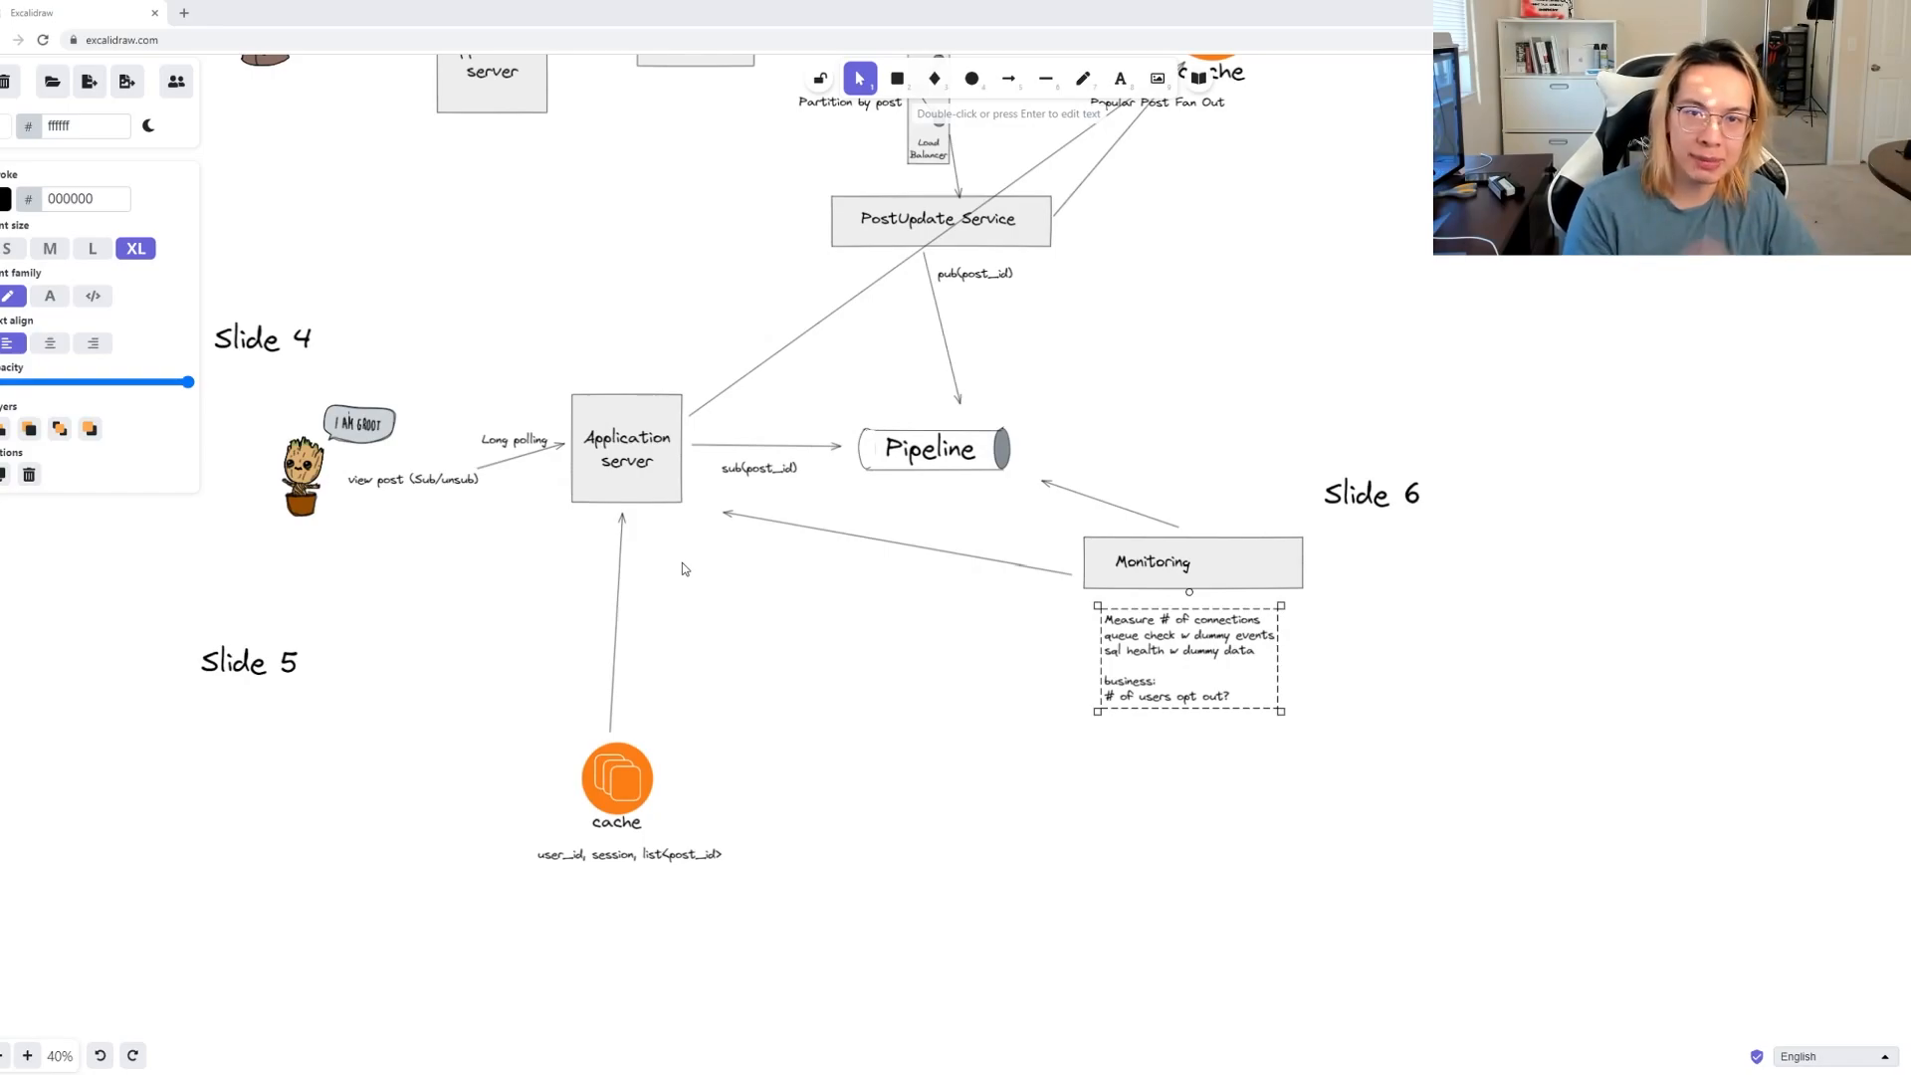
{"action": "mouse_move", "coordinate": [695, 434]}
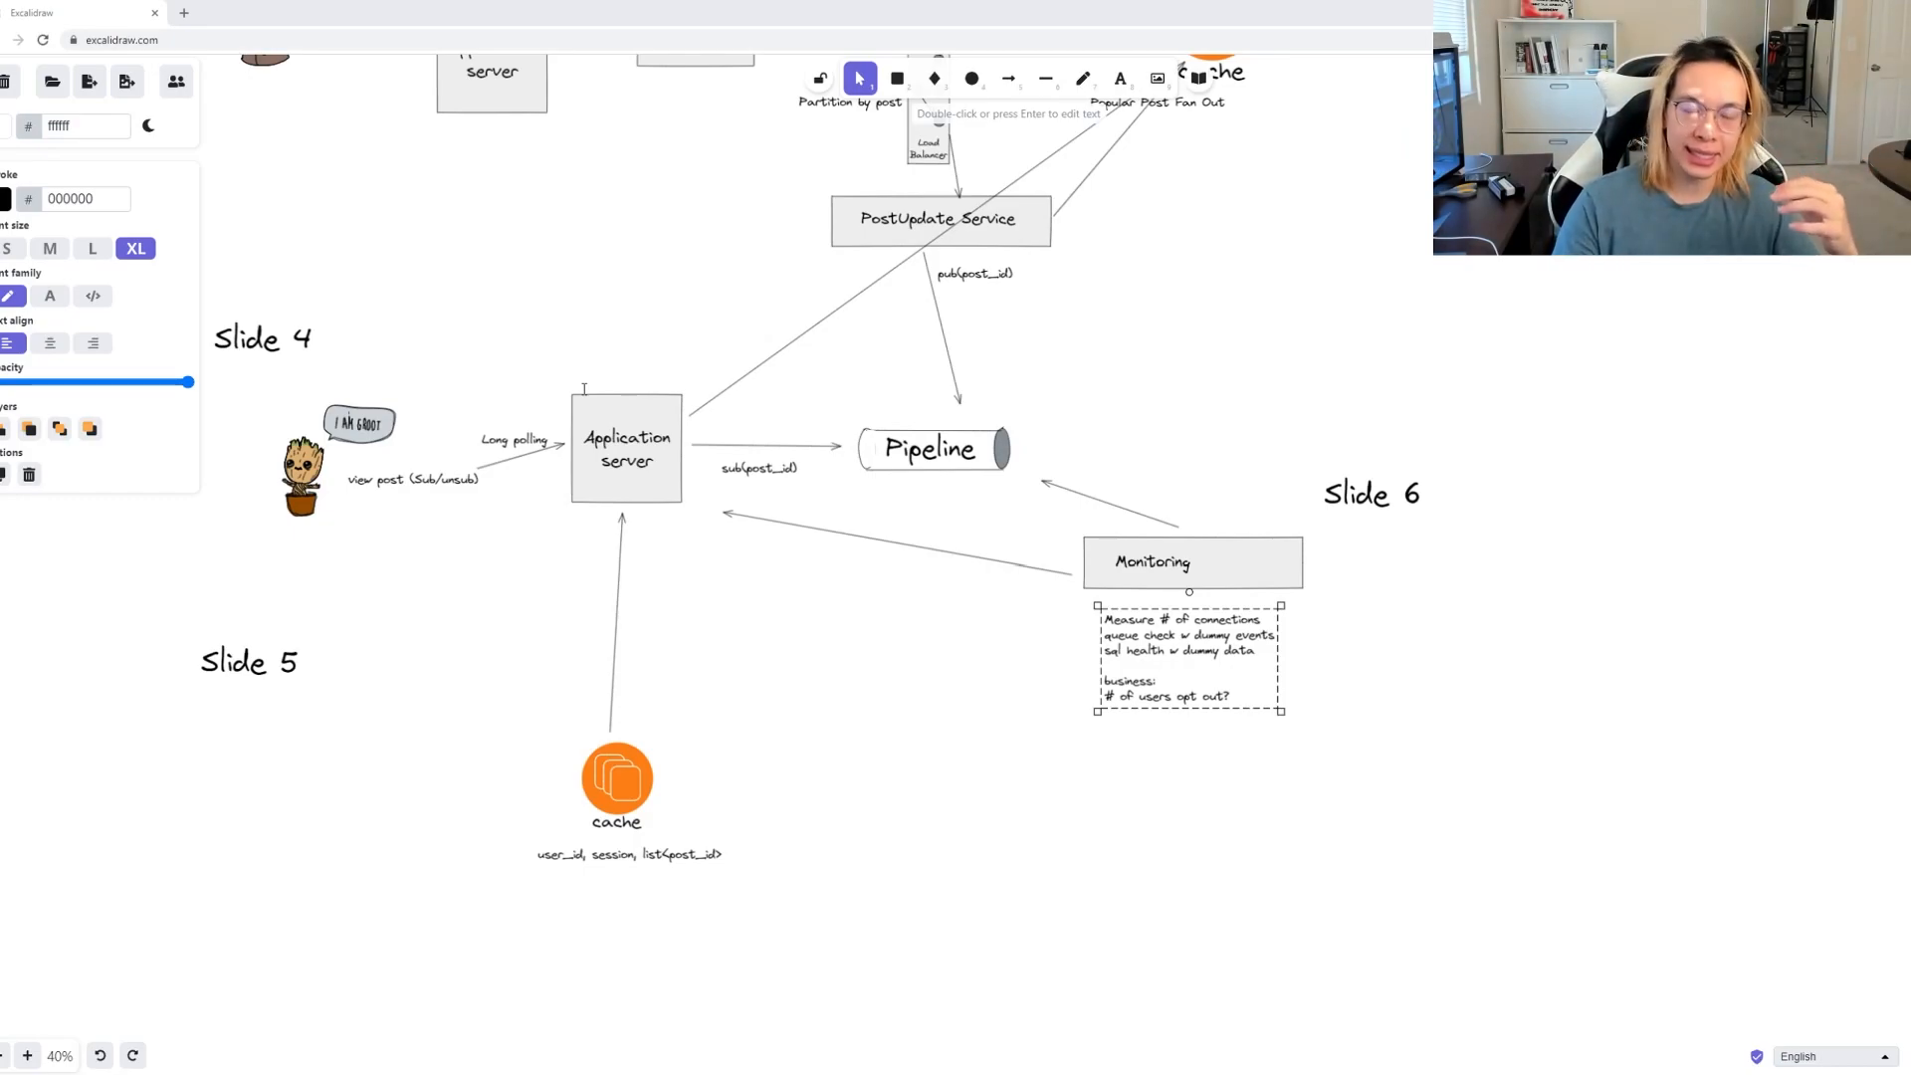
{"action": "mouse_move", "coordinate": [688, 498]}
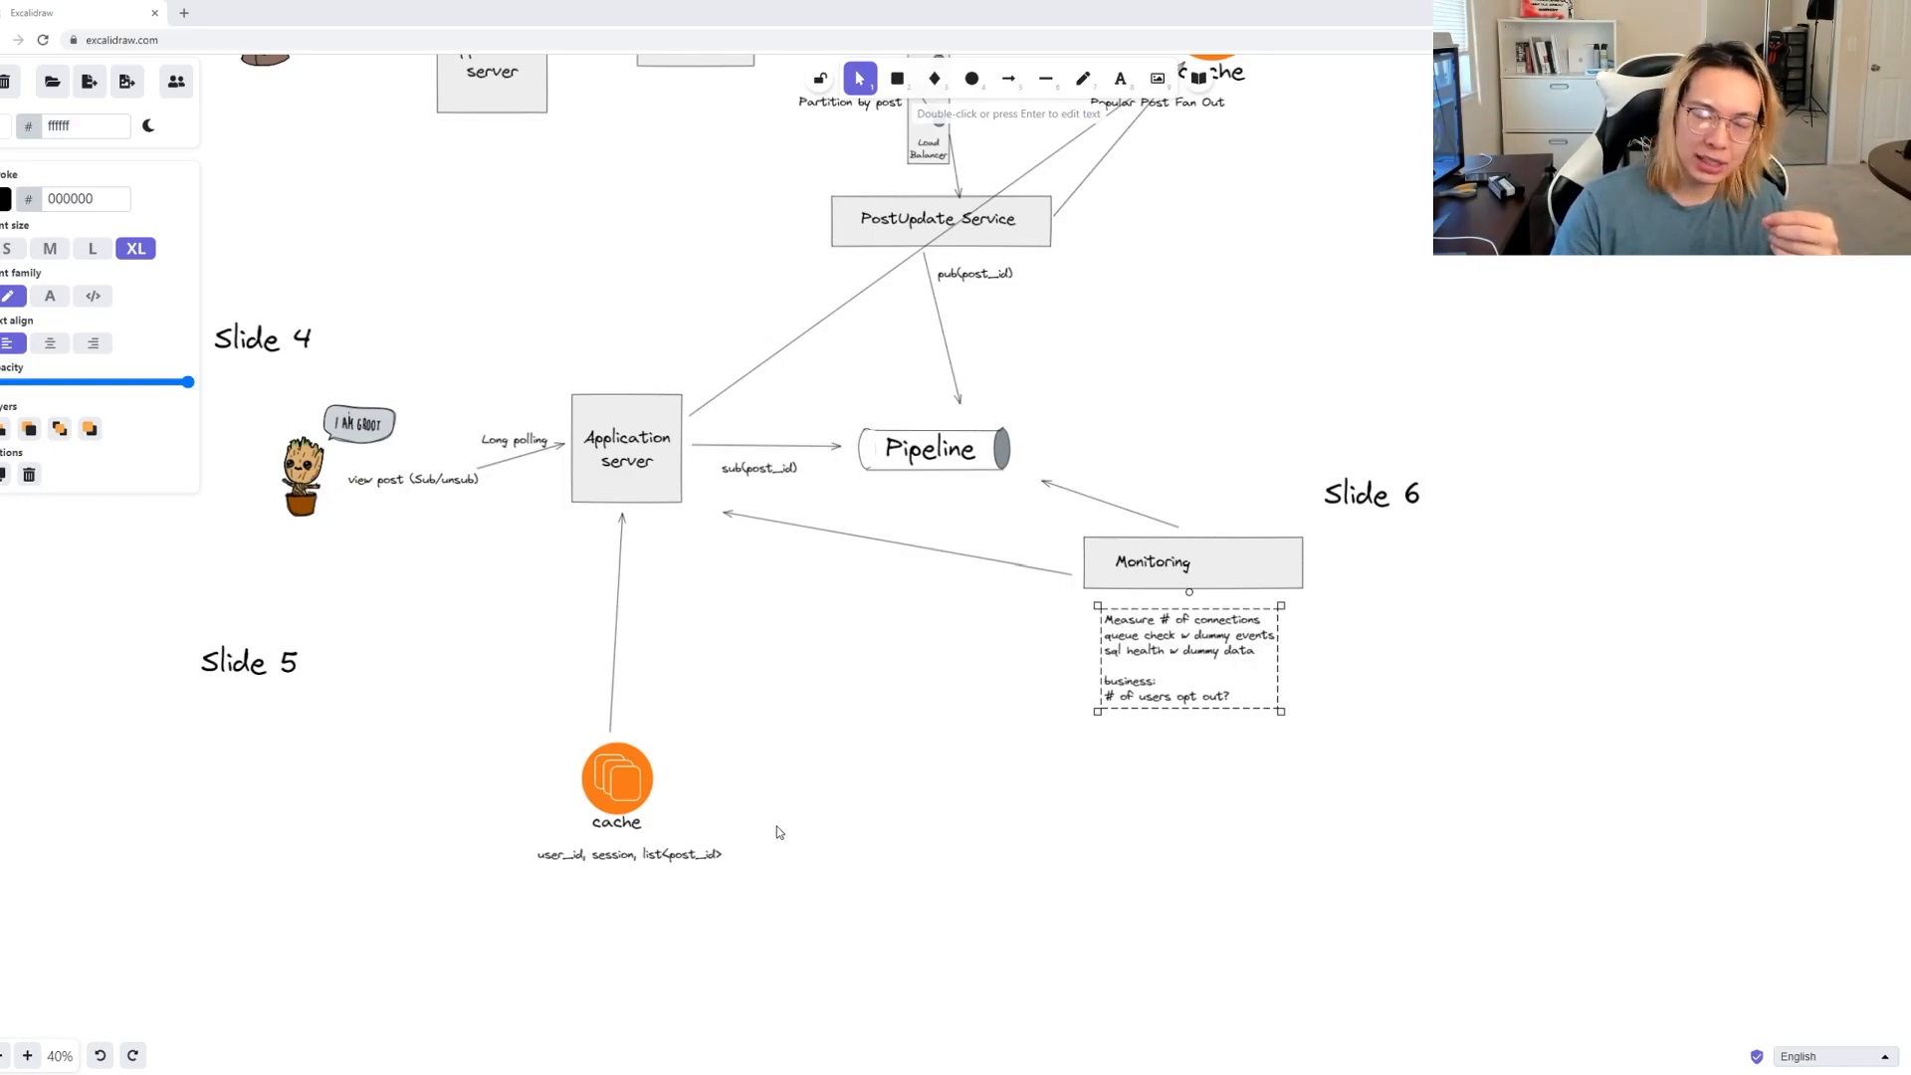
{"action": "mouse_move", "coordinate": [1044, 726]}
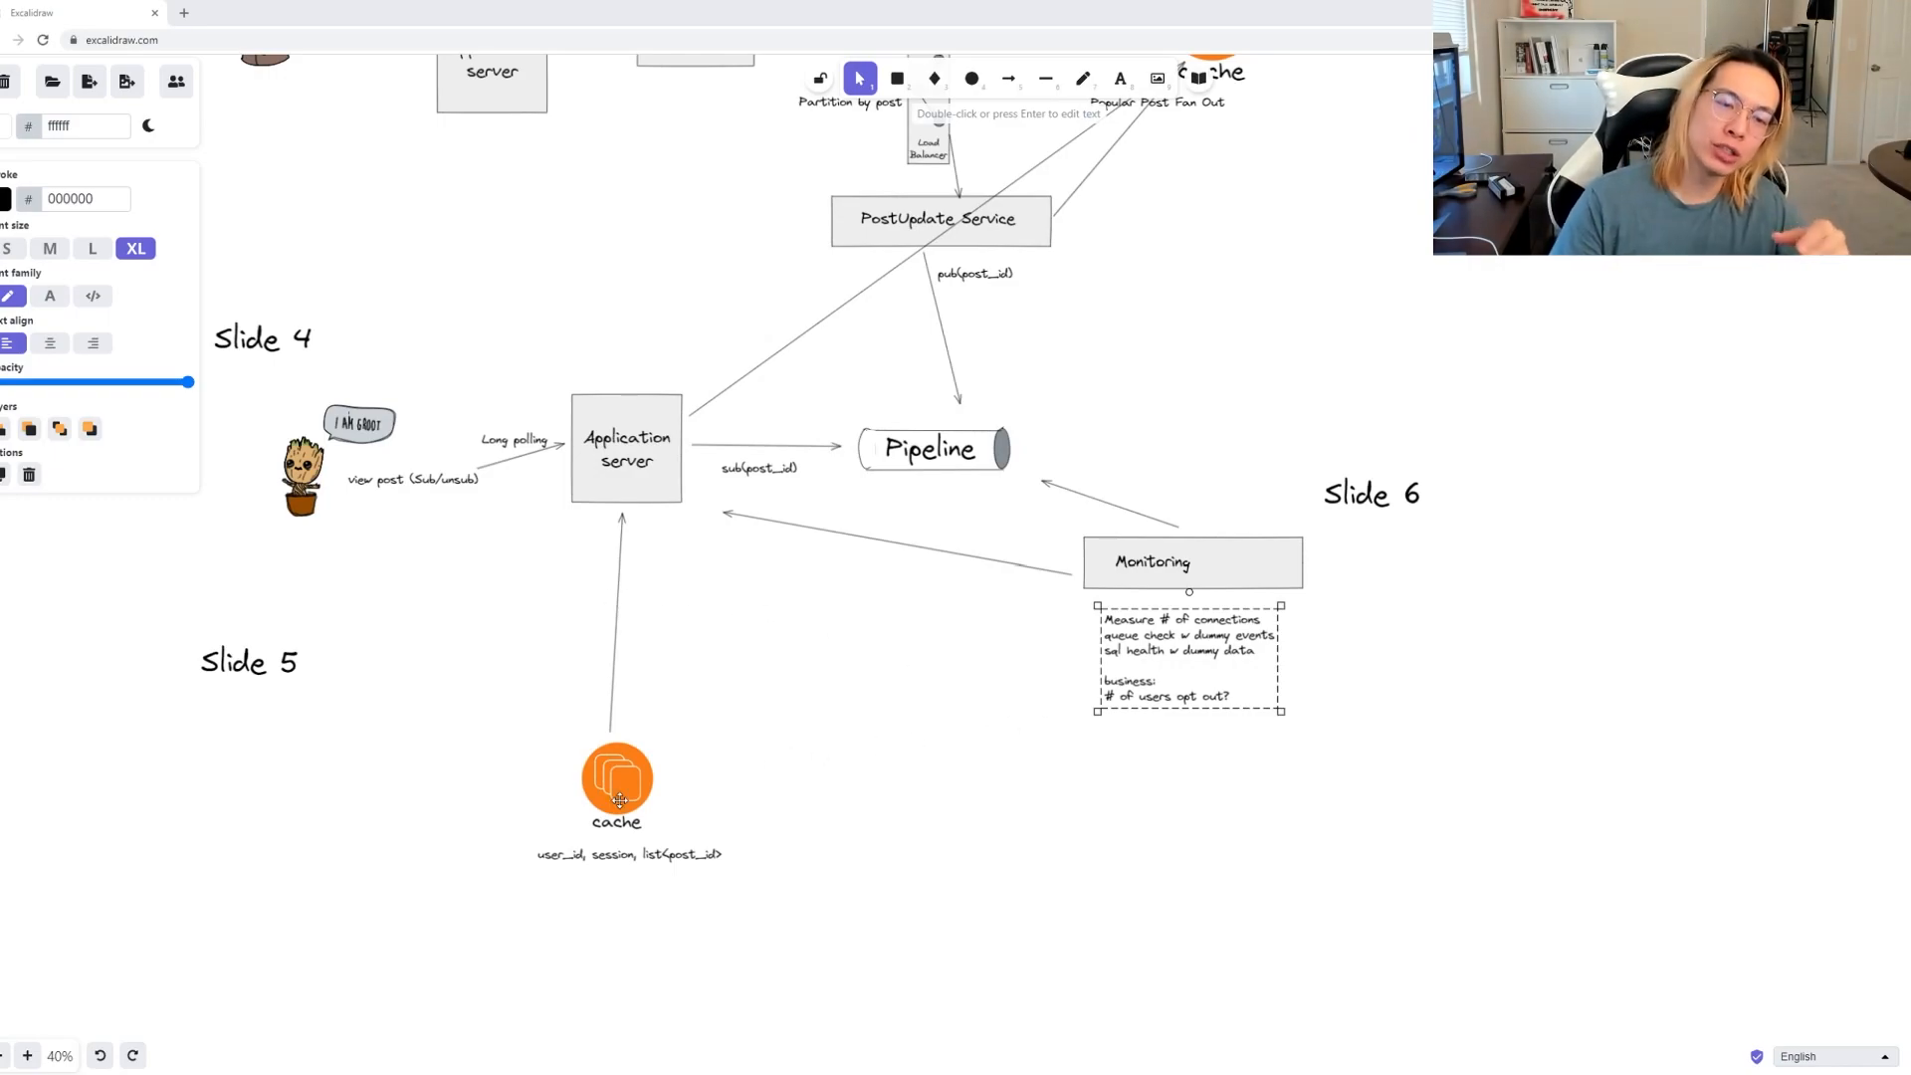
{"action": "mouse_move", "coordinate": [630, 884]}
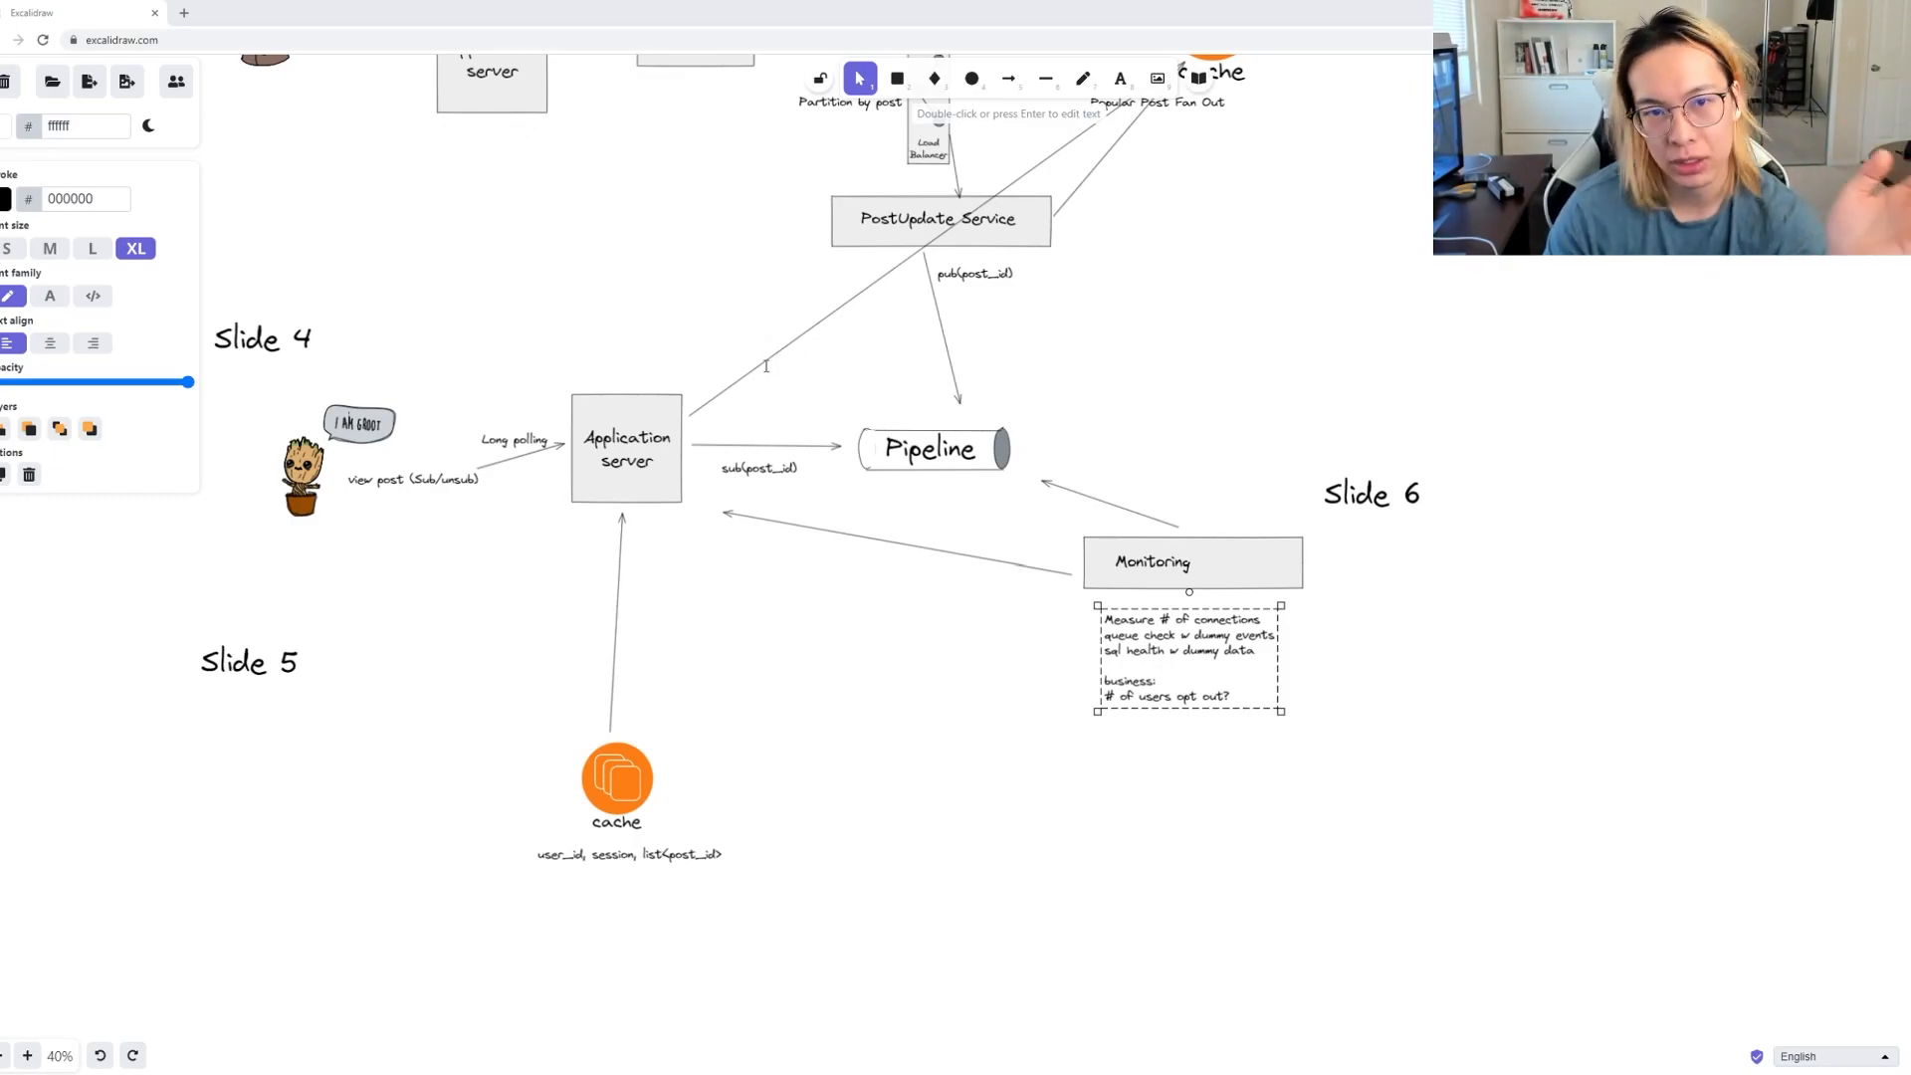
{"action": "mouse_move", "coordinate": [1179, 634]}
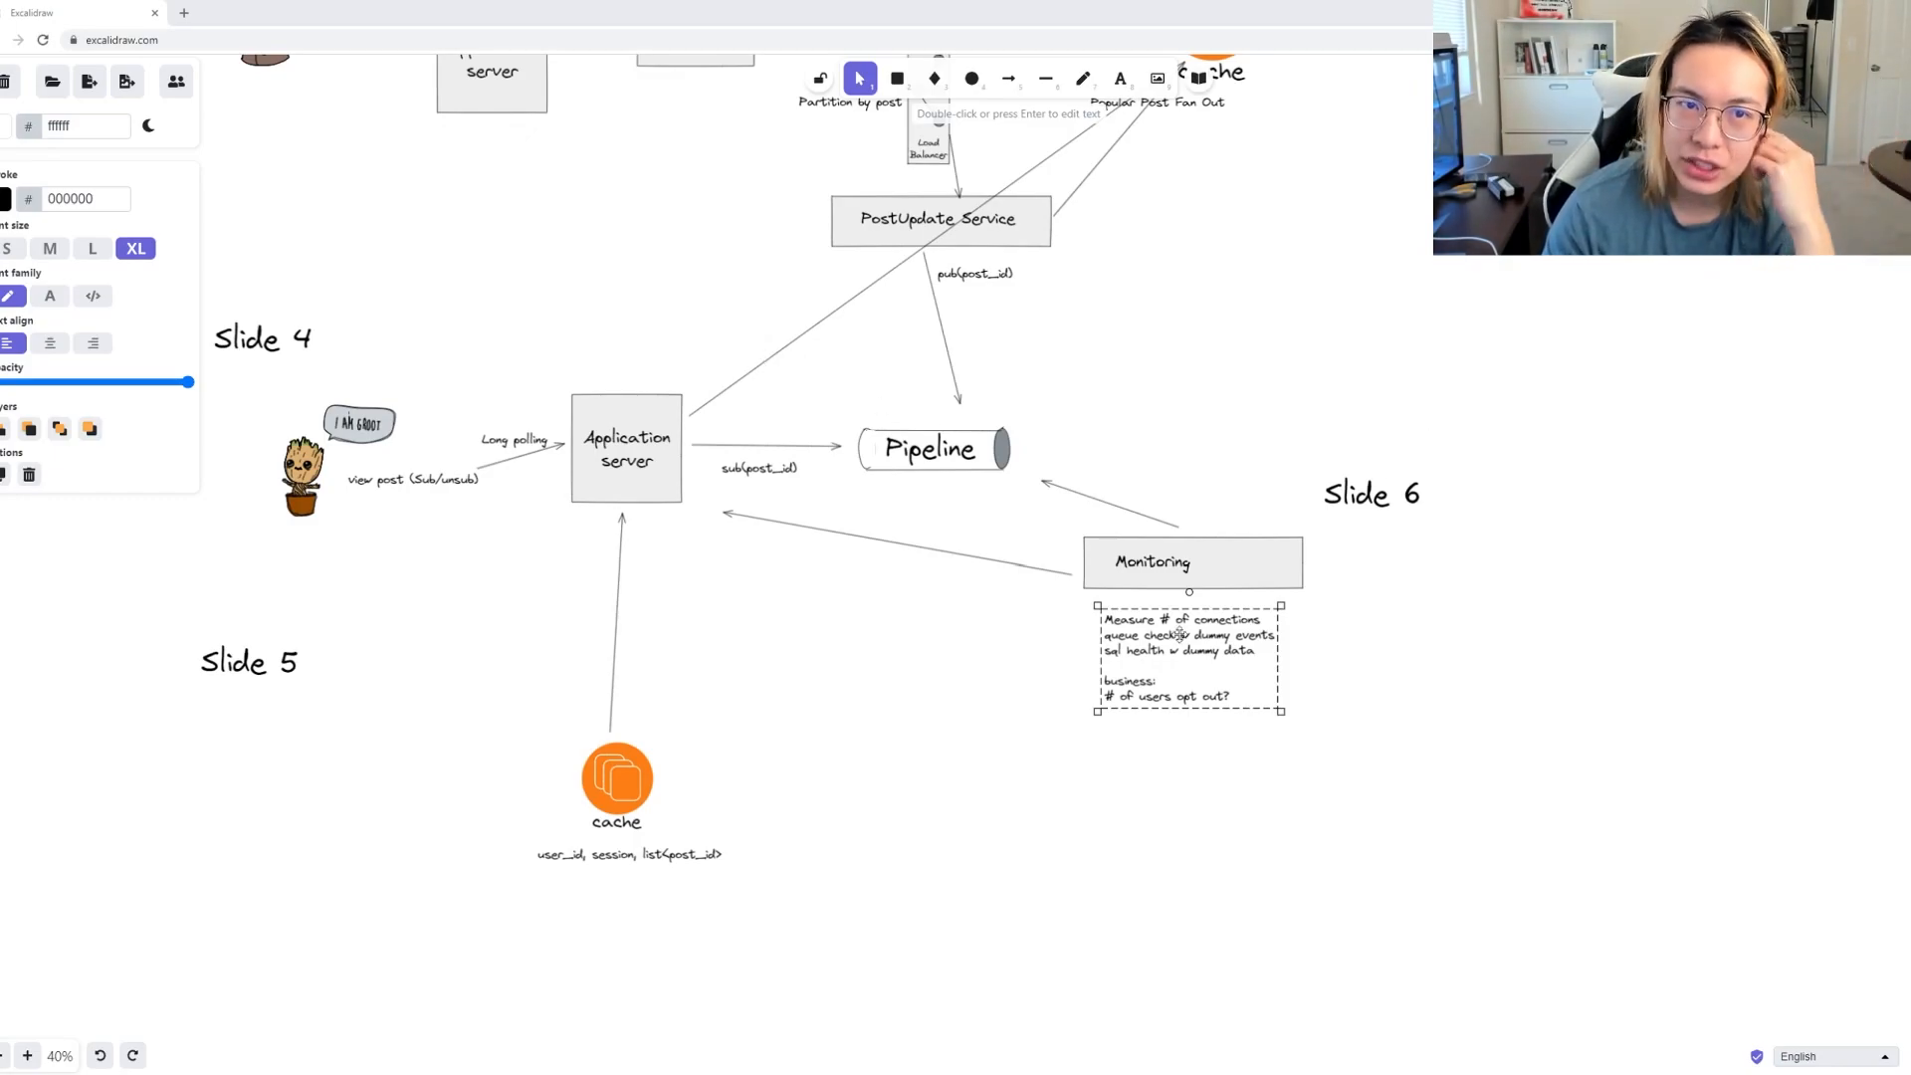
{"action": "mouse_move", "coordinate": [1331, 629]}
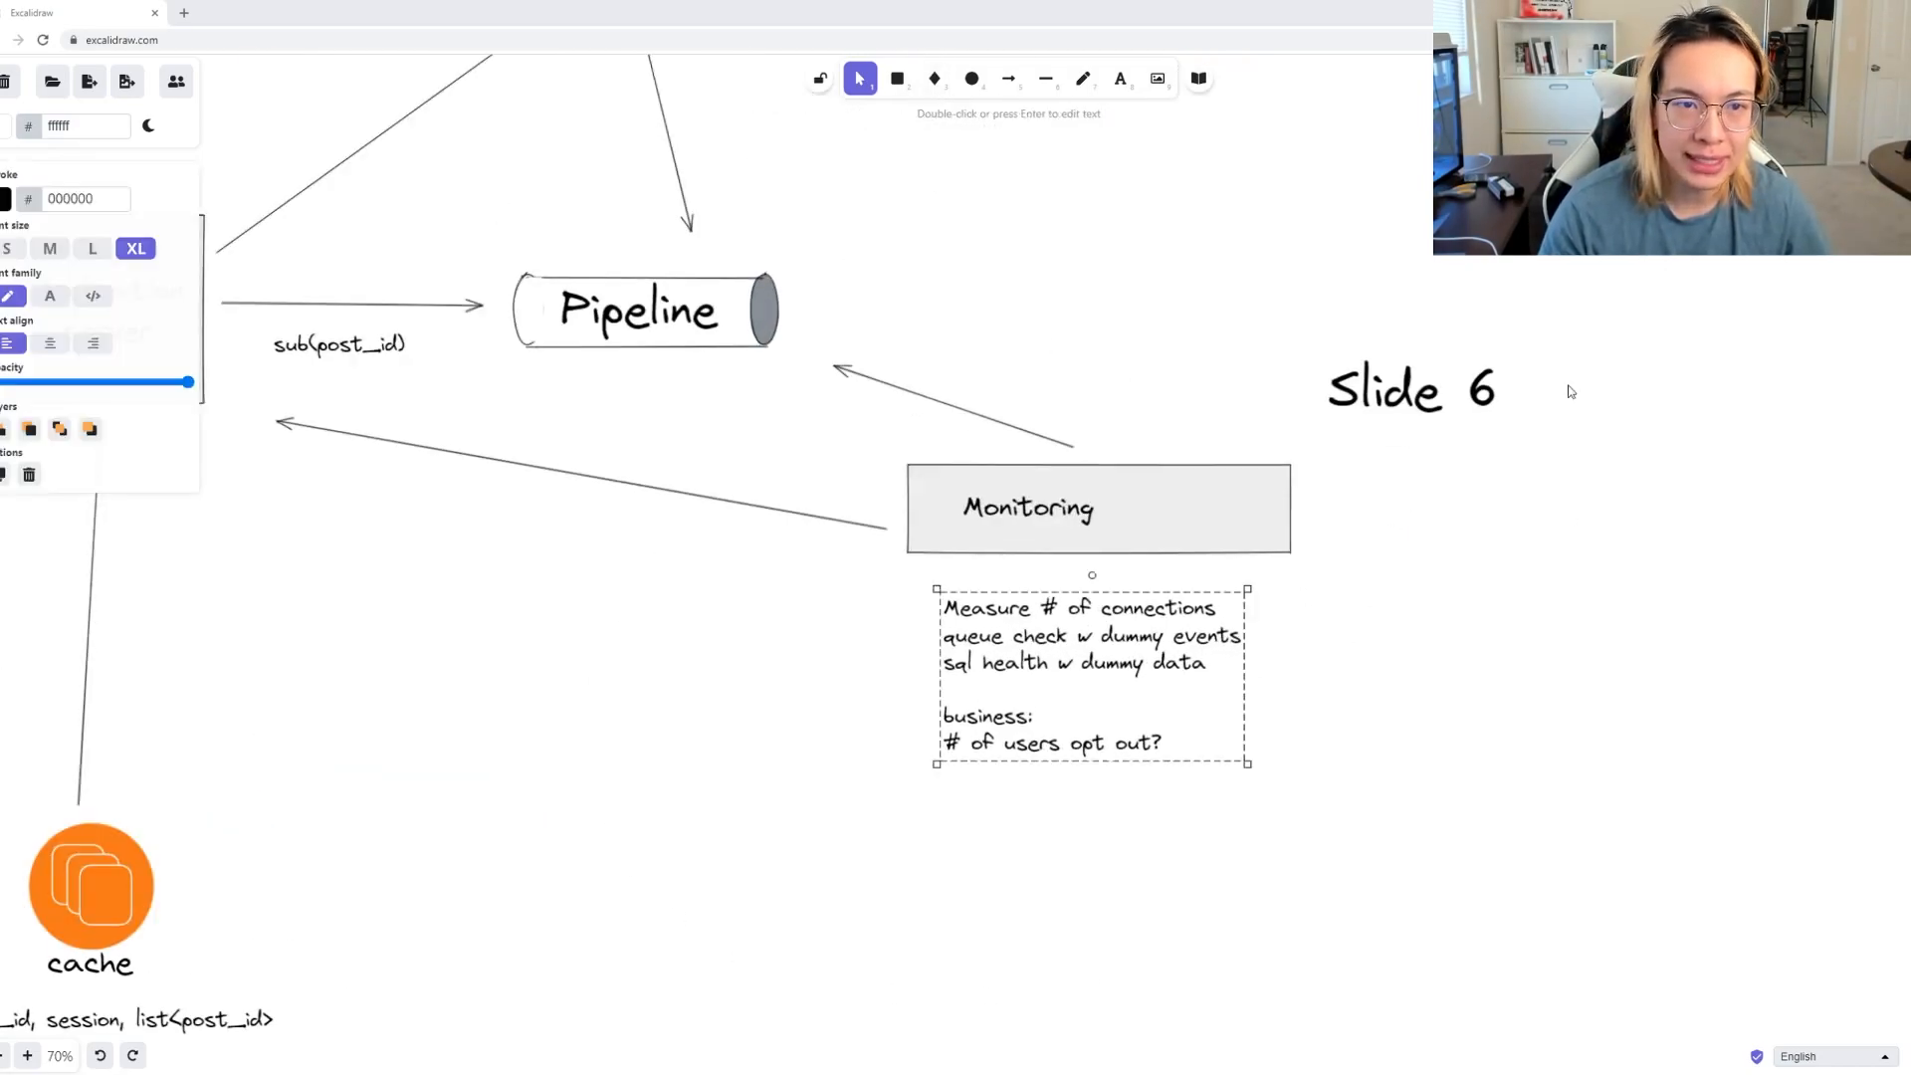
{"action": "mouse_move", "coordinate": [1084, 540]}
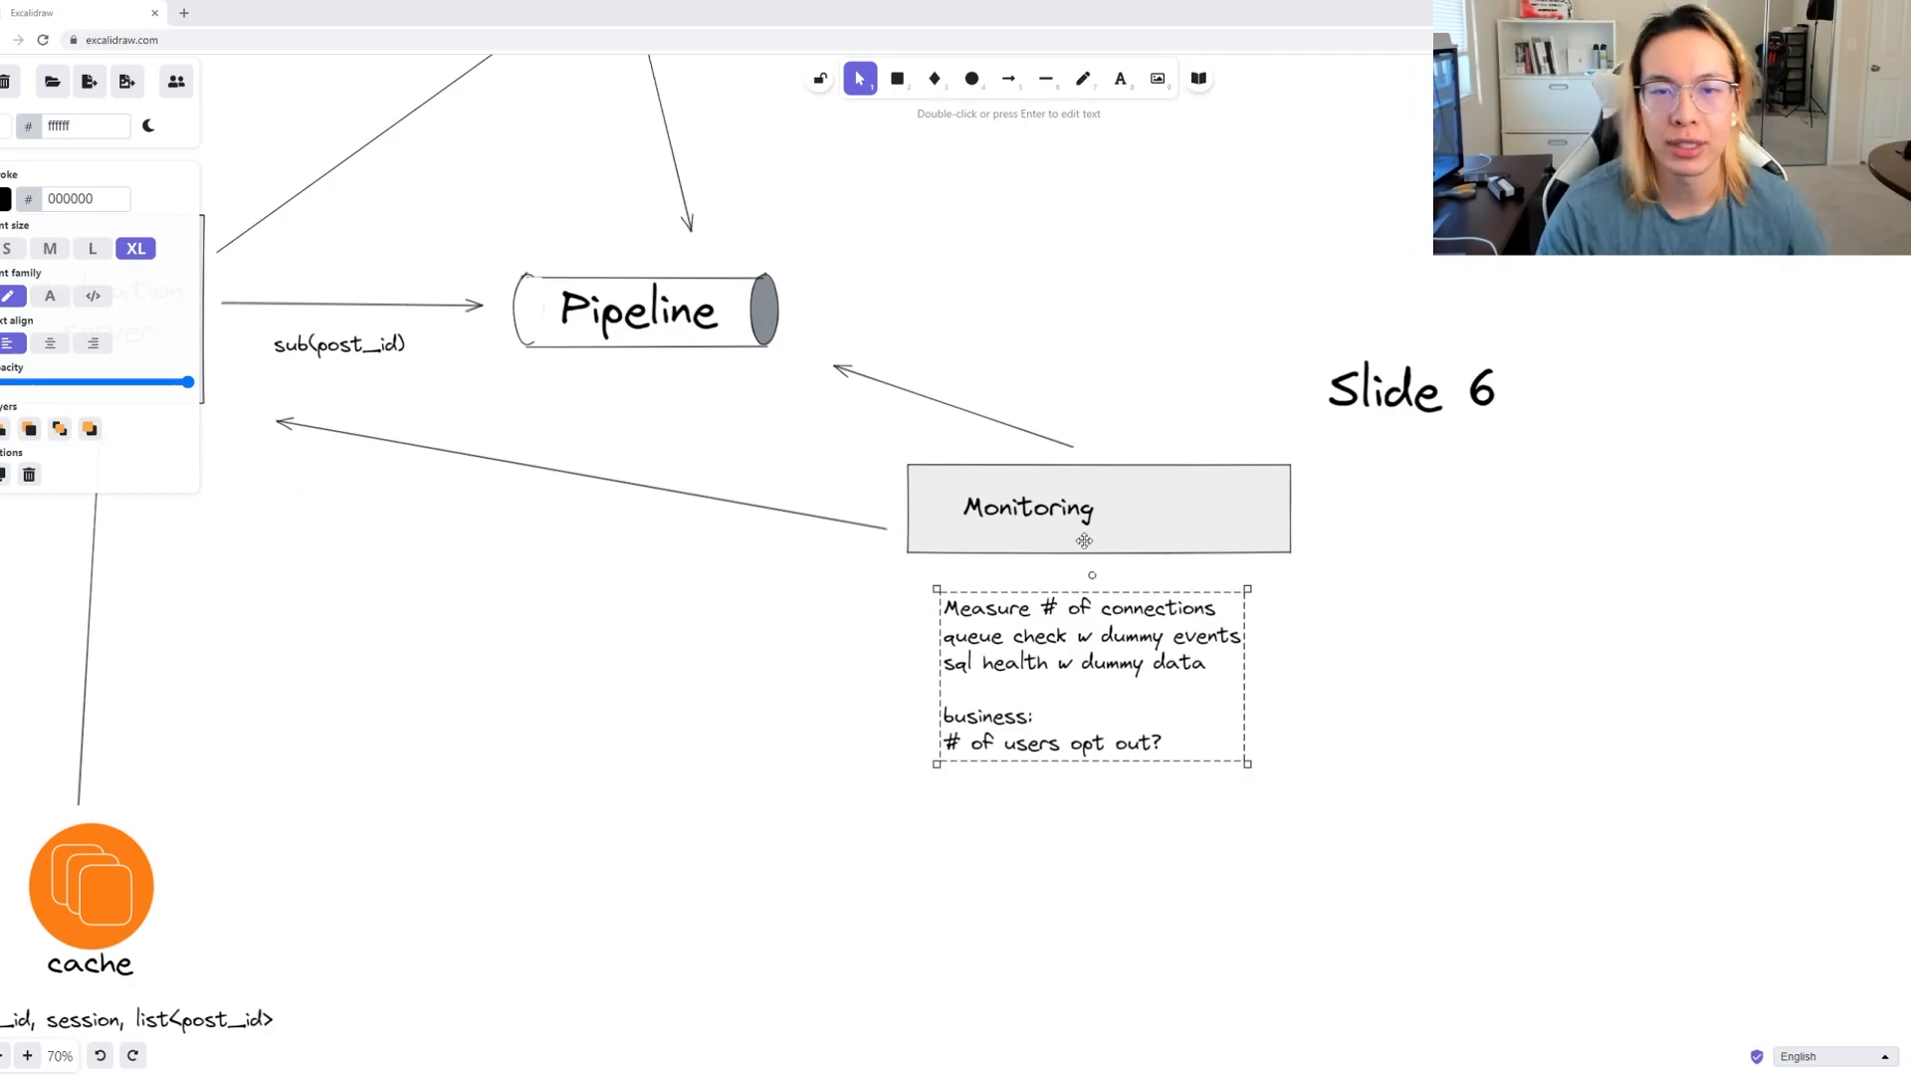
{"action": "mouse_move", "coordinate": [782, 275]}
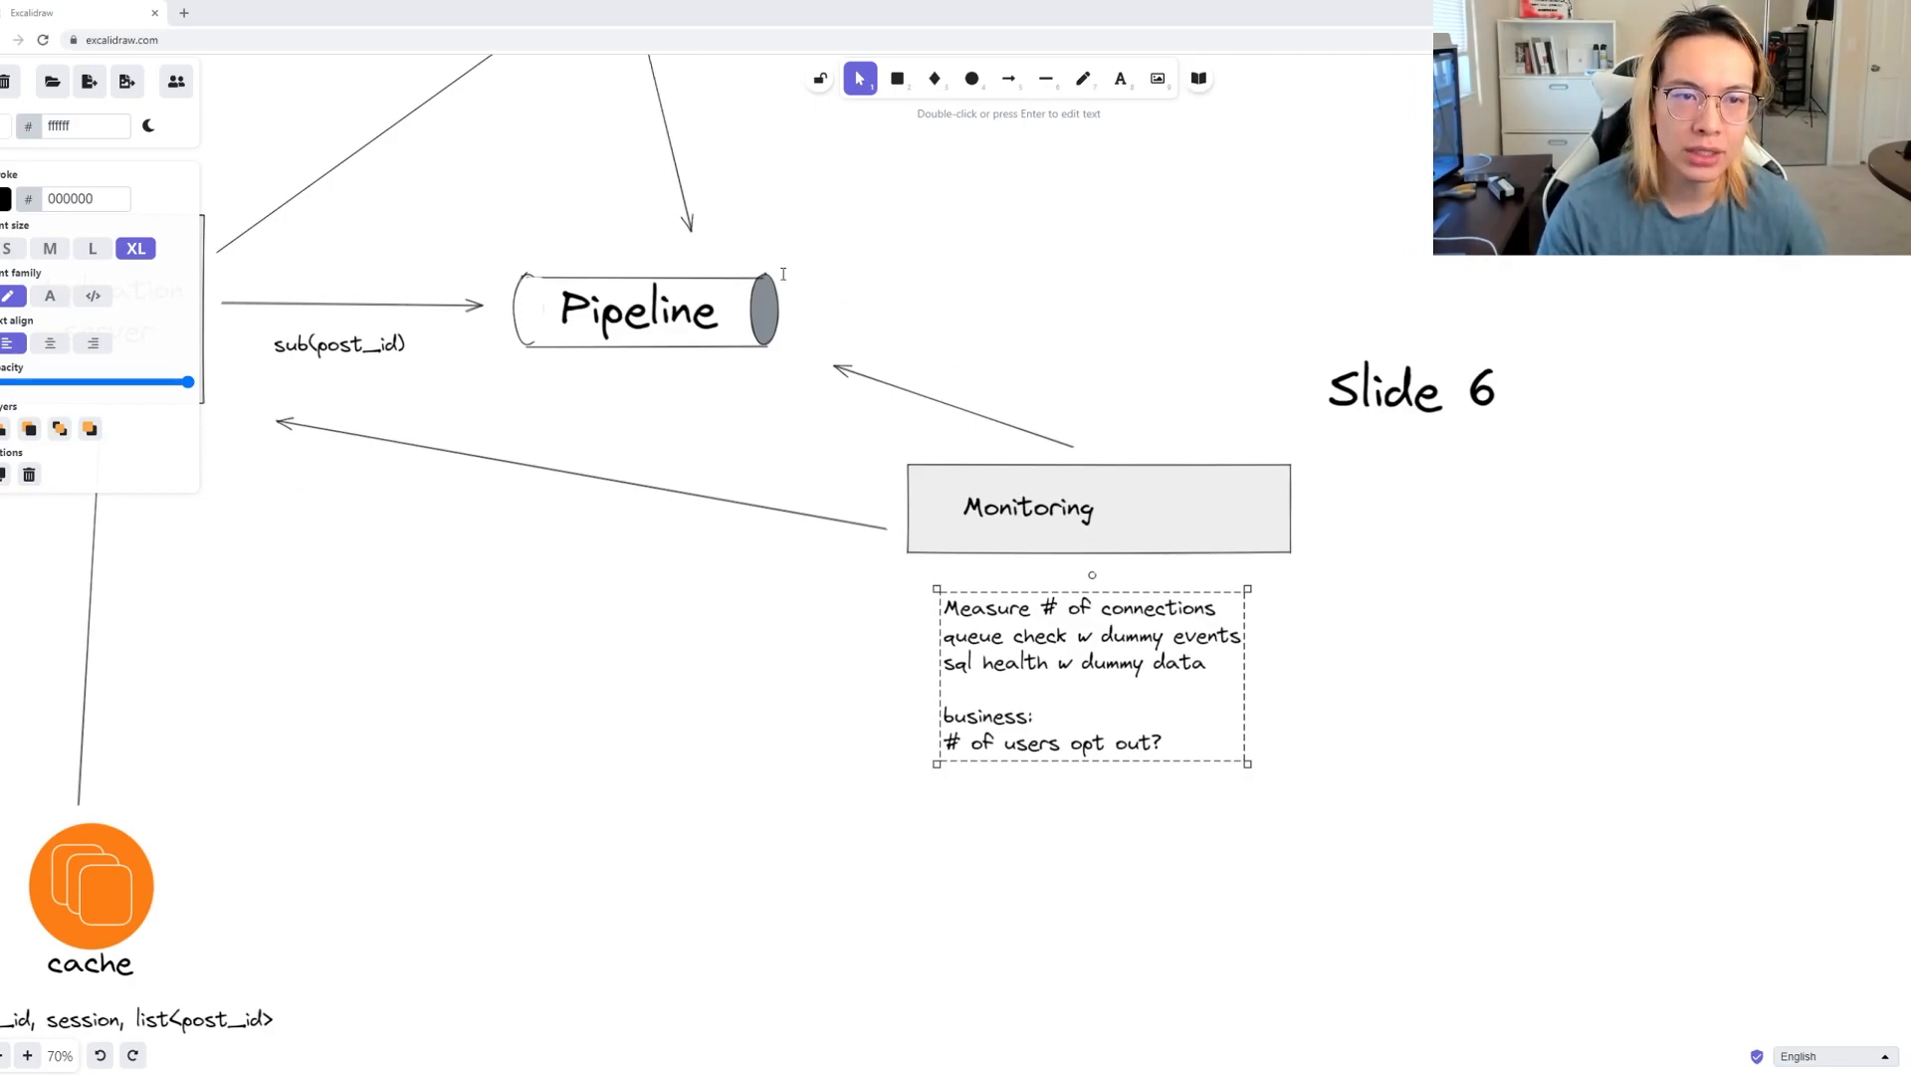
{"action": "mouse_move", "coordinate": [1028, 304]}
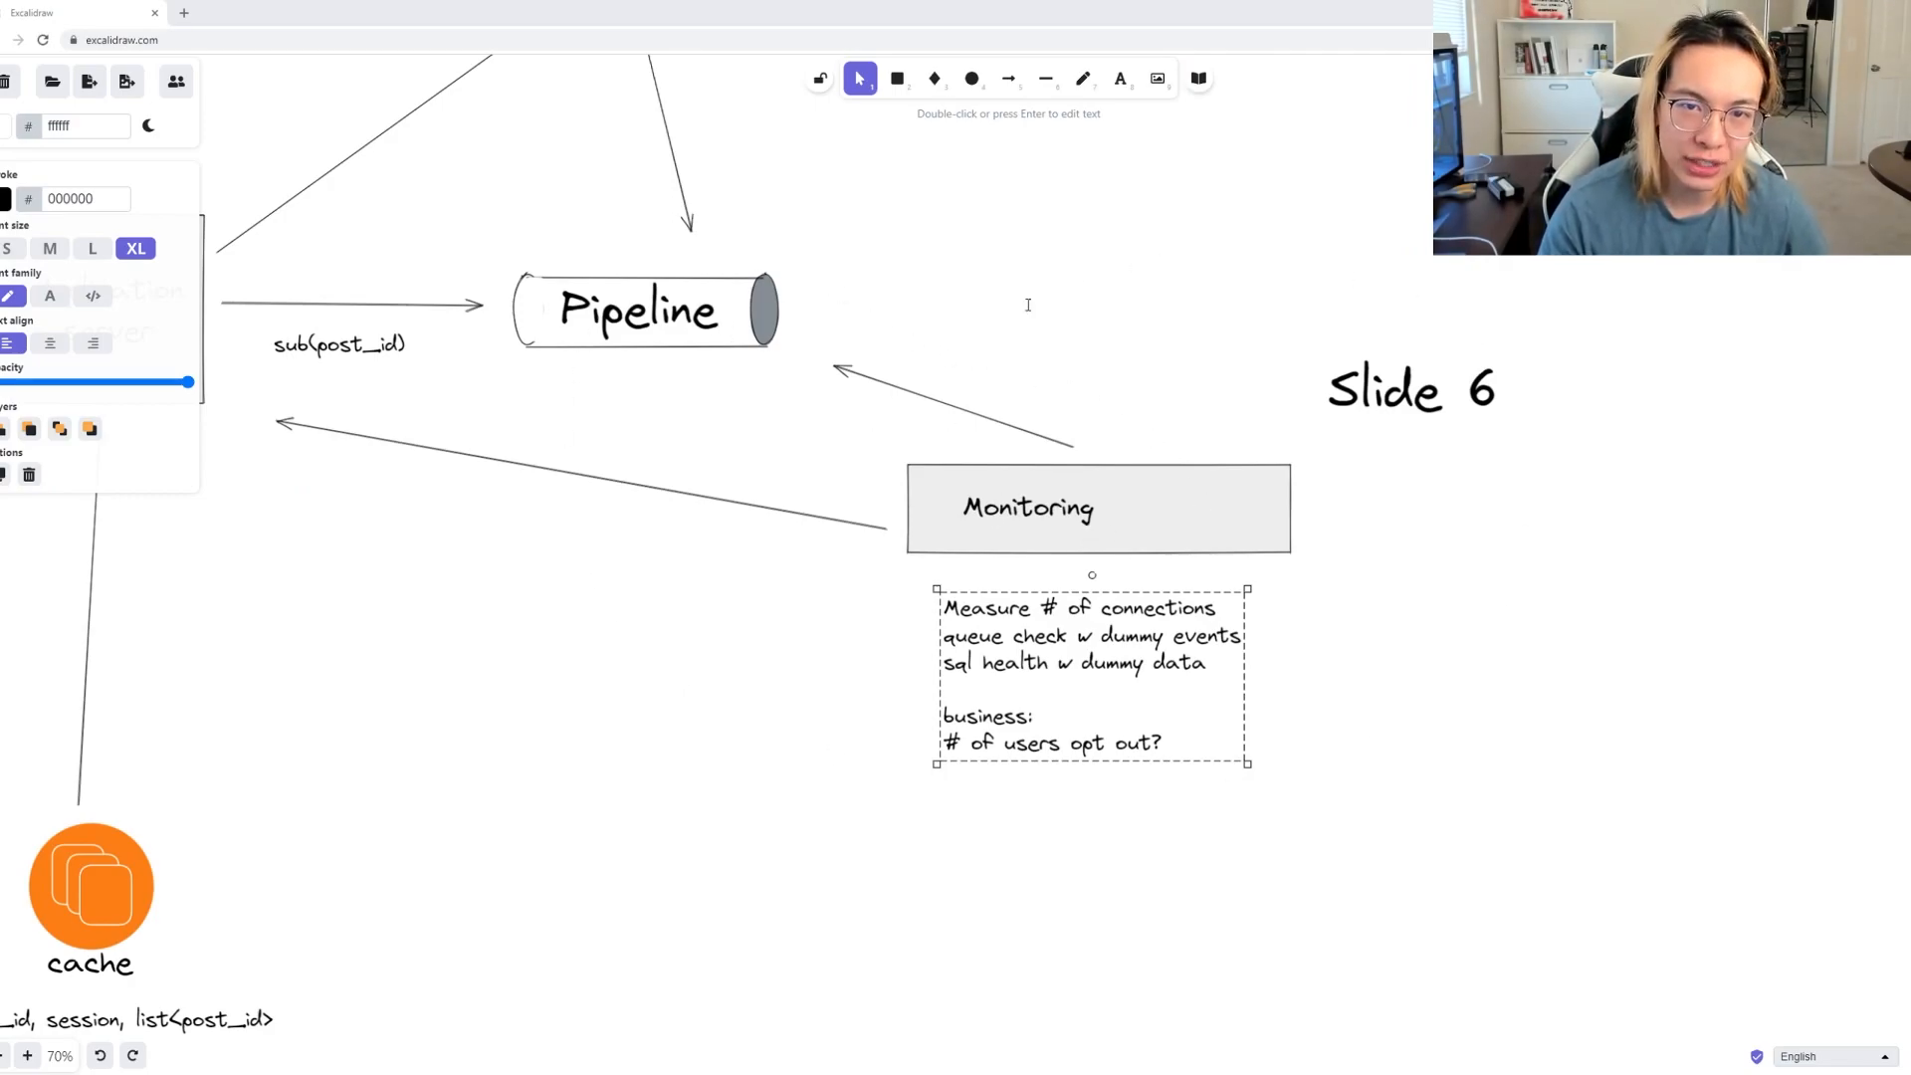
{"action": "mouse_move", "coordinate": [803, 500]}
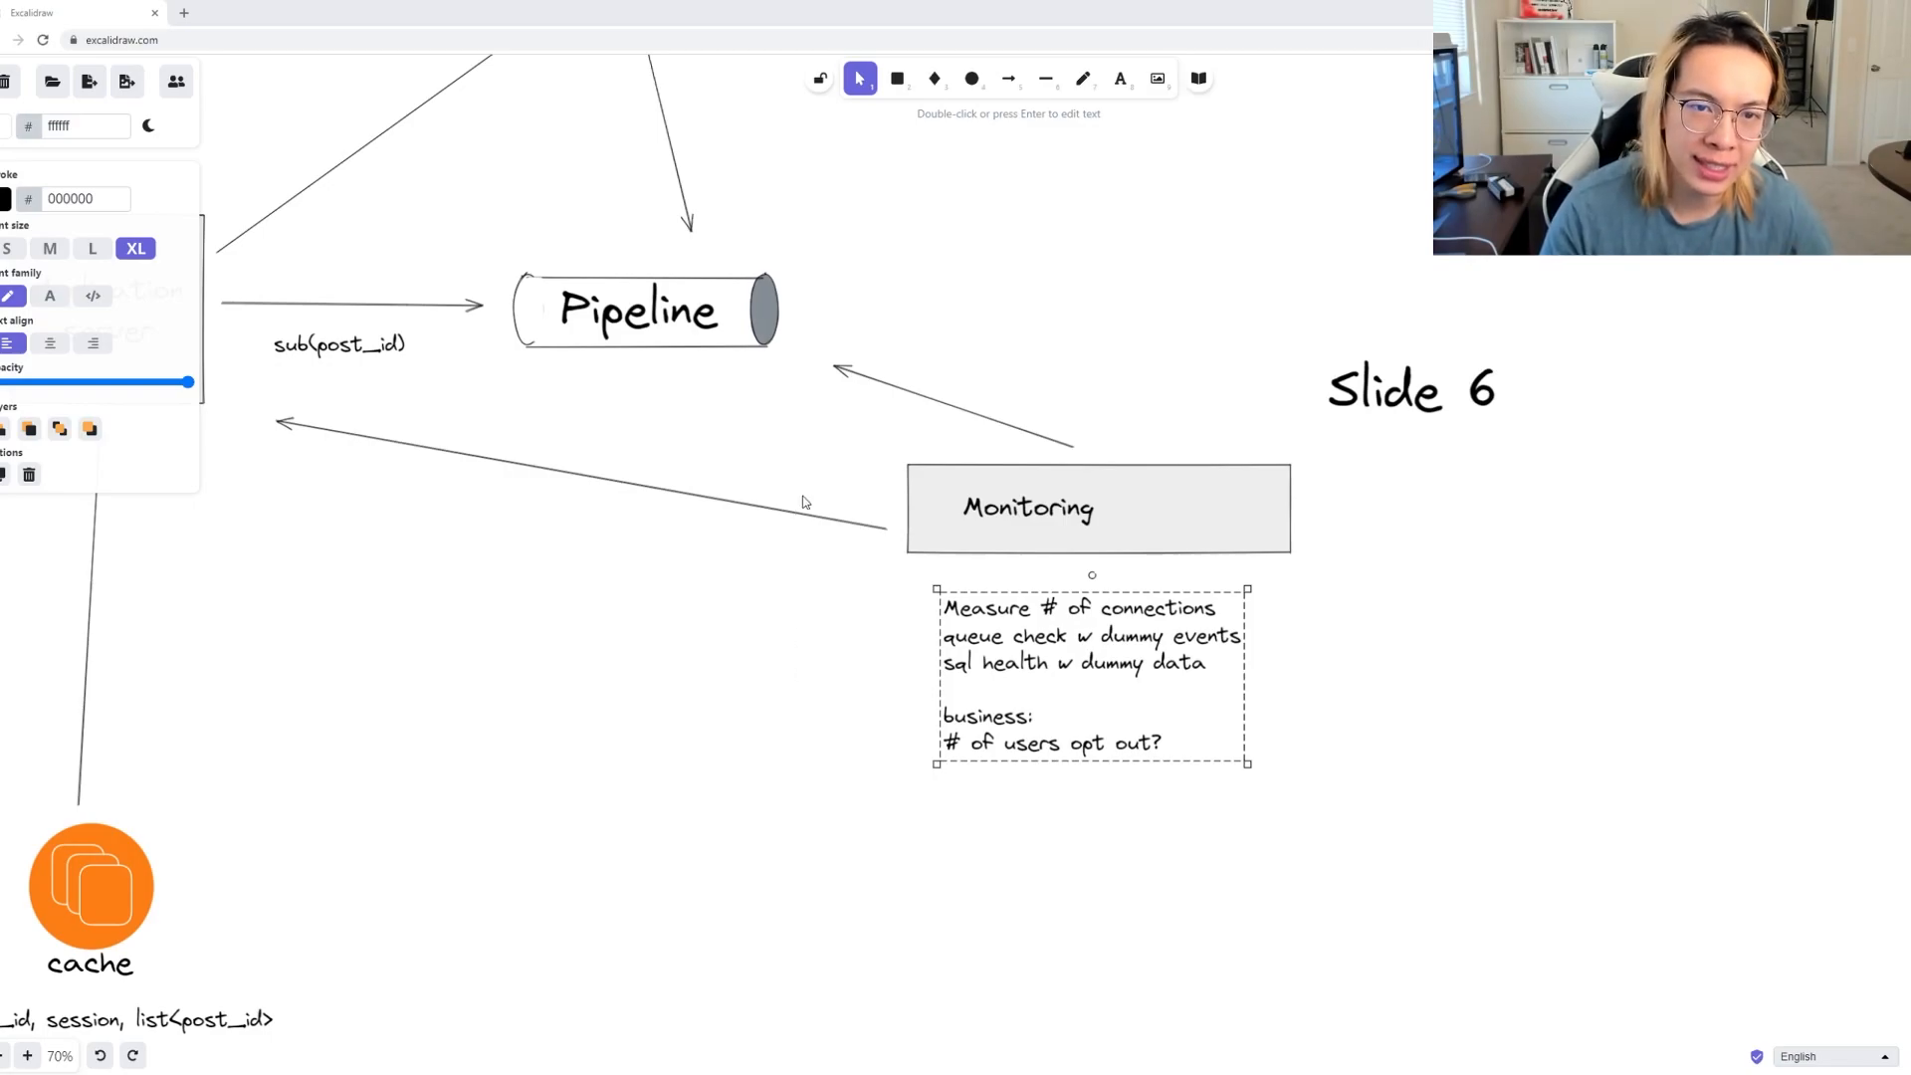
{"action": "mouse_move", "coordinate": [823, 428]}
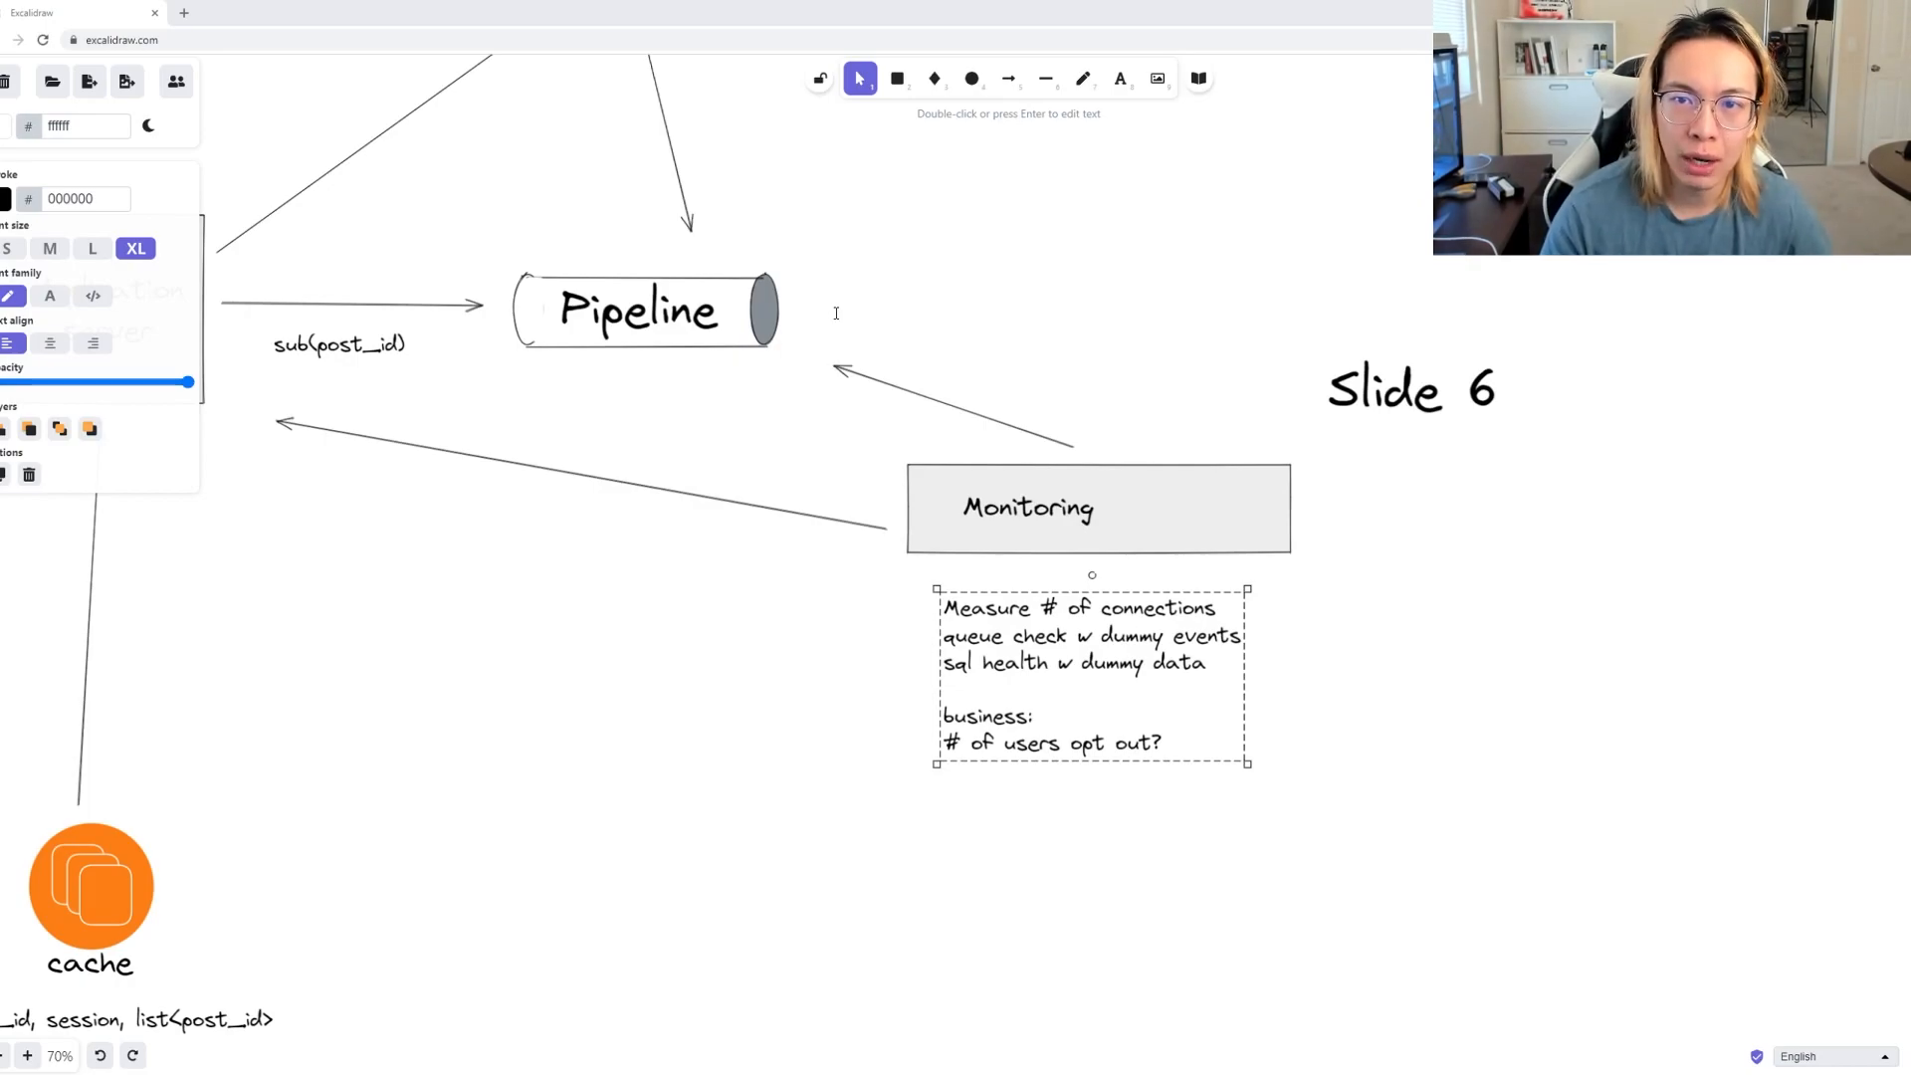
{"action": "mouse_move", "coordinate": [830, 319]}
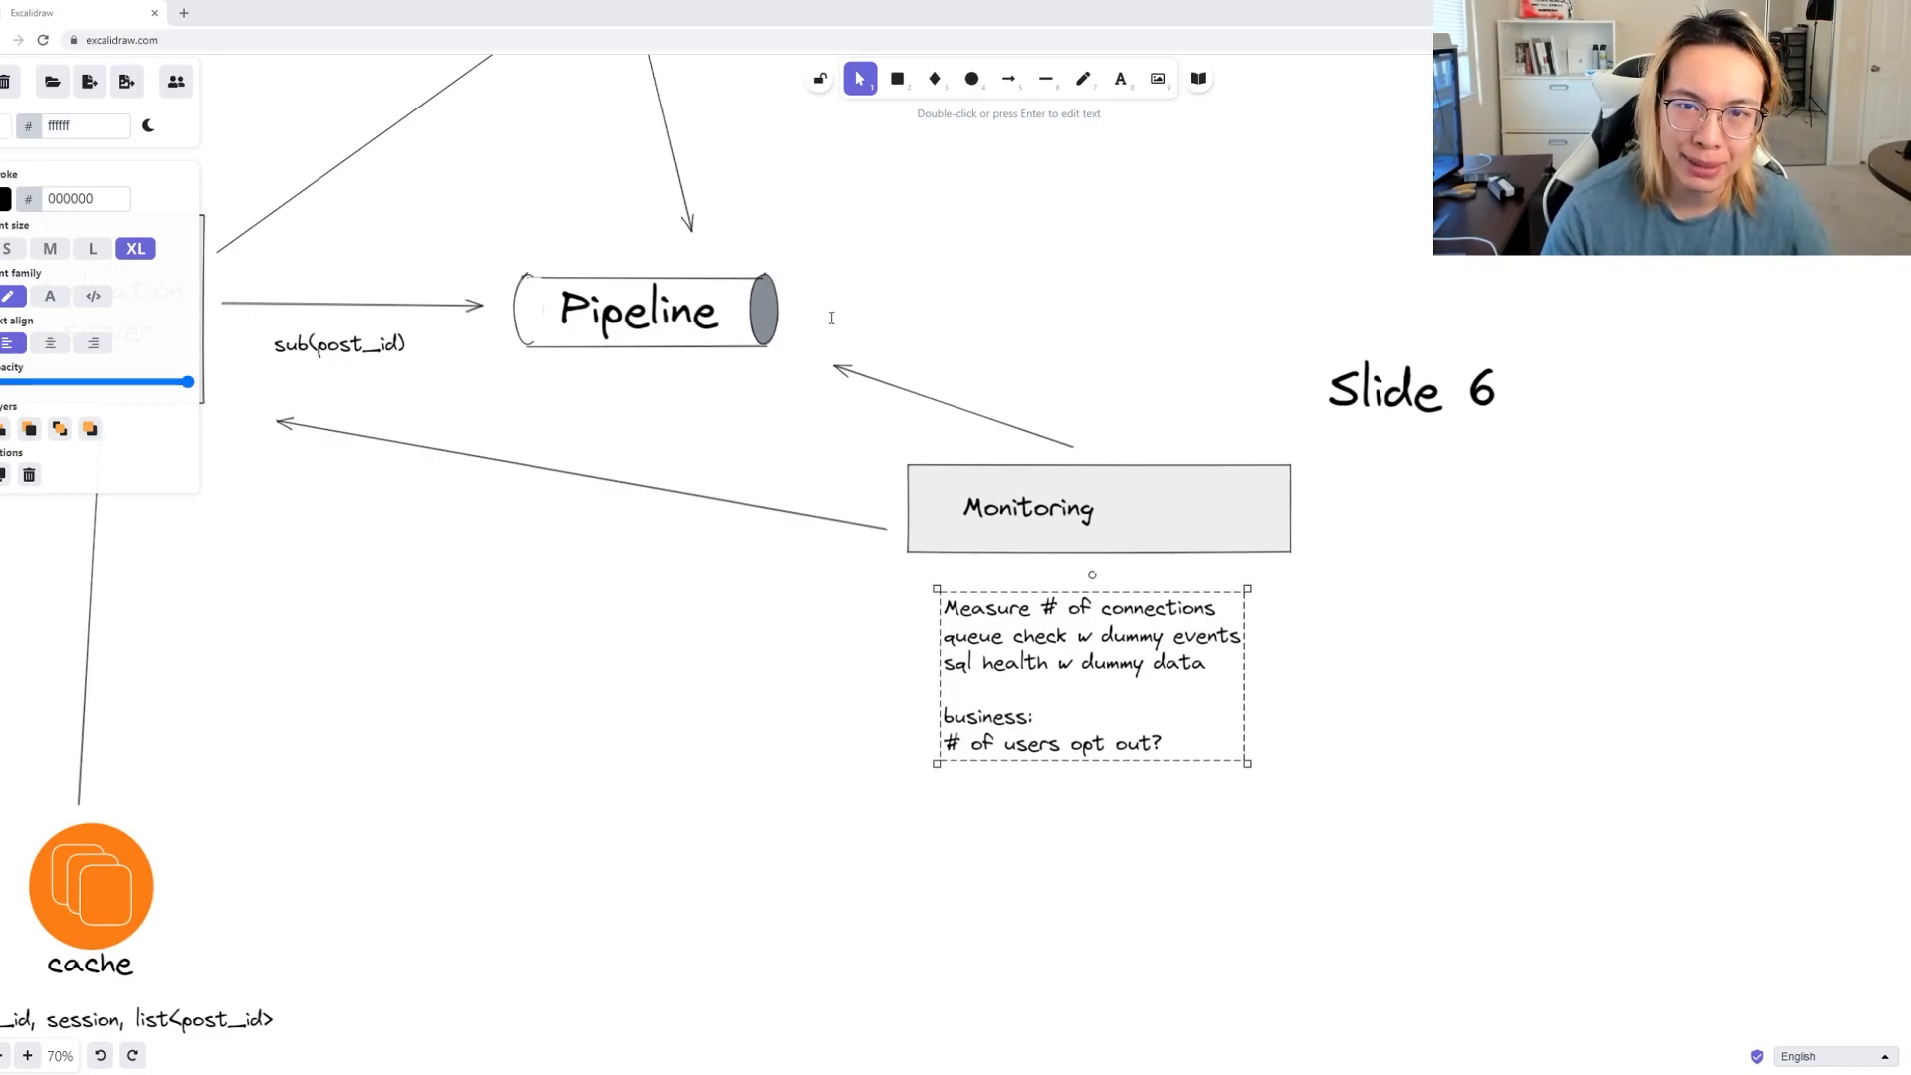
{"action": "mouse_move", "coordinate": [827, 318]}
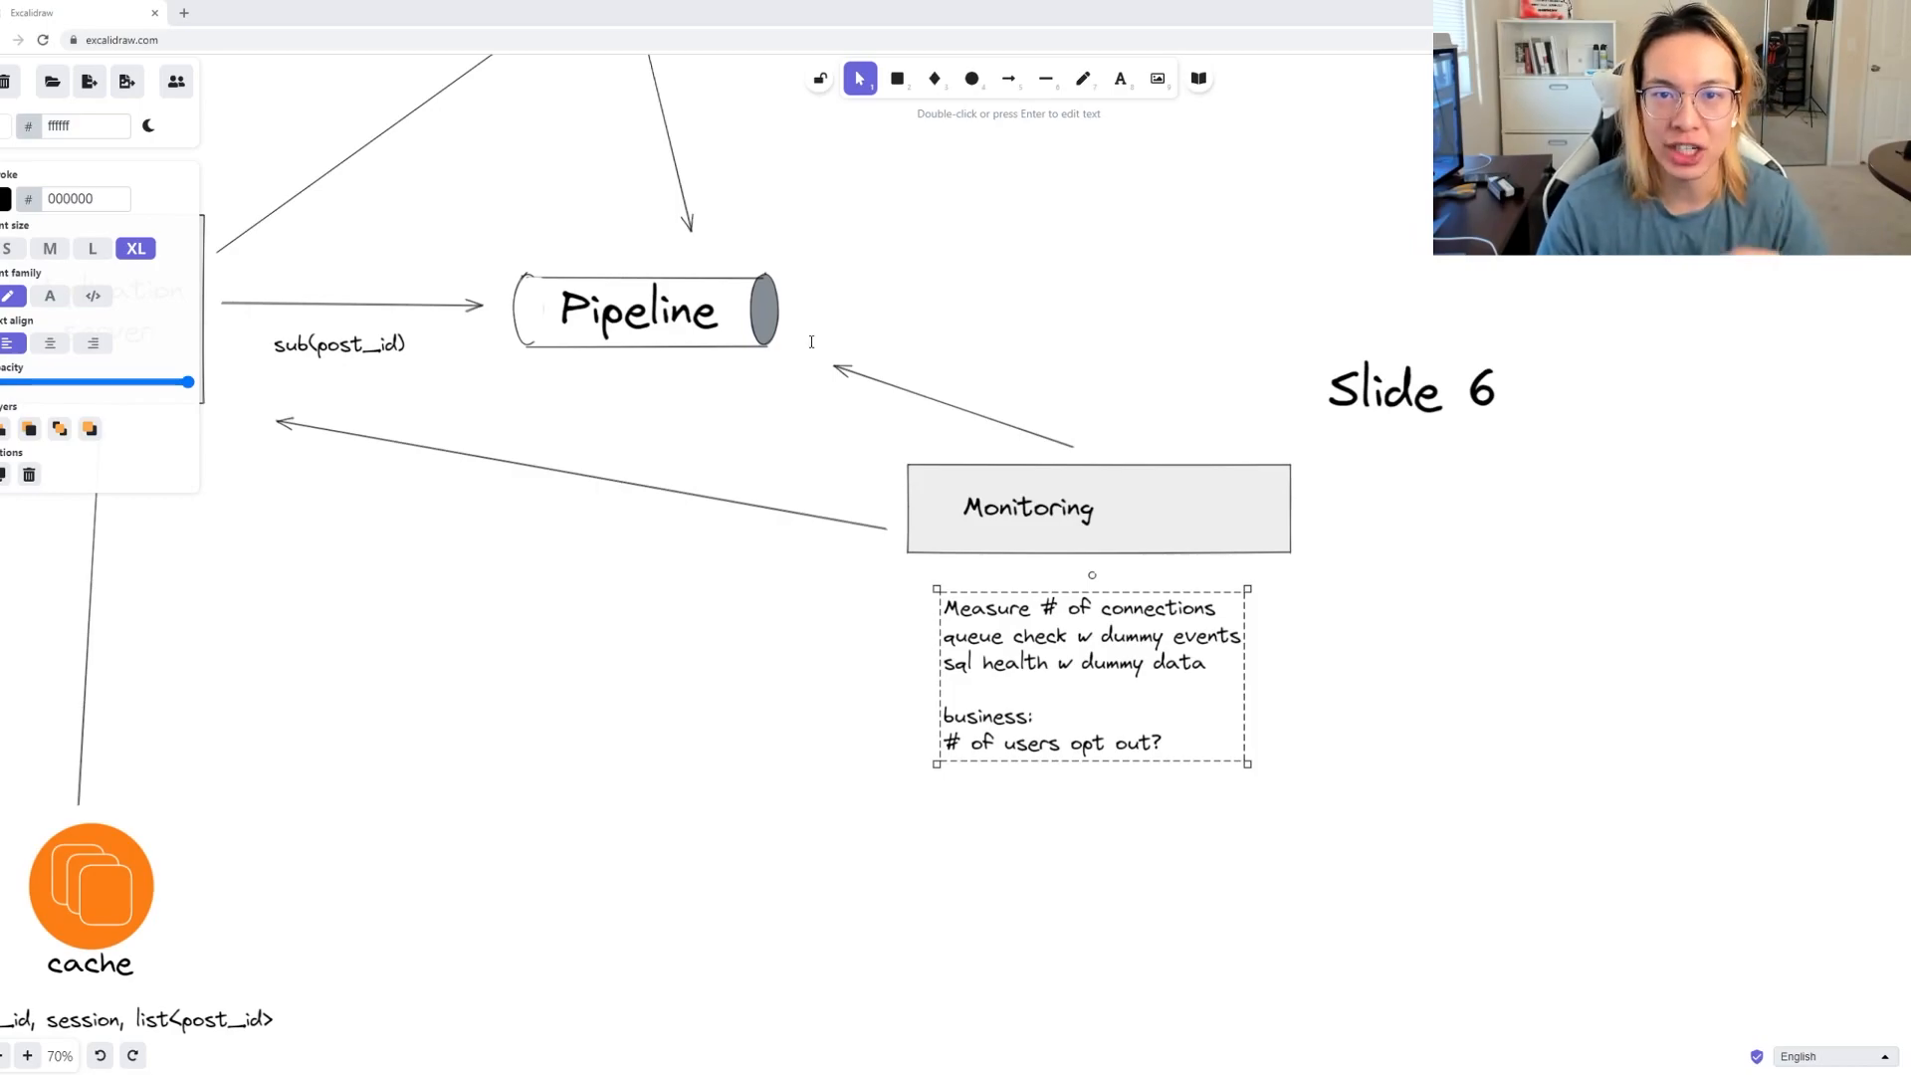
{"action": "mouse_move", "coordinate": [835, 260]}
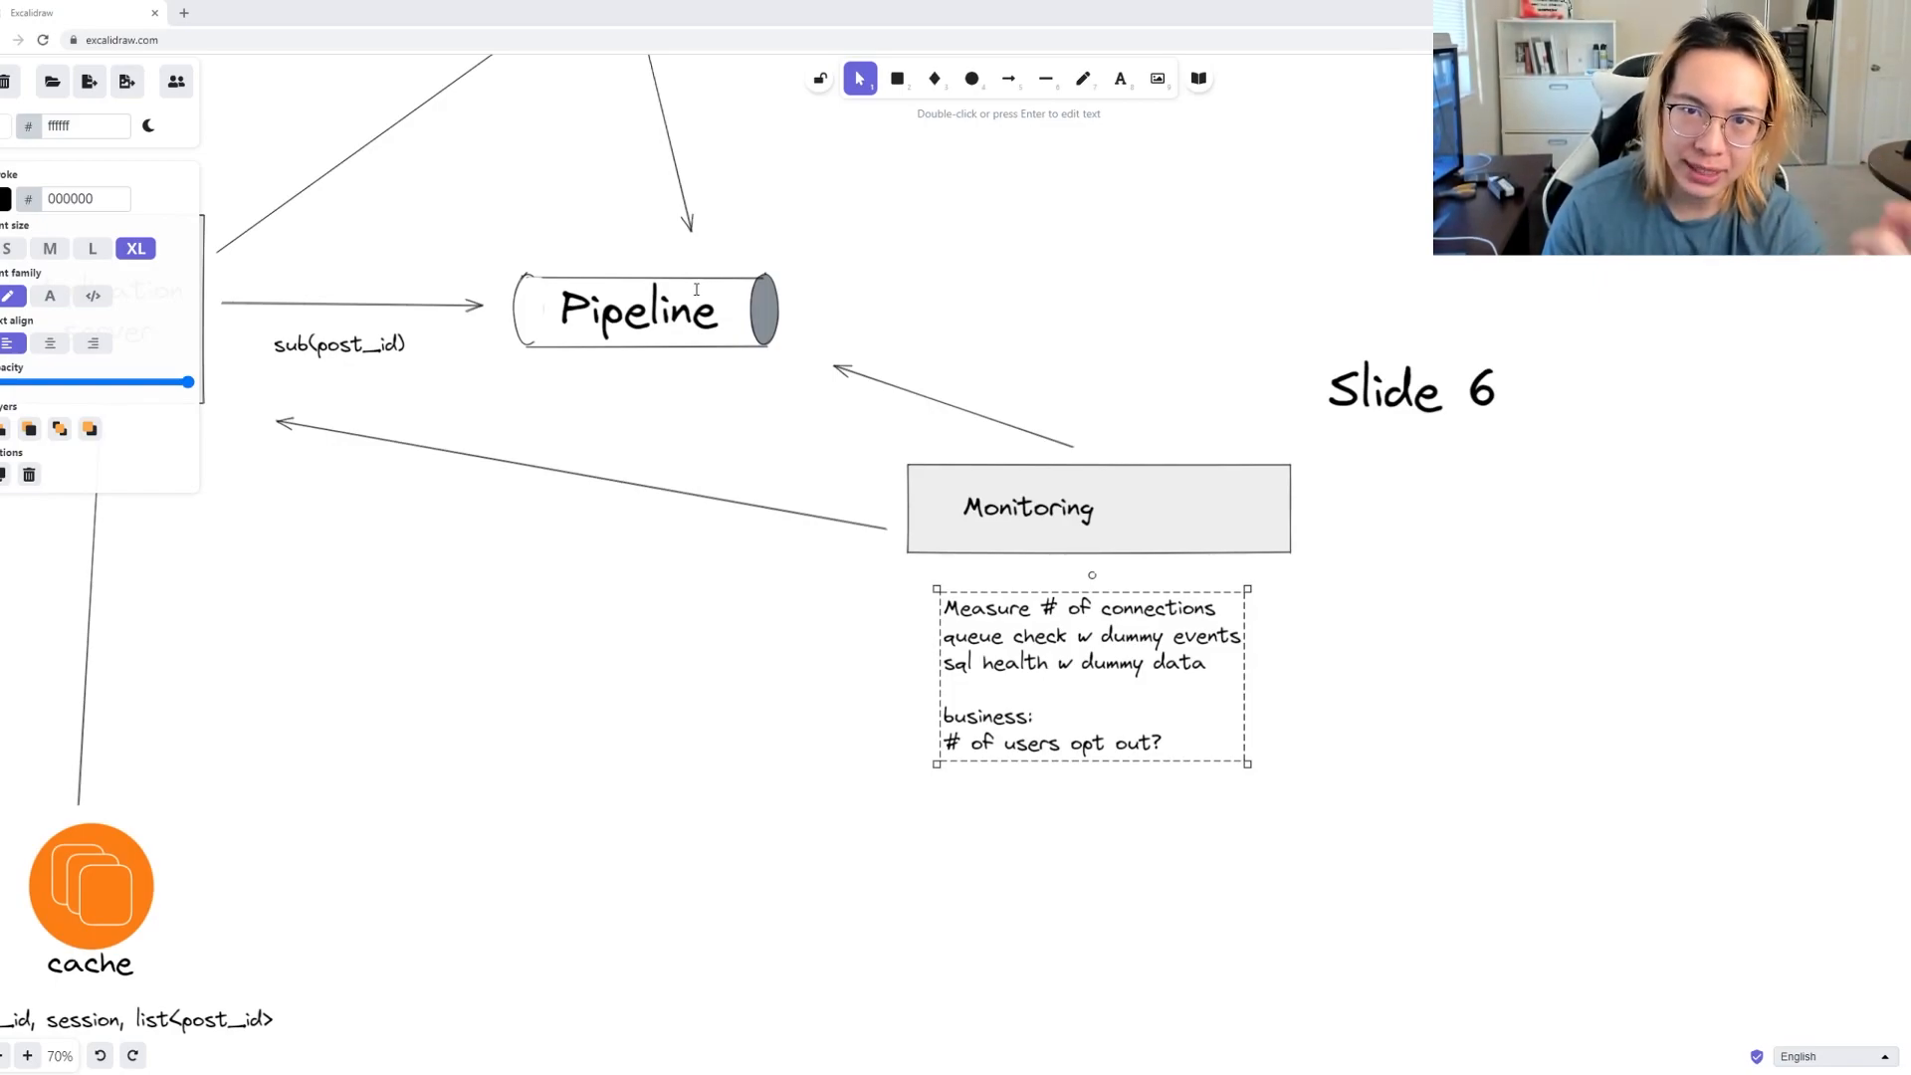
{"action": "mouse_move", "coordinate": [951, 320]}
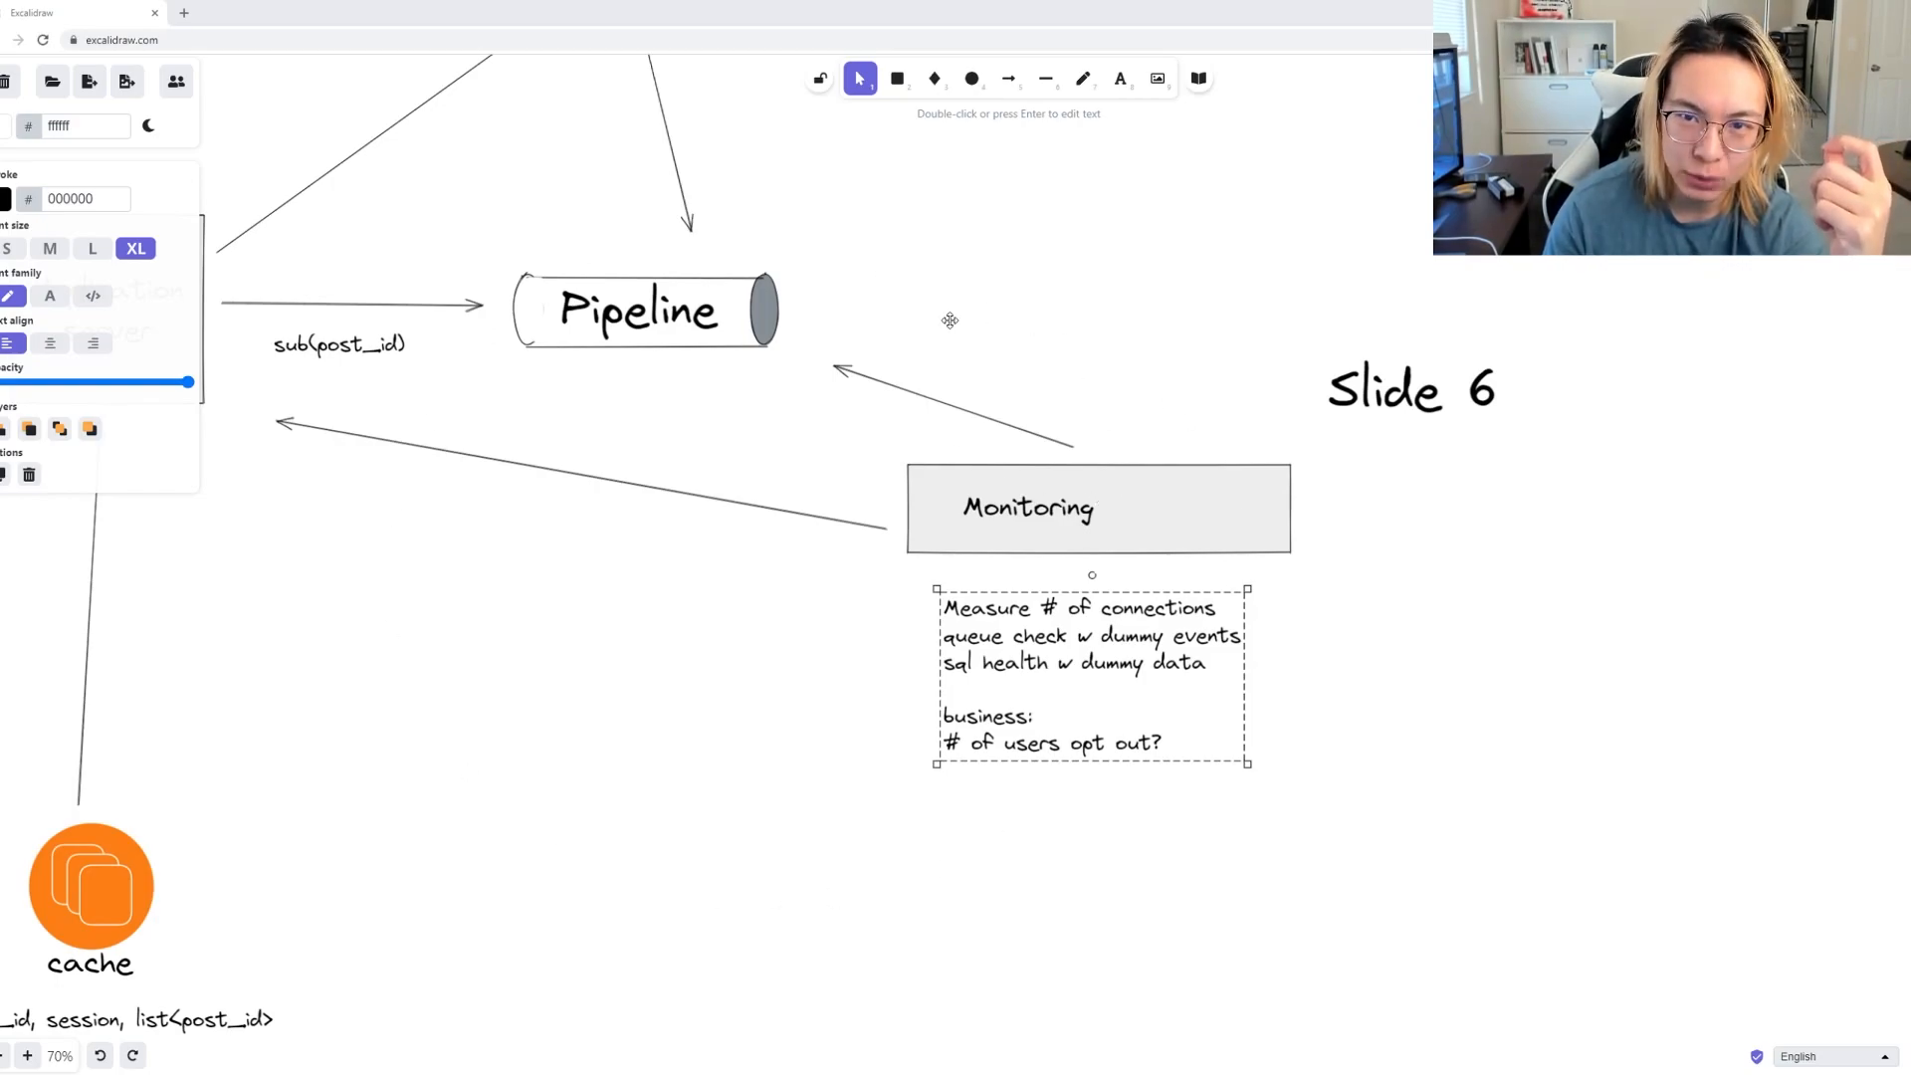
{"action": "mouse_move", "coordinate": [860, 325]}
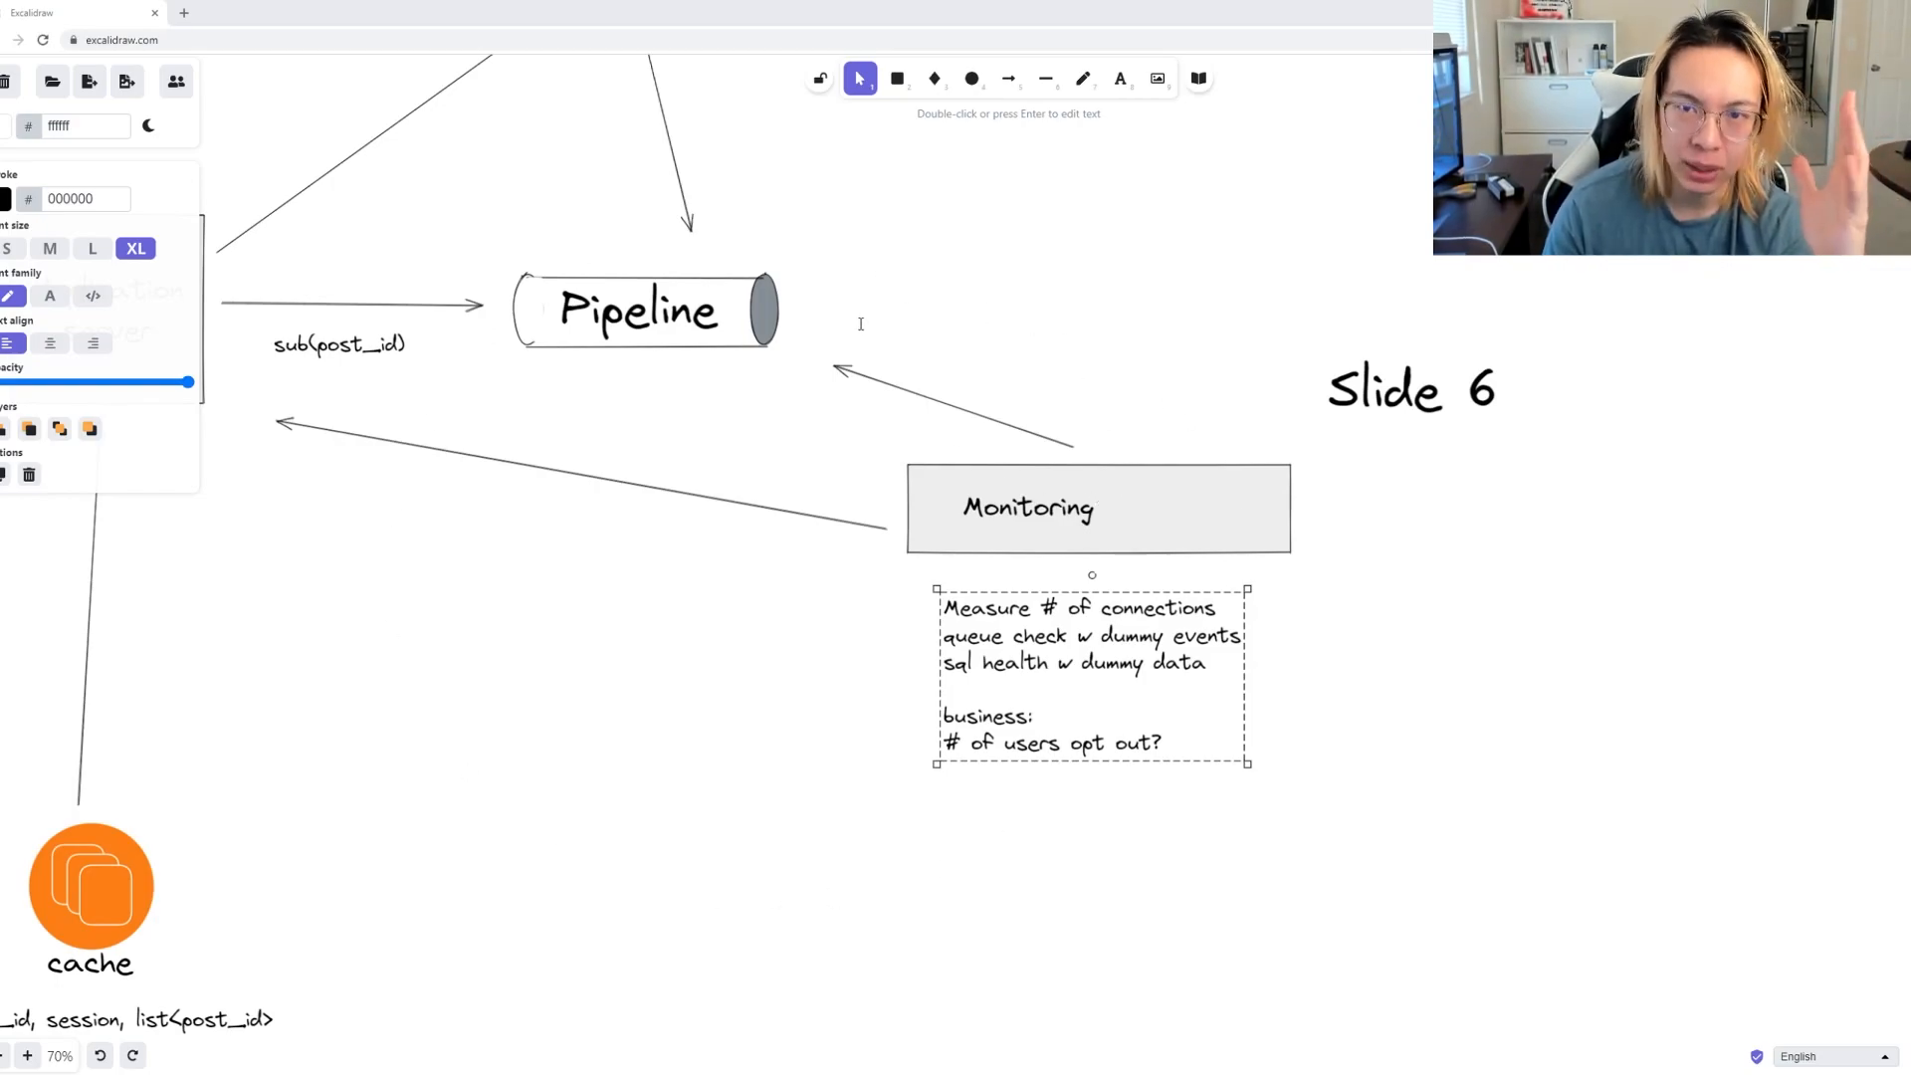